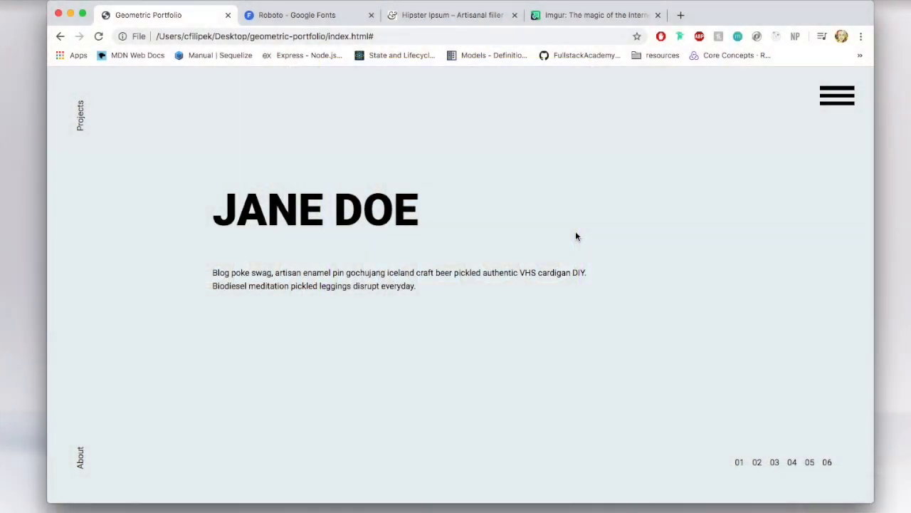
mouse_move(476, 146)
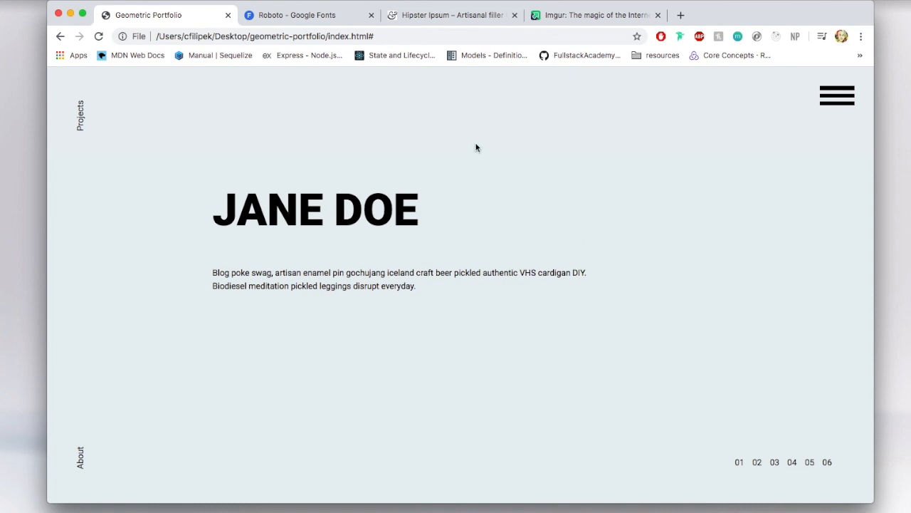
mouse_move(264, 137)
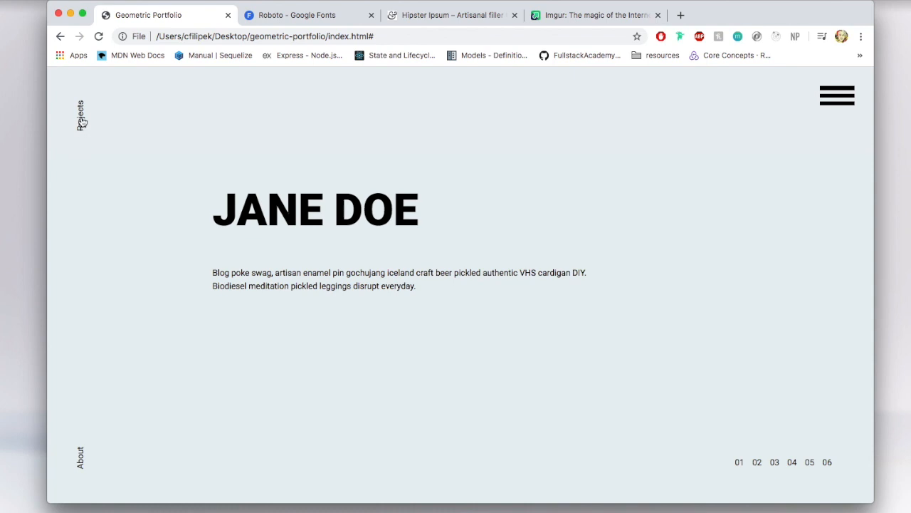
mouse_move(80, 459)
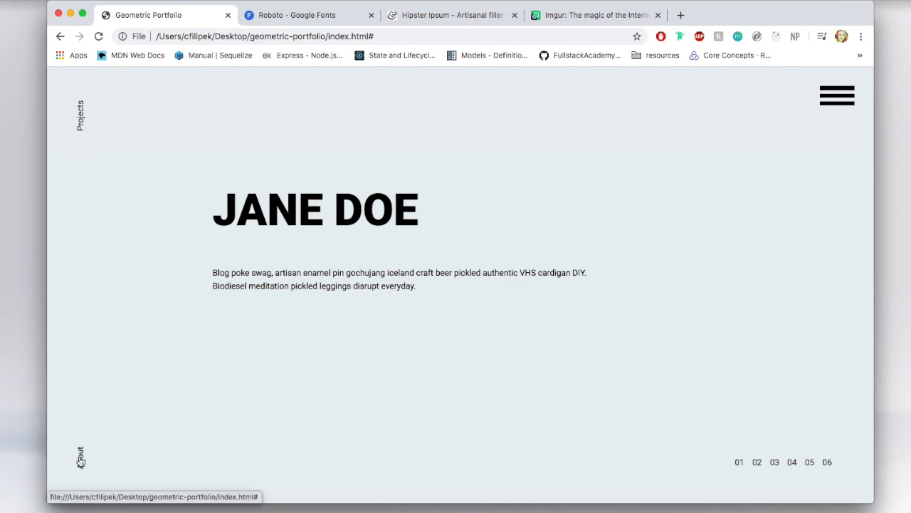
mouse_move(558, 244)
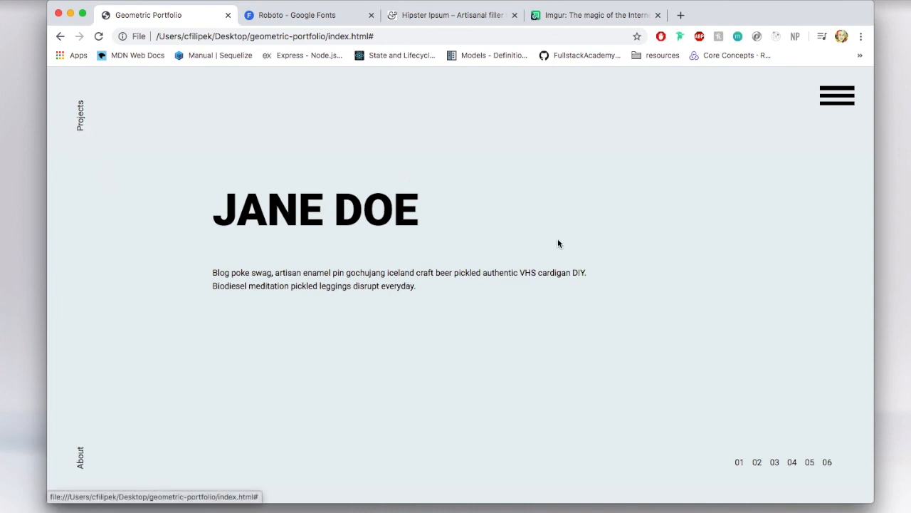
mouse_move(838, 106)
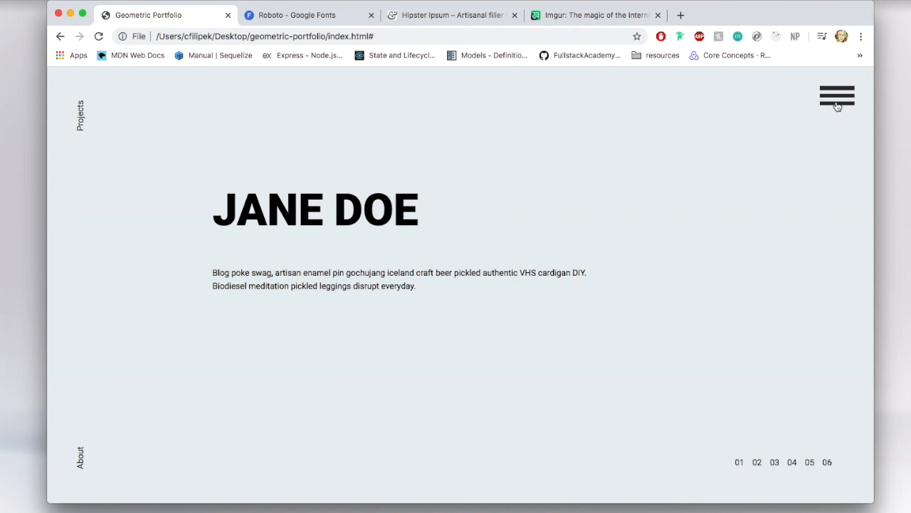
mouse_move(837, 107)
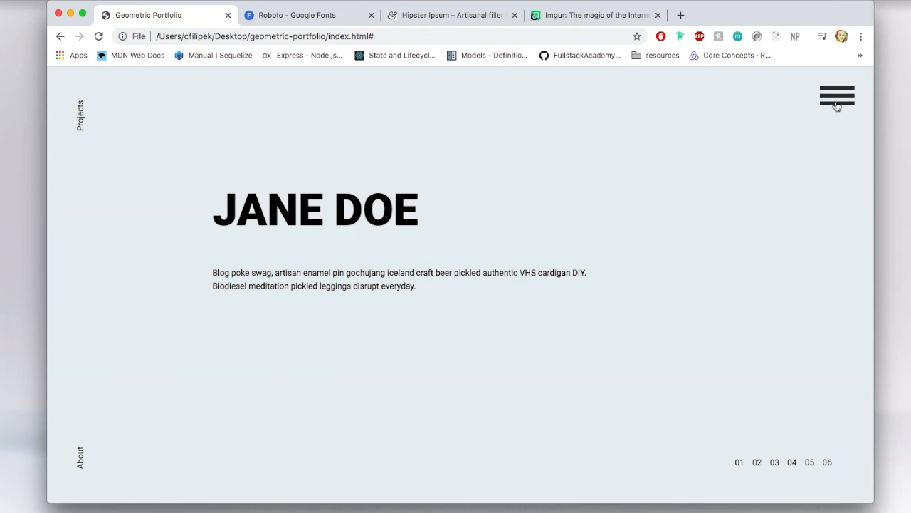
Step: Browse the reference portfolio's navigation overlay and project image previews
click(837, 94)
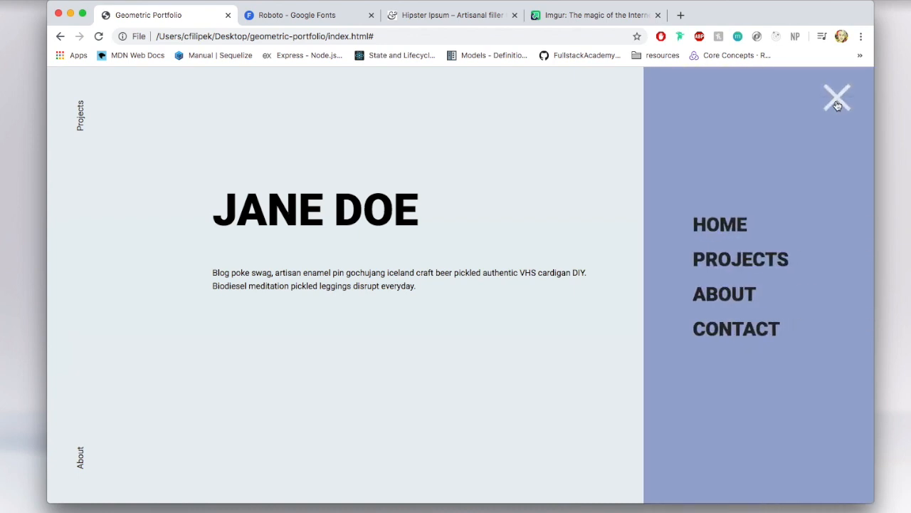
mouse_move(577, 197)
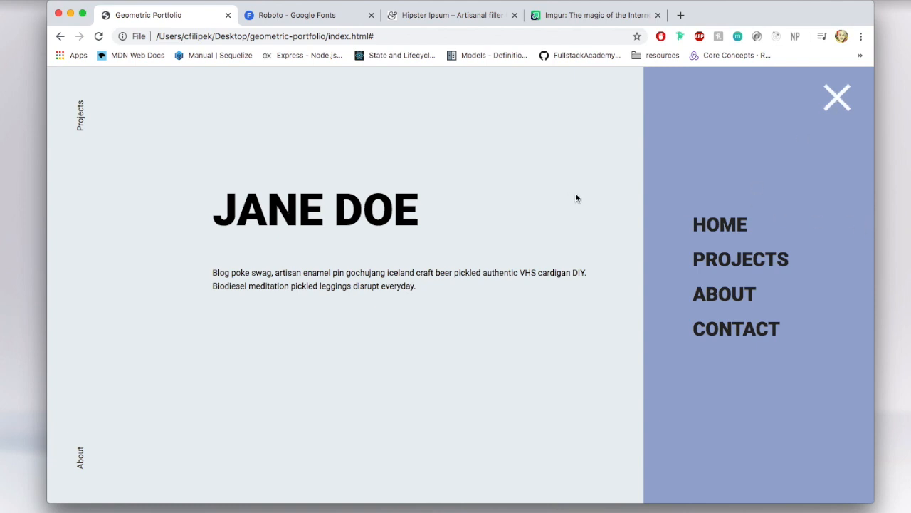
mouse_move(723, 293)
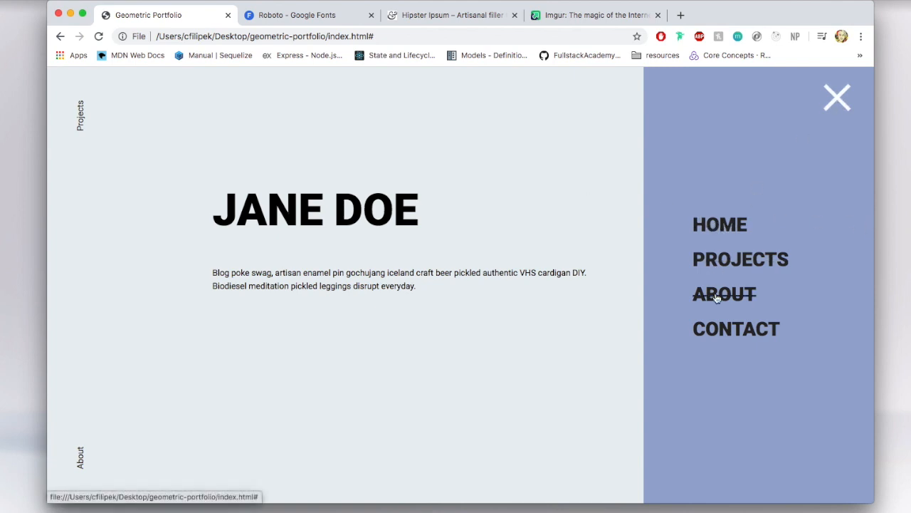
mouse_move(838, 97)
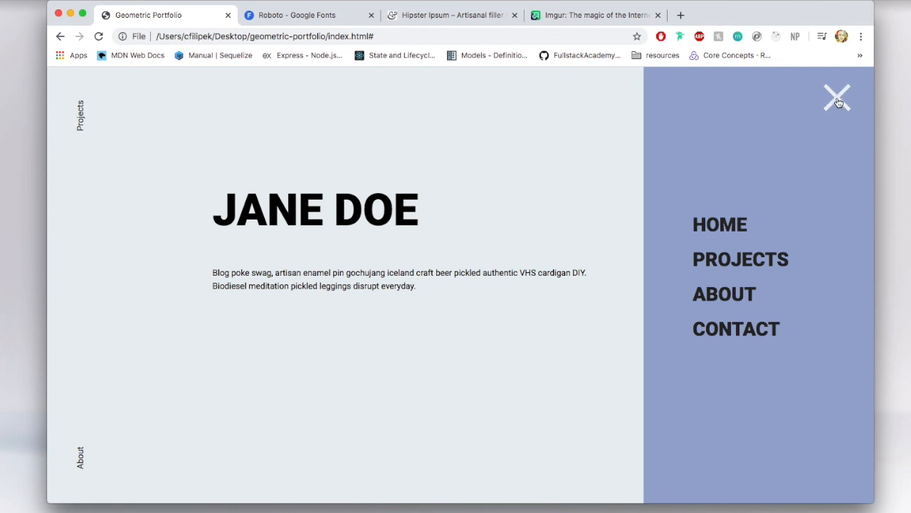
click(837, 97)
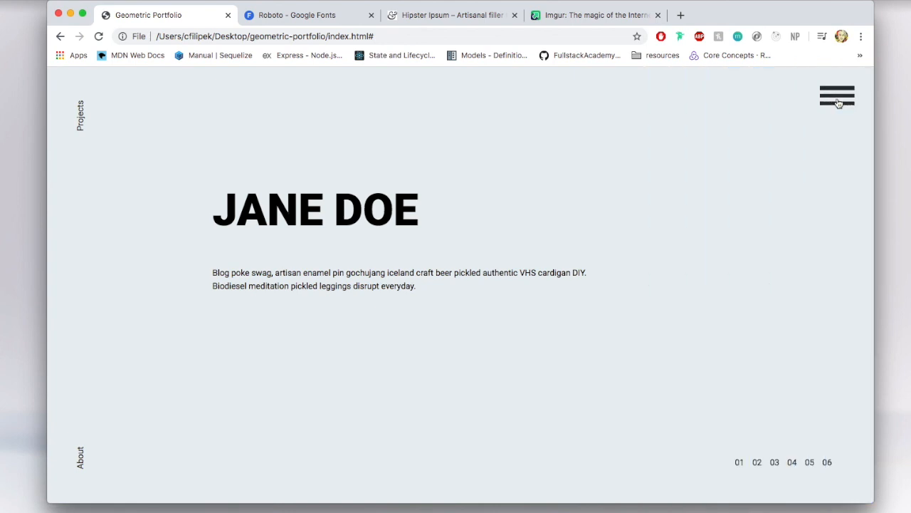
mouse_move(638, 379)
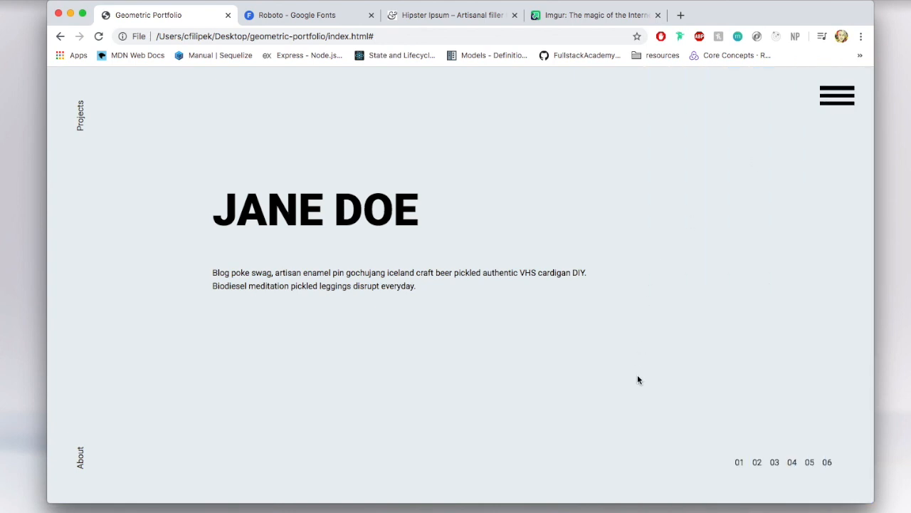
mouse_move(709, 484)
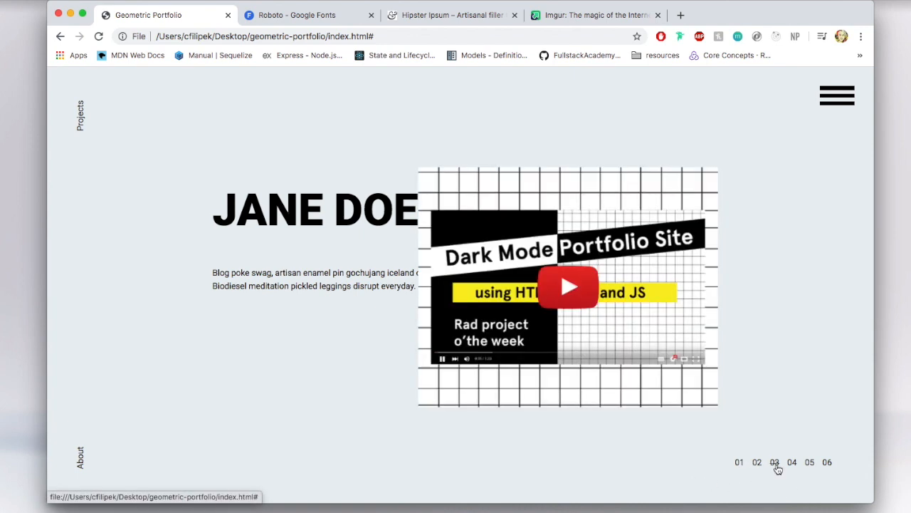
click(739, 461)
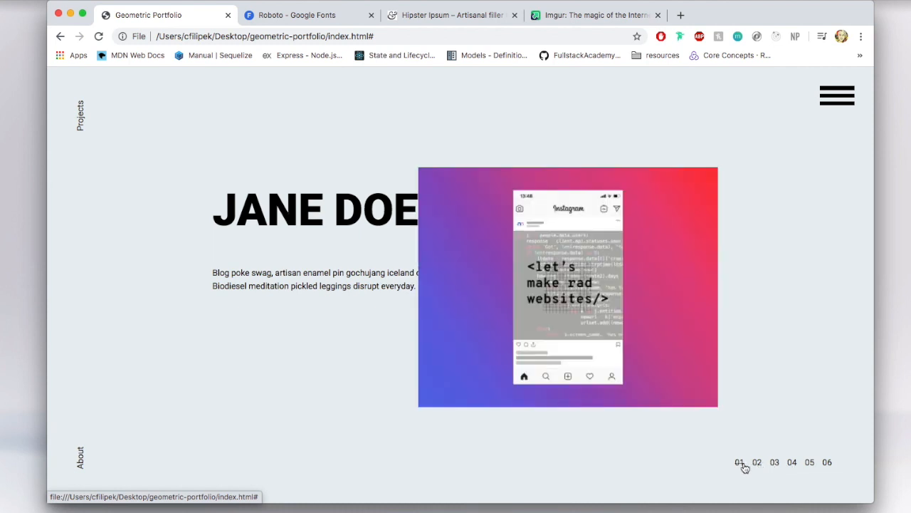
click(775, 461)
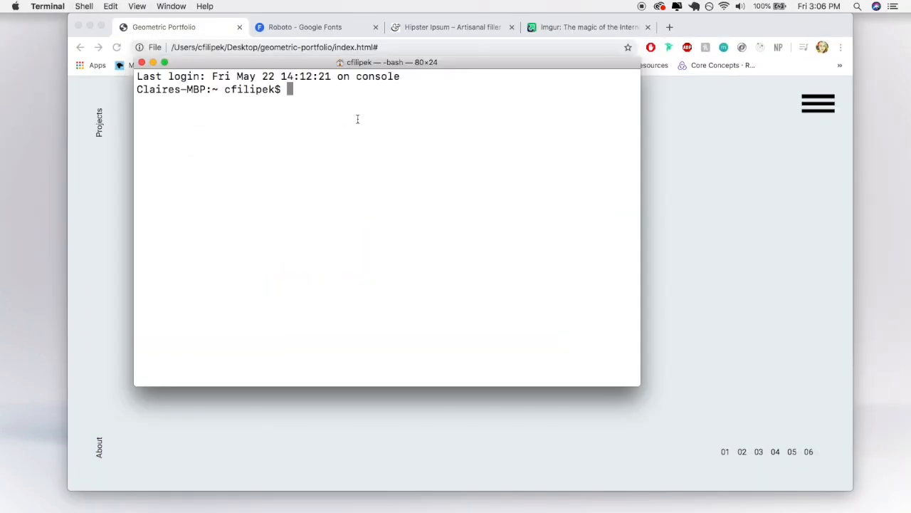
Step: In Terminal, cd Desktop, mkdir design-portfolio, cd into it and run code . to open it in VS Code
text(cd)
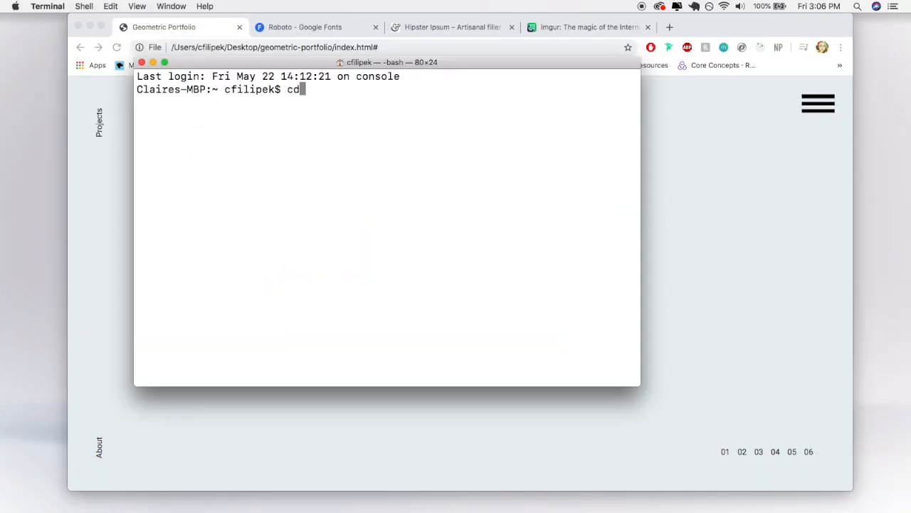
text(Desktop)
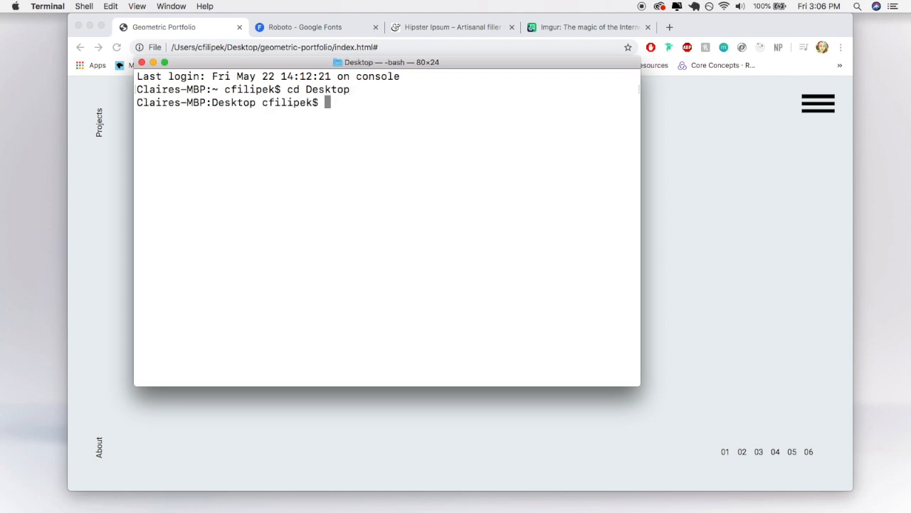
text(mkd)
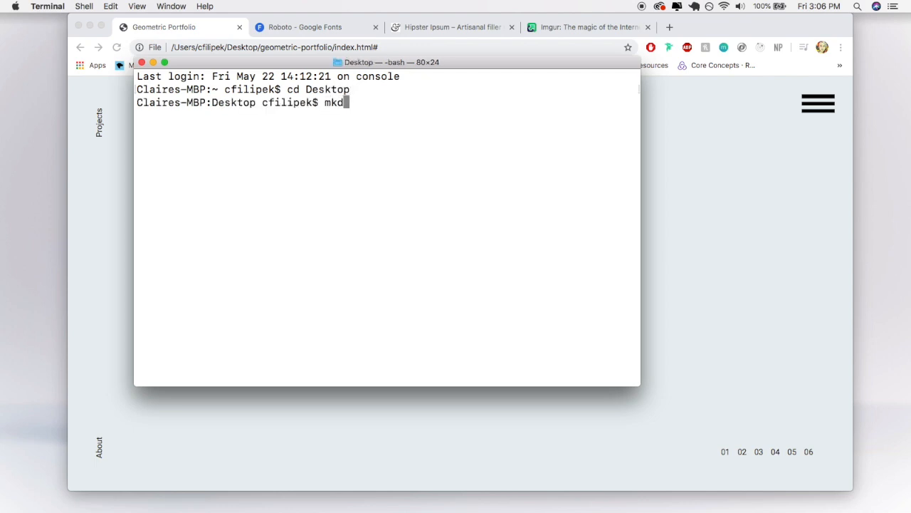
text(ir)
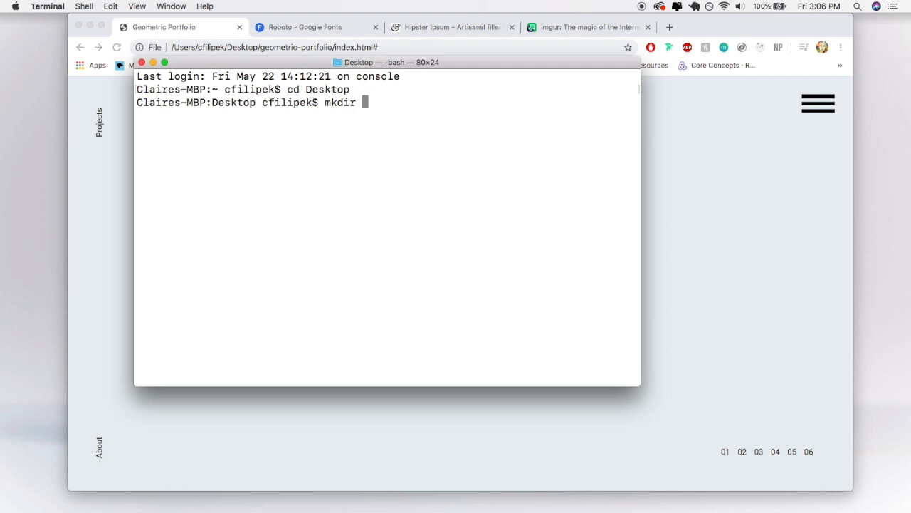
text(design-portfolio)
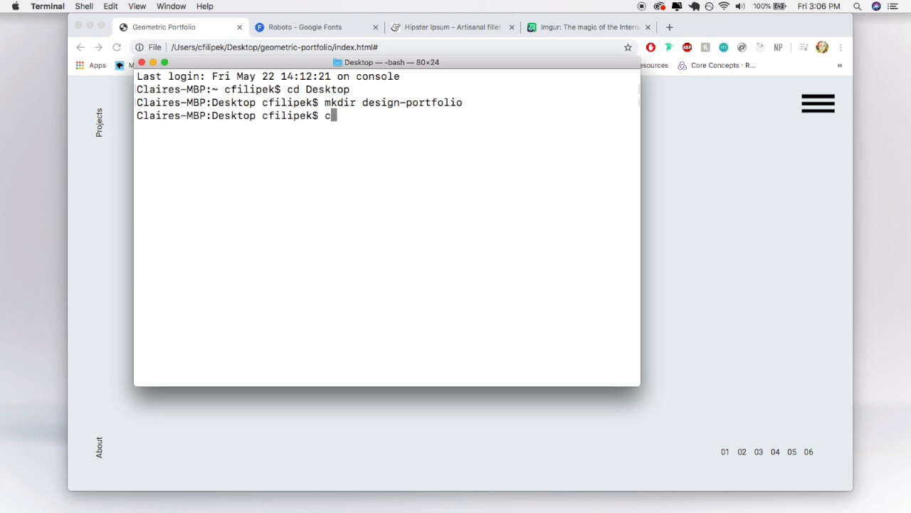
text(d des)
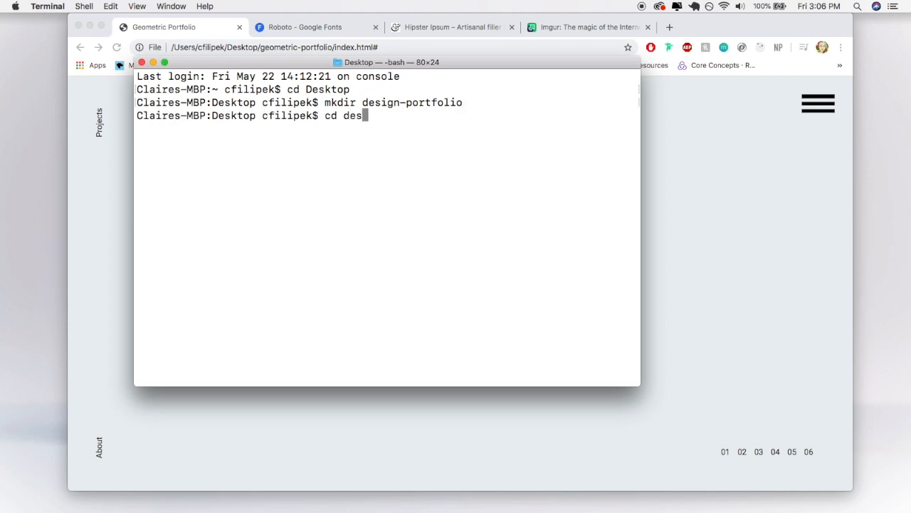
text(ign)
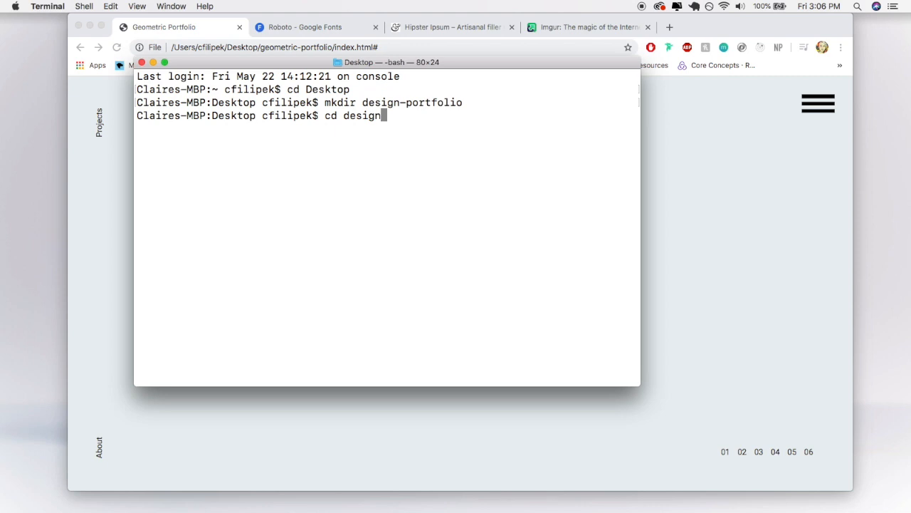
text(portfolio)
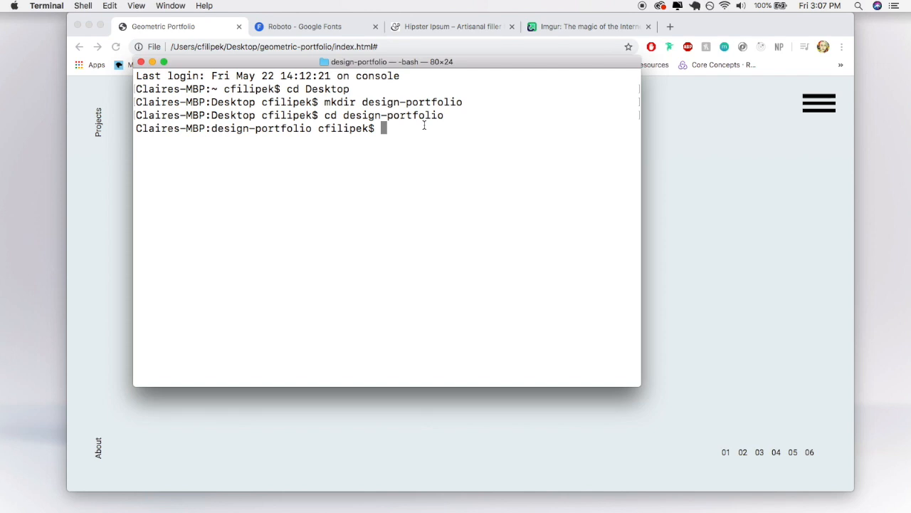
text(code .)
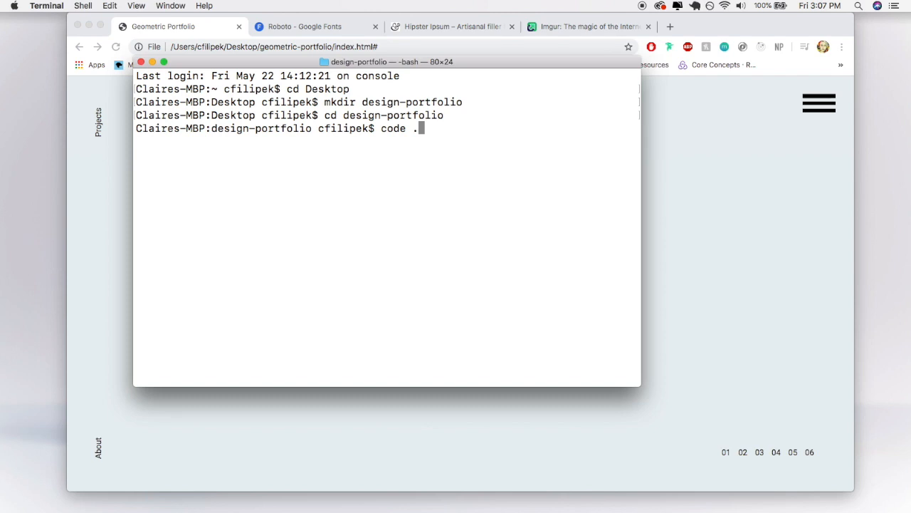
key(Return)
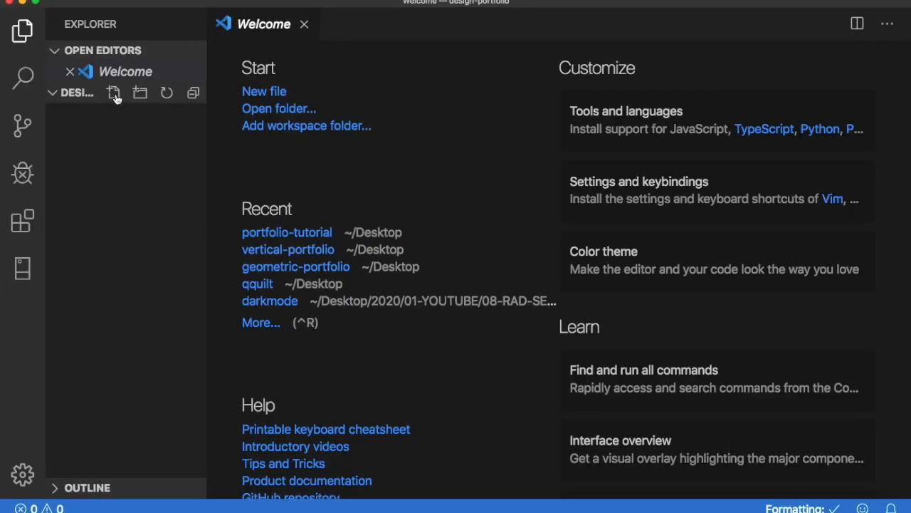
Step: Create empty index.html, styles.css and index.js files in the design-portfolio project
text(index.html)
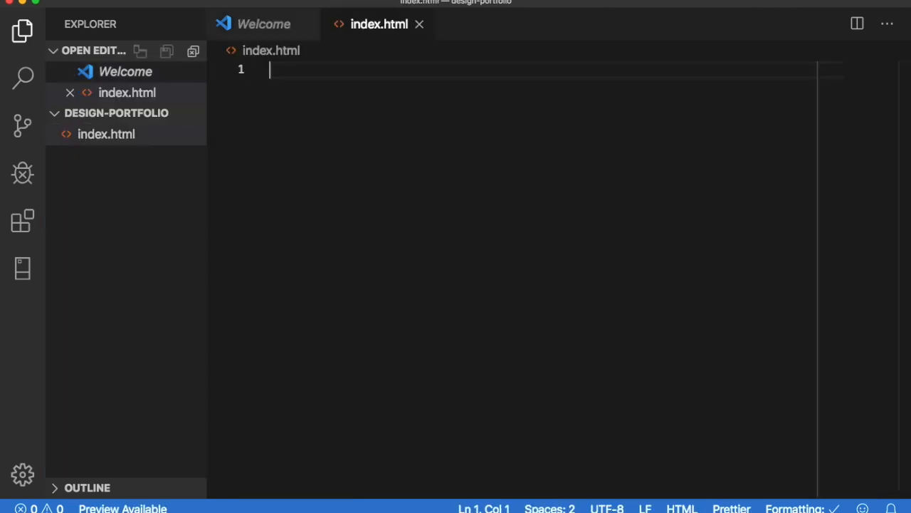
click(114, 114)
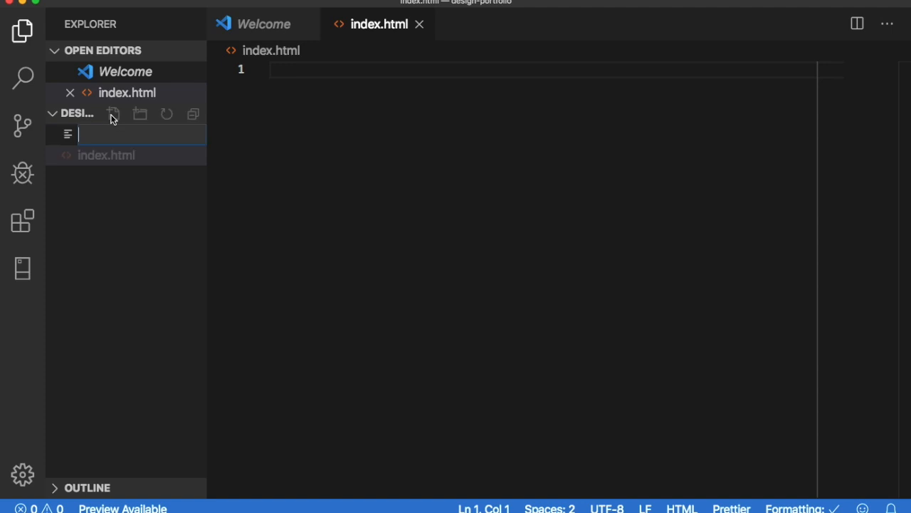
text(styles)
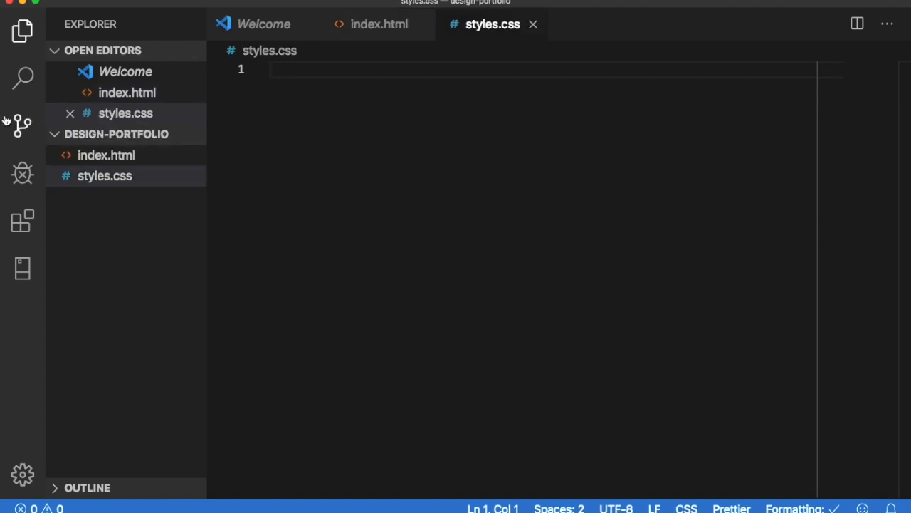
click(114, 133)
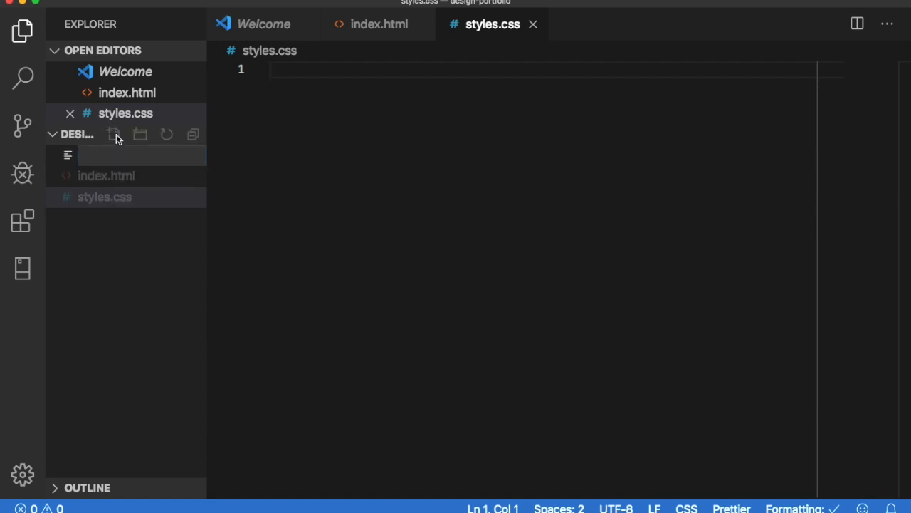
text(inde)
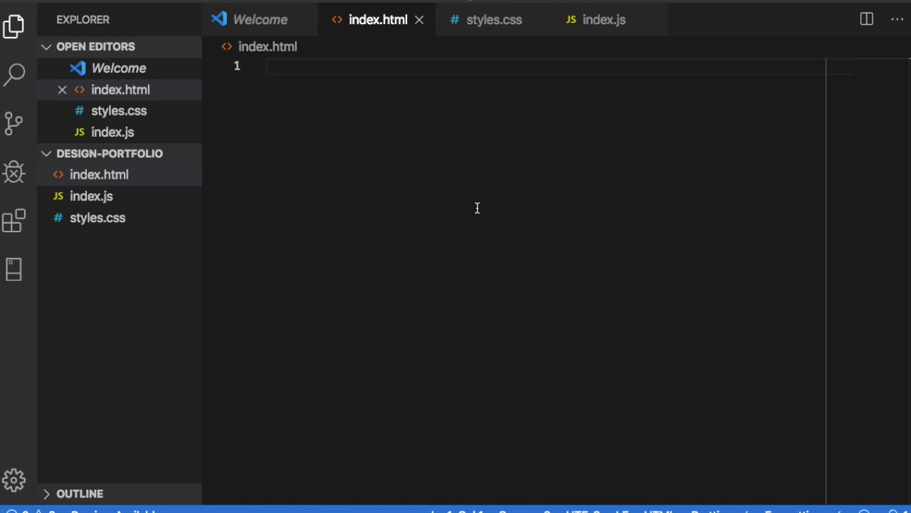
Step: Expand the ! Emmet HTML5 boilerplate in index.html and title the page Design Portfolio
text(!)
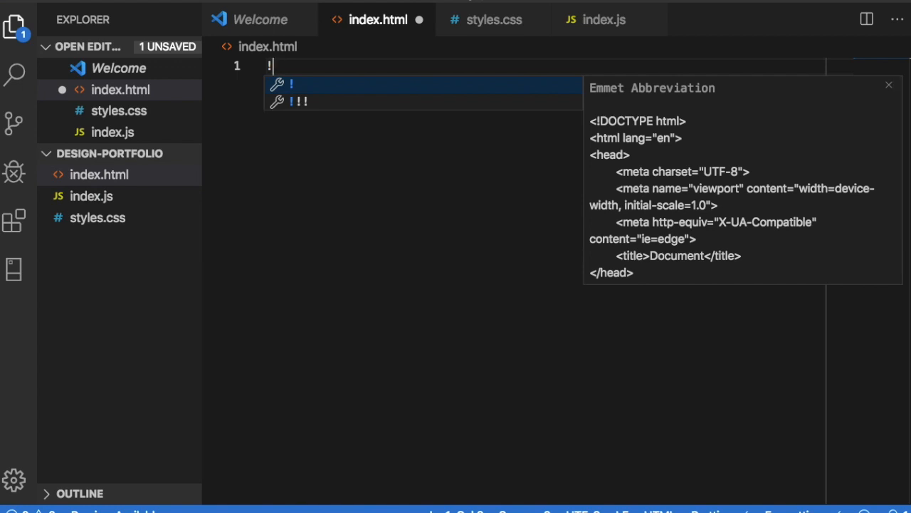
key(Tab)
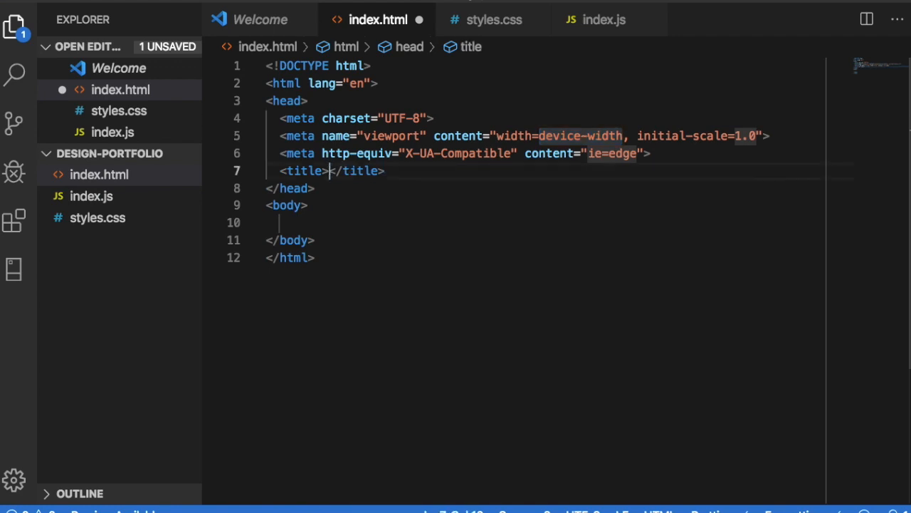
text(Design Por)
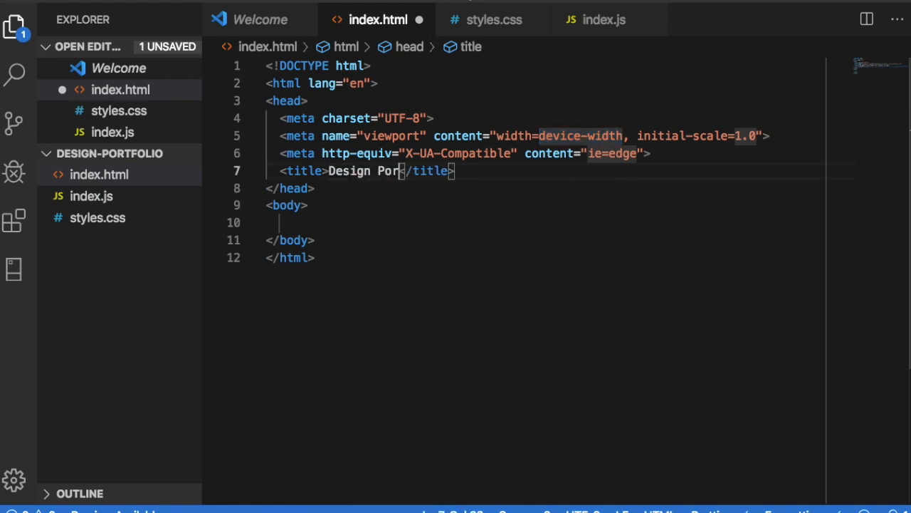
text(tfolio)
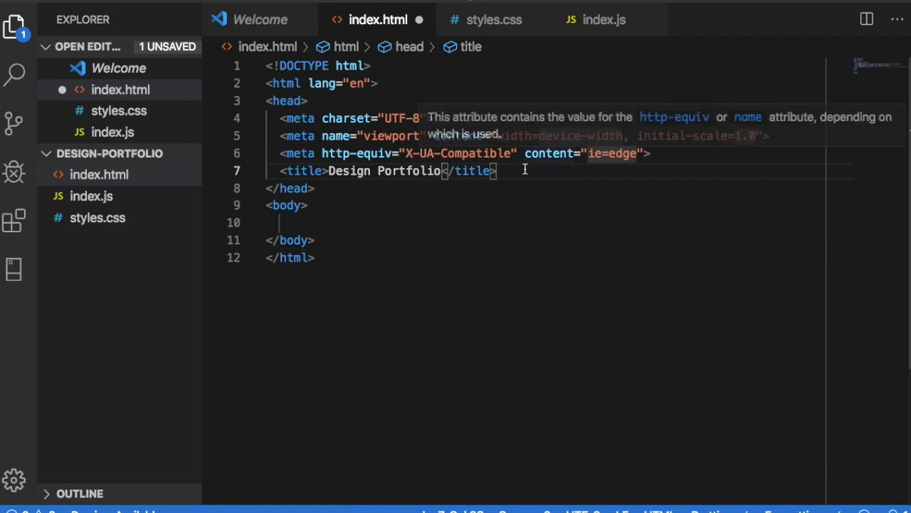
Step: Add a link tag in the head pointing to ./styles.css as the stylesheet
text(<link />)
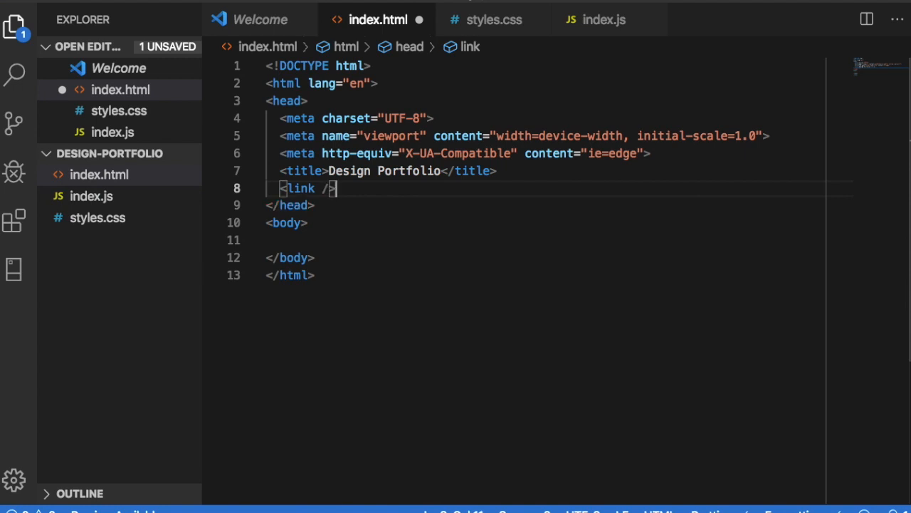
text(hre)
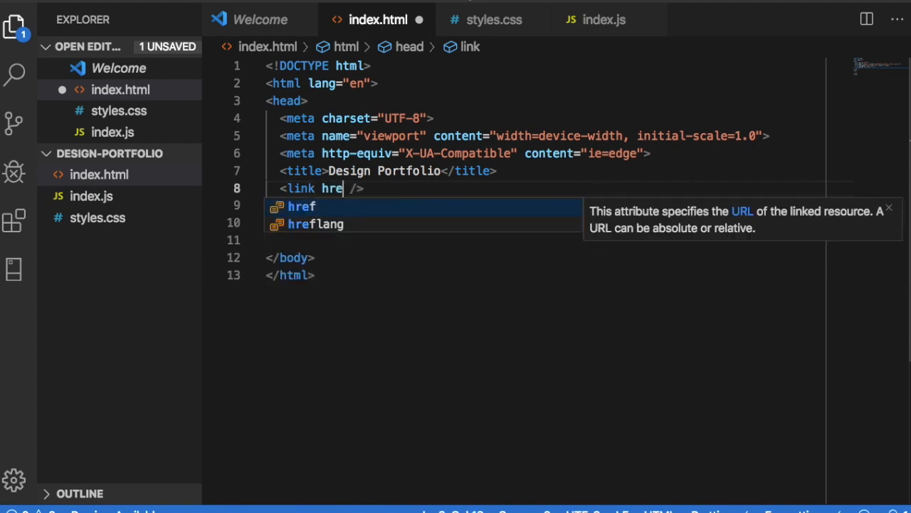
text(="./")
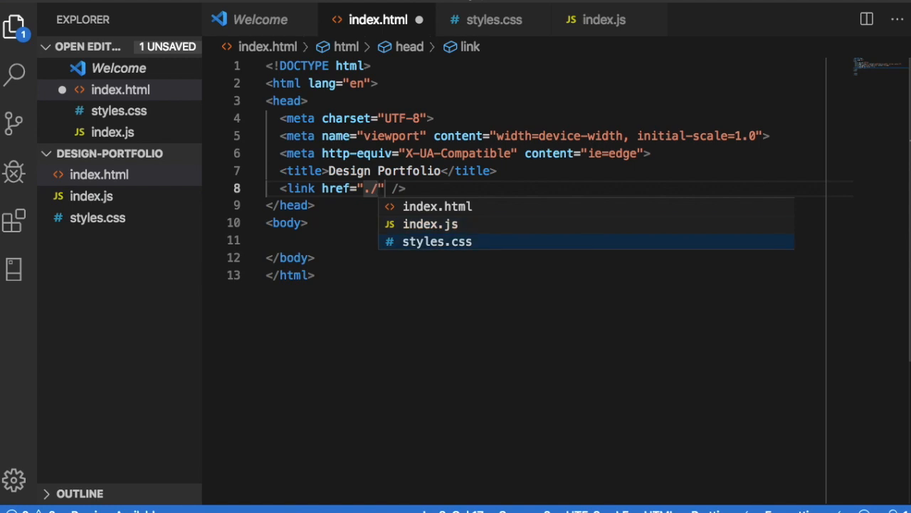
text(styles.css" rel="style)
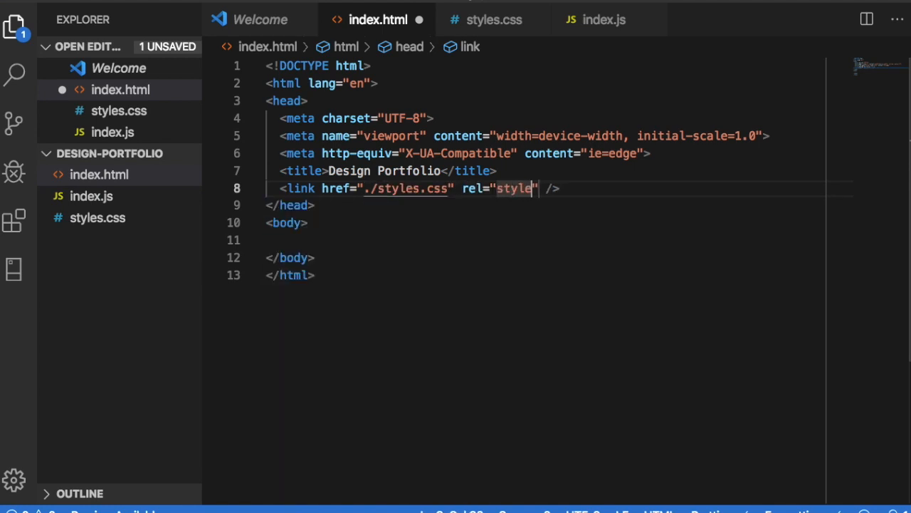
Step: Finish rel="stylesheet" and add a body script tag with src ./index.js and type text/javascript
text(sheet)
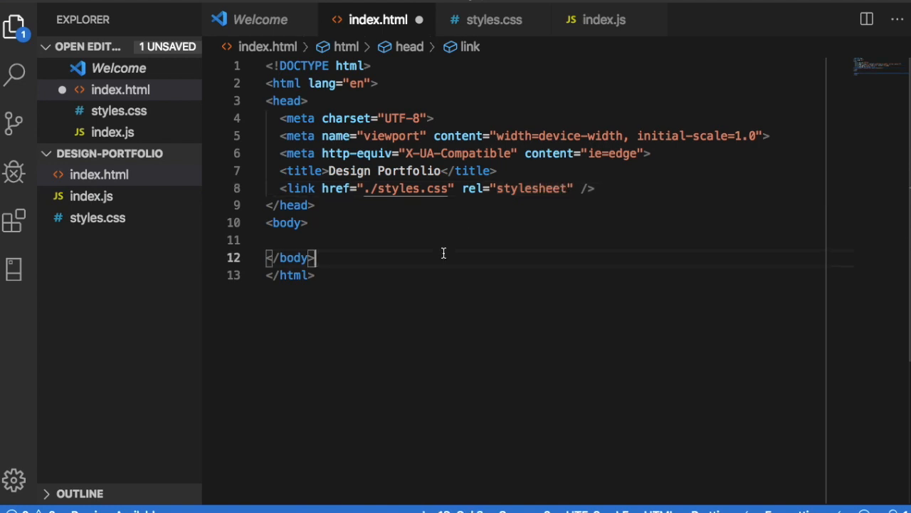
text(<)
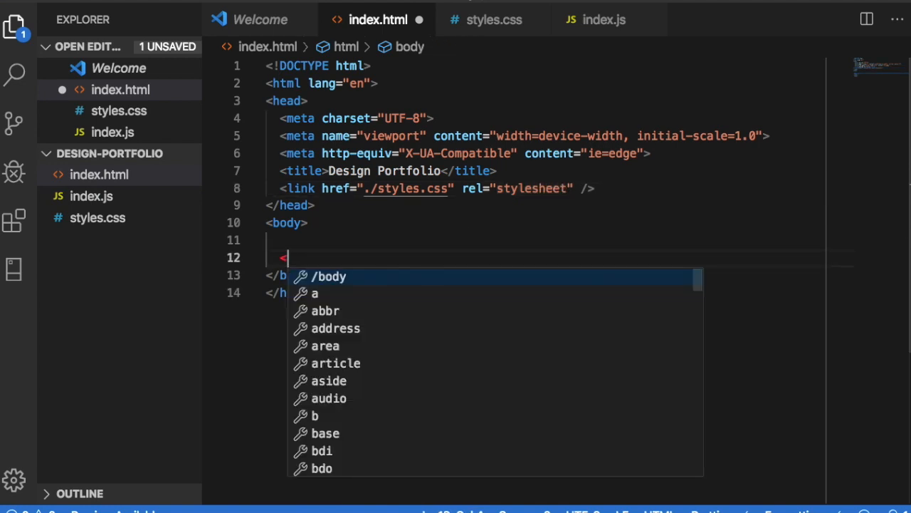
text(script)
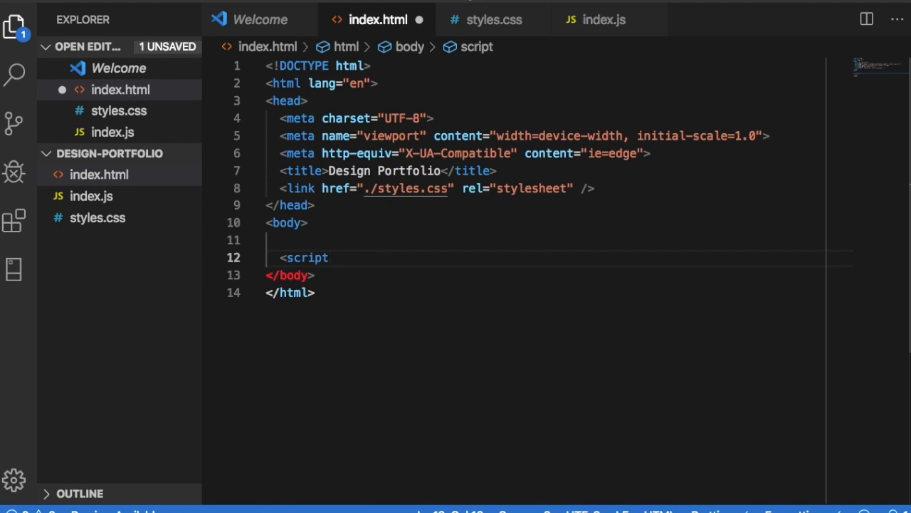
text(></script>)
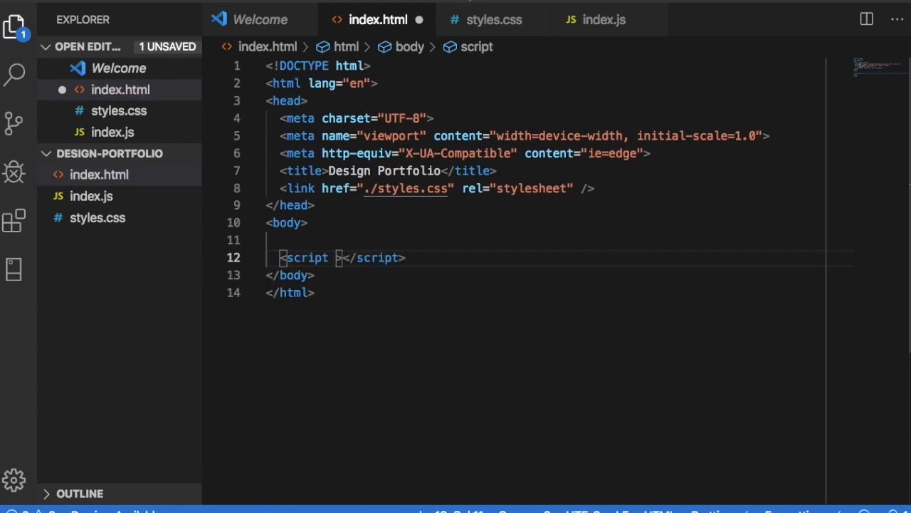
text(src="")
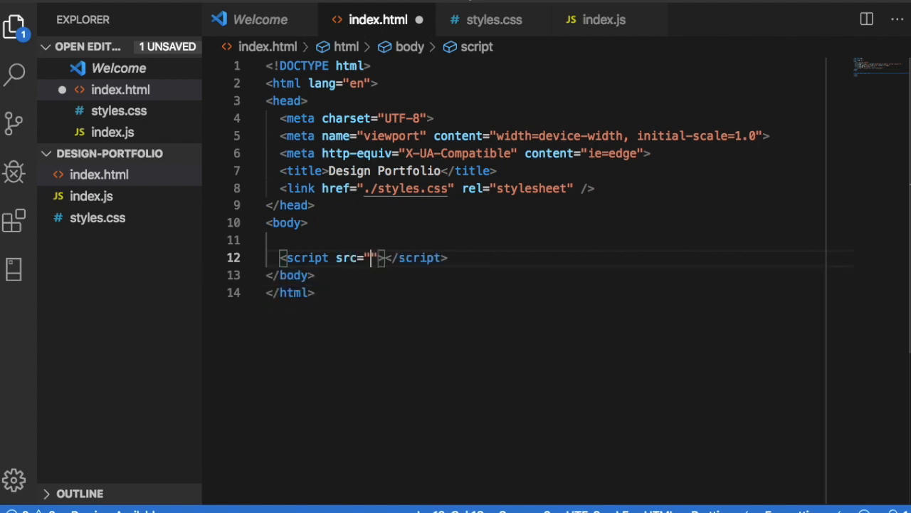
text(./index.js)
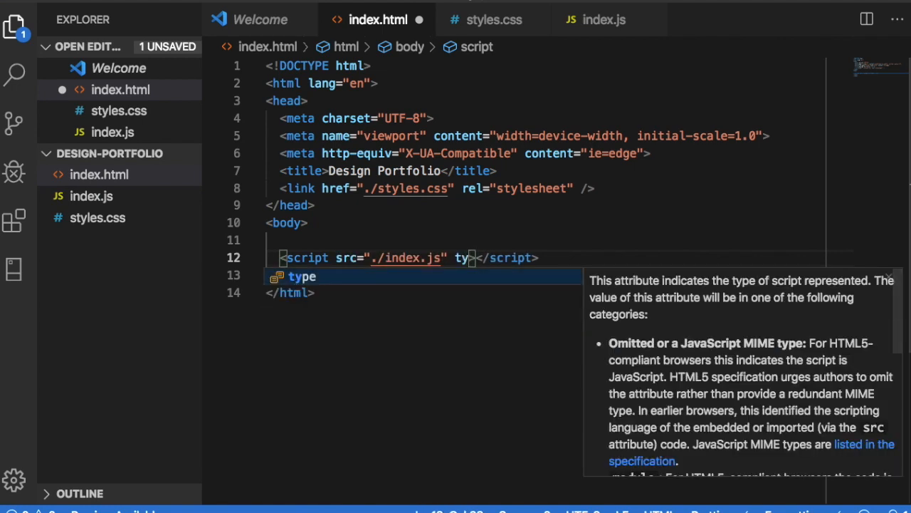
text(type="te">)
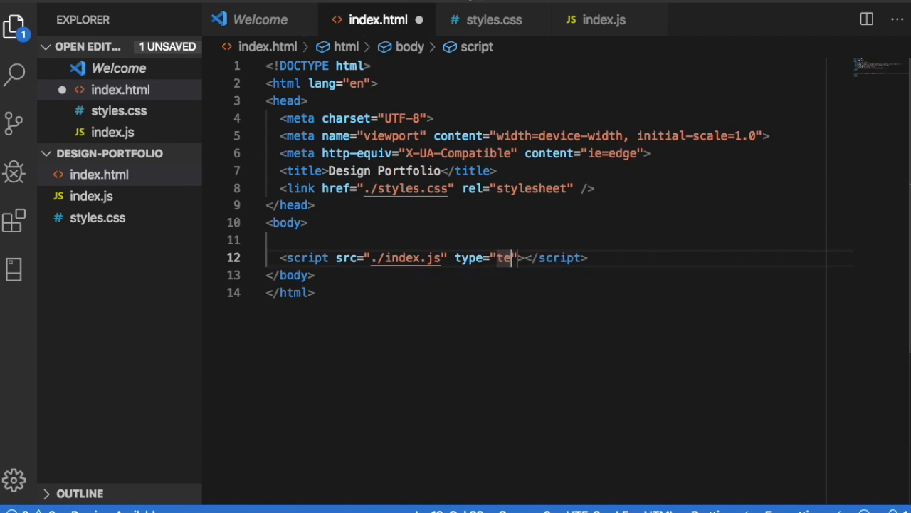
text(xt/ja)
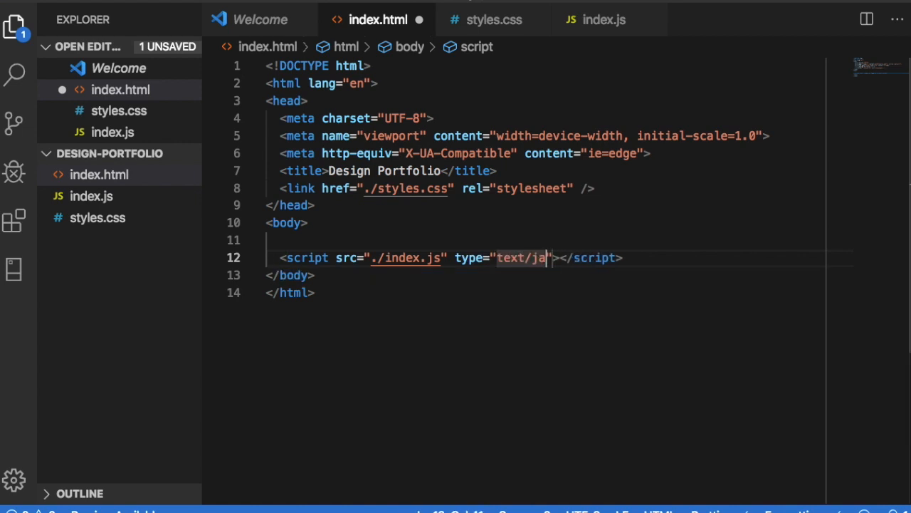
text(vascript)
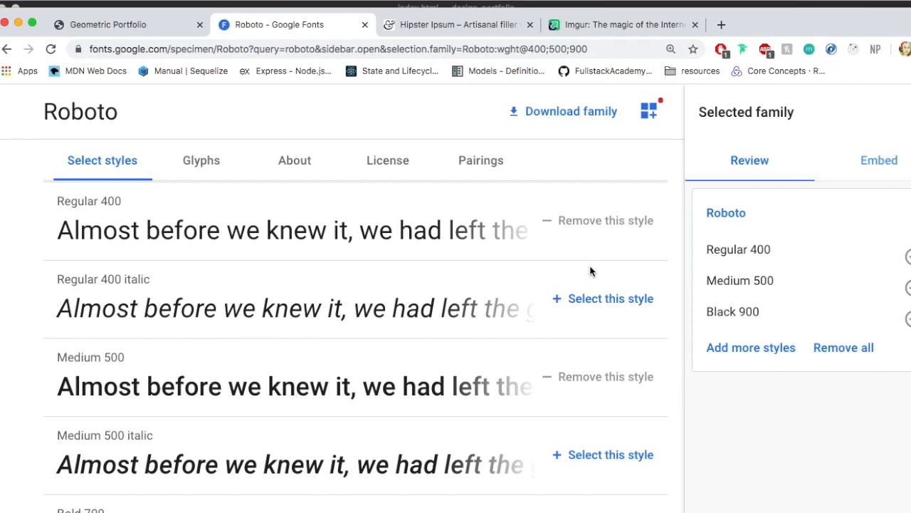
mouse_move(359, 228)
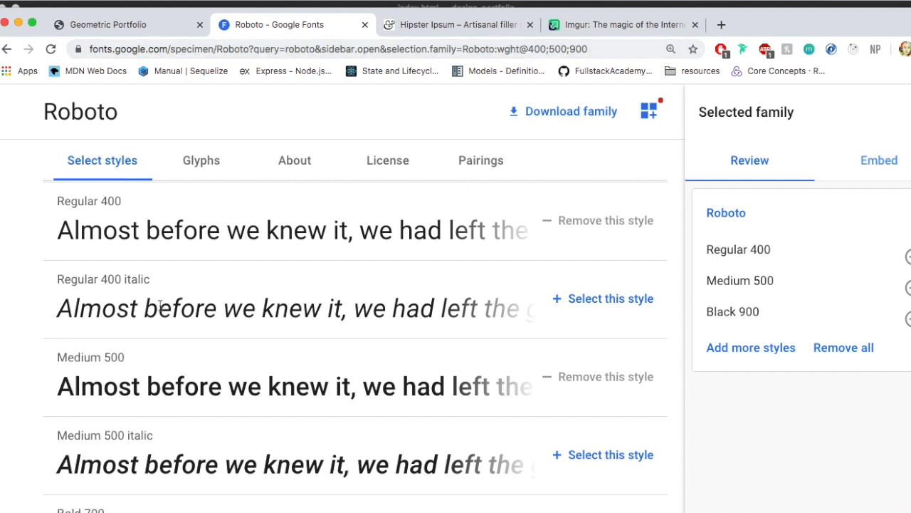
mouse_move(735, 288)
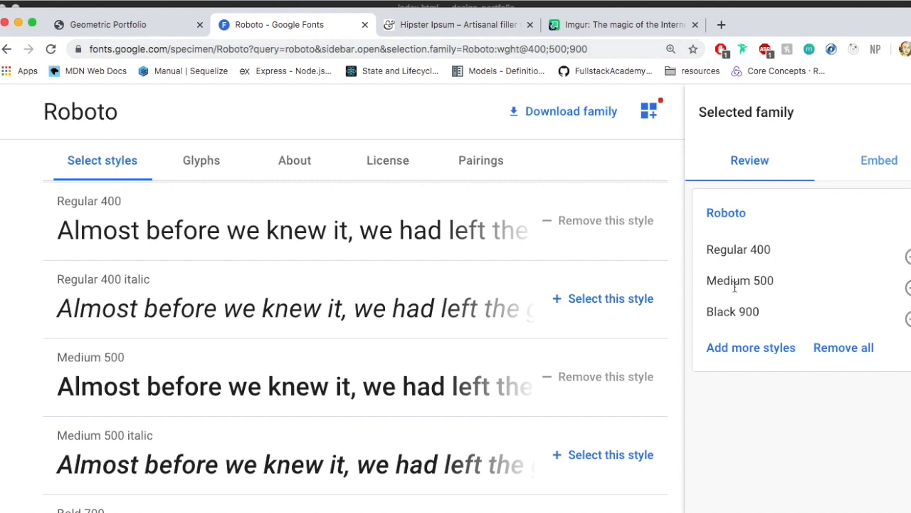
mouse_move(774, 159)
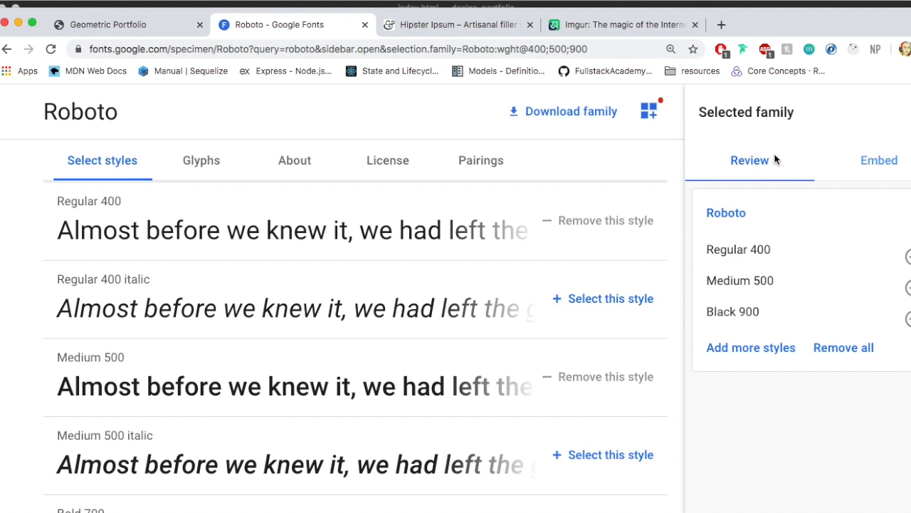
Step: Get the Google Fonts embed code for the selected Roboto 400, 500 and 900 styles
click(878, 159)
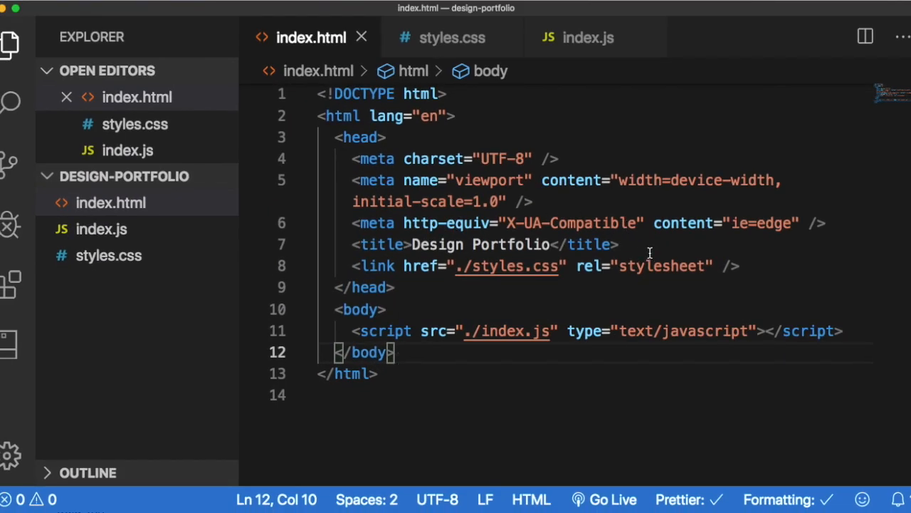
Step: Paste the Roboto Google Fonts link into the head and start a body font rule in styles.css
text(<link href="https://fonts.googleapis.com/css2?family=Roboto:wght@400;500;900&display=swap" rel="stylesheet">)
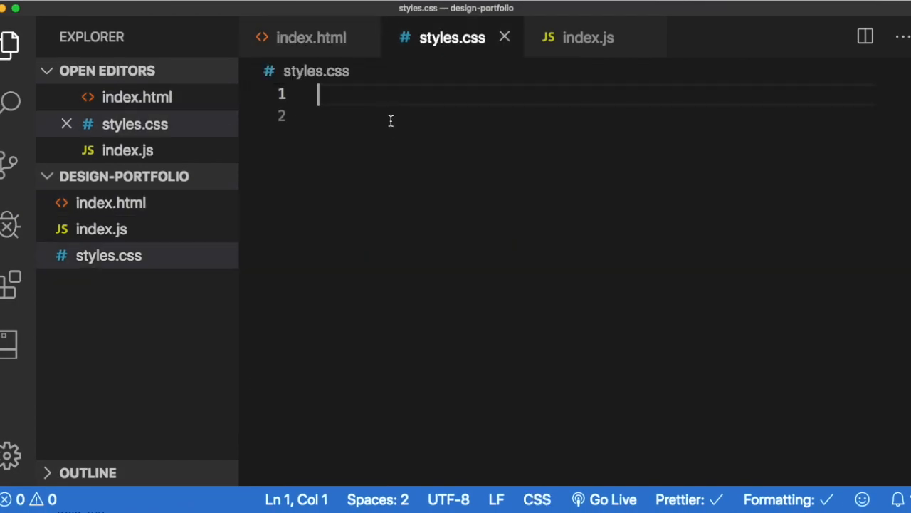
text(body {)
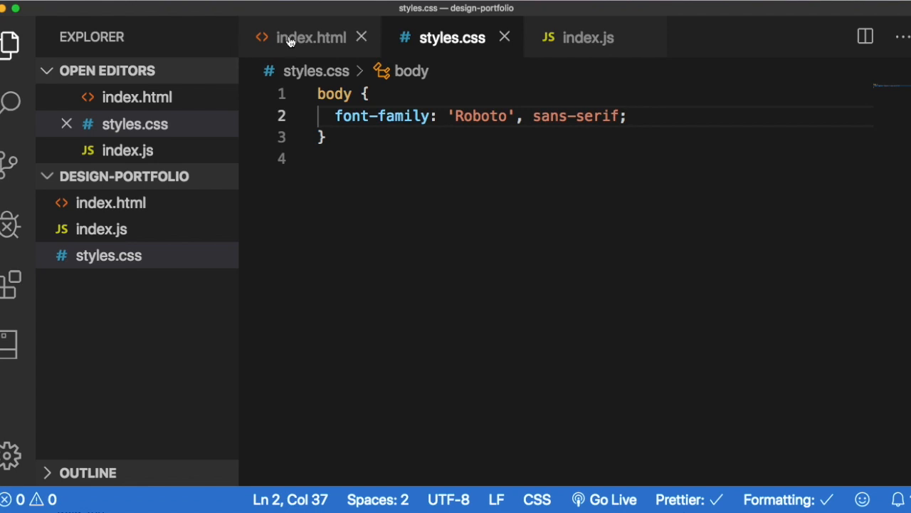
click(311, 37)
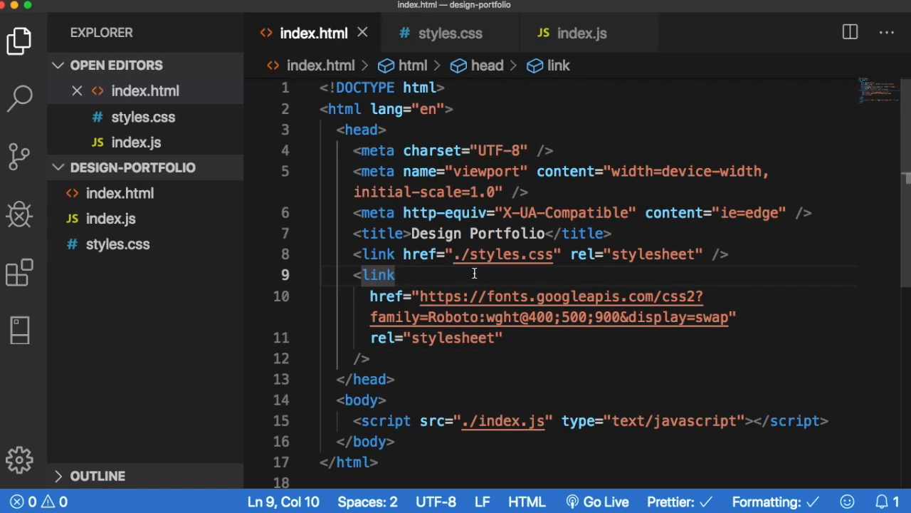
mouse_move(20, 40)
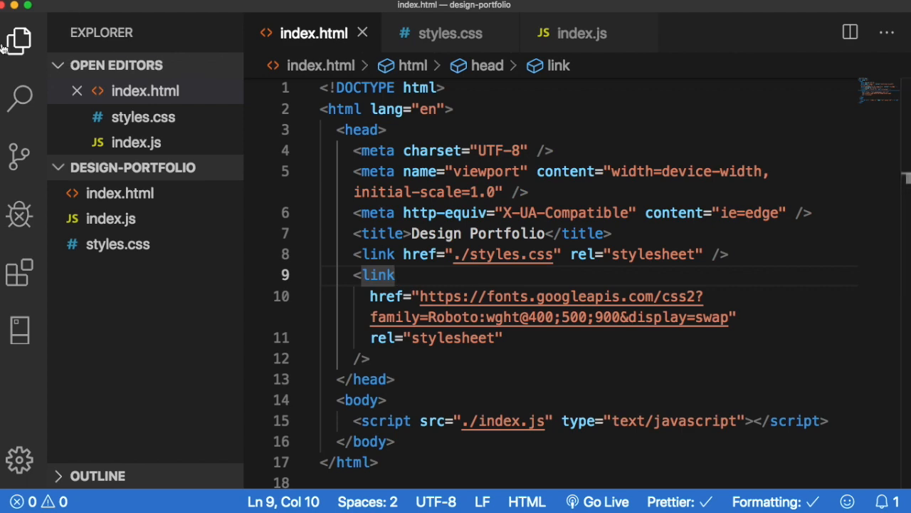
click(18, 41)
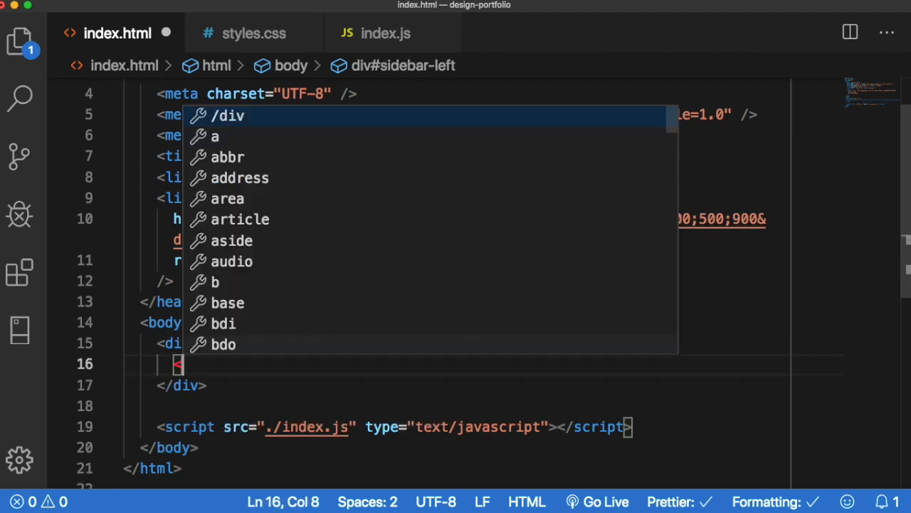
Step: Add a #top vertical-text div inside sidebar-left with an href="#" link reading Projects
text(div></div>)
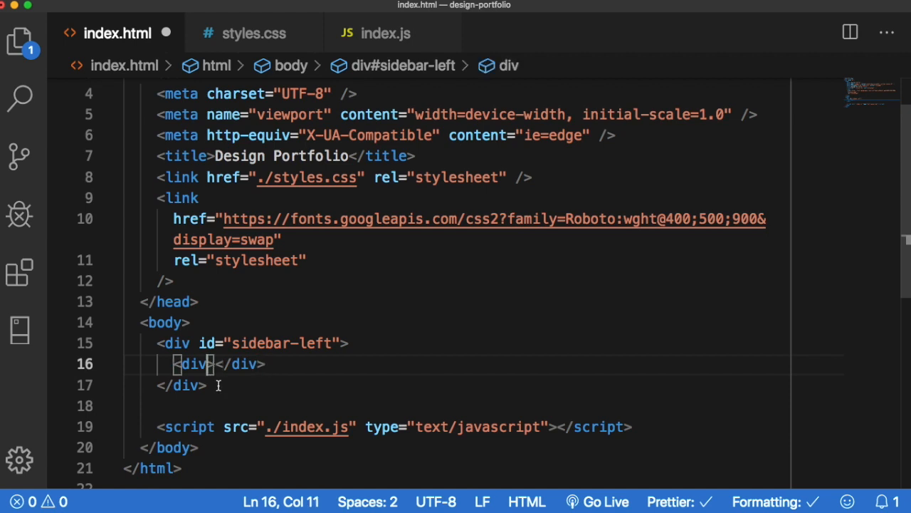
text(id="")
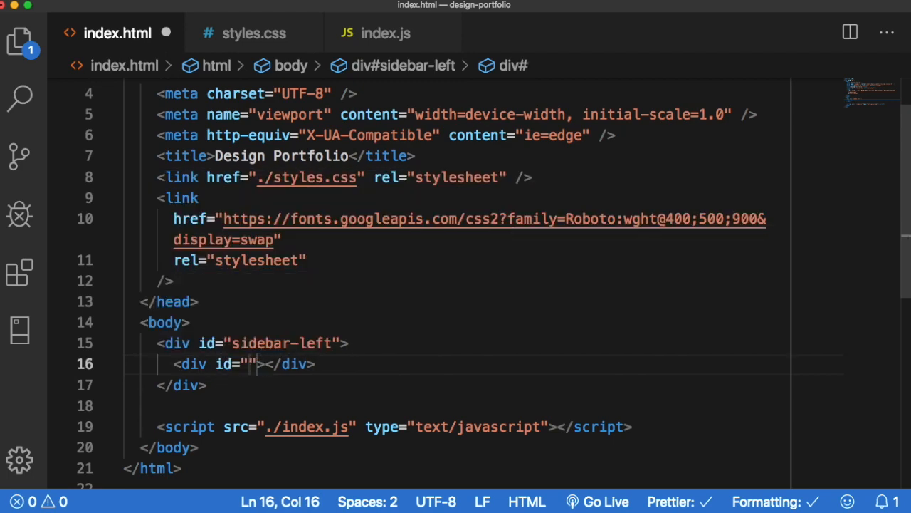
text(top" c)
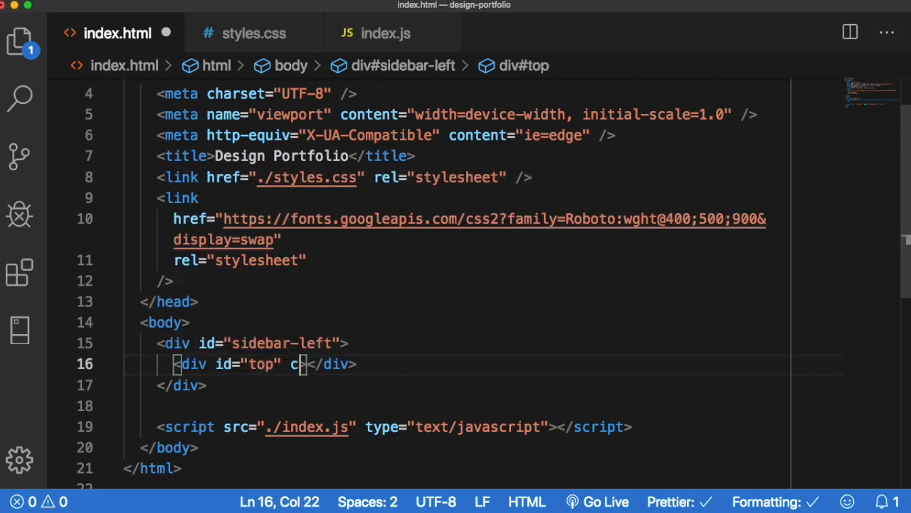
text(class="veri")
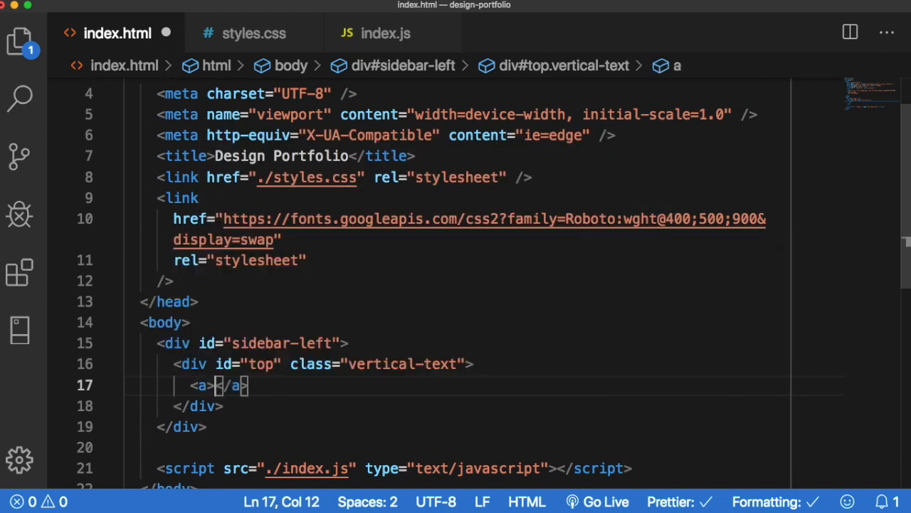
text(href="")
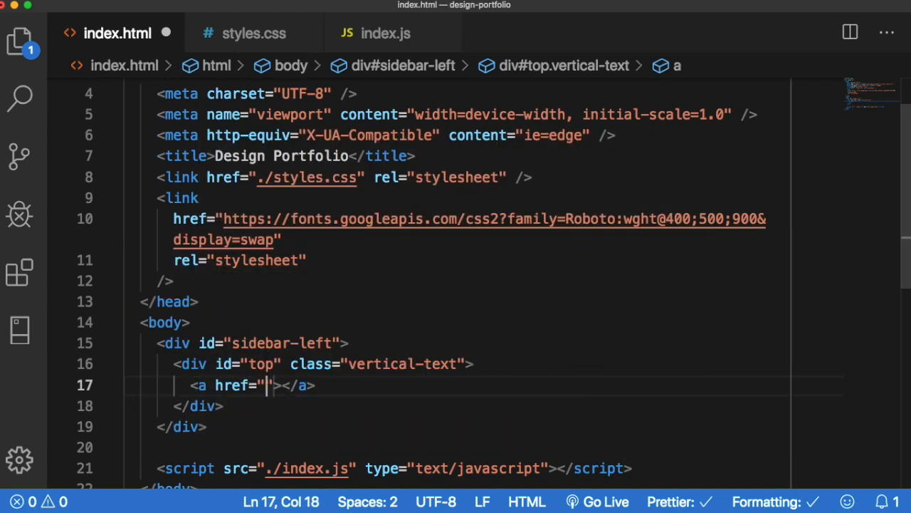
text(#)
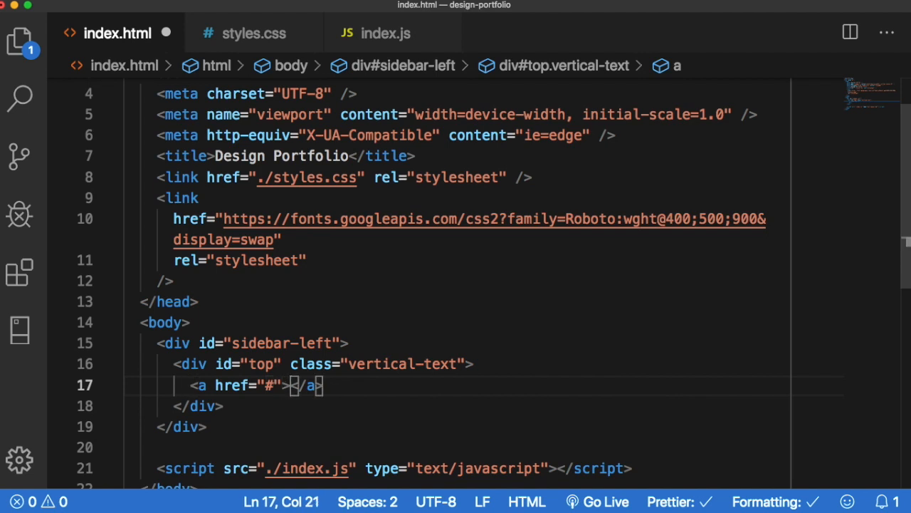
text(Projects)
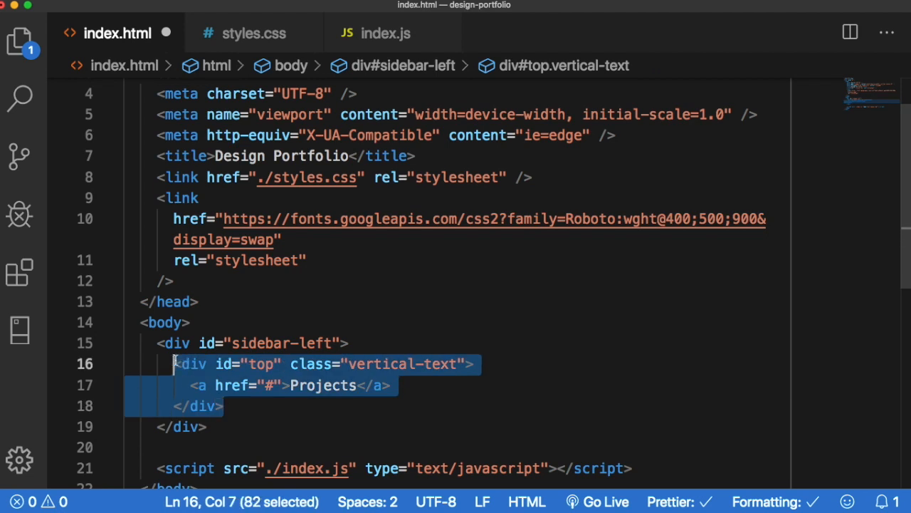
Step: Duplicate the block below as id bottom with its link text changed to About
click(222, 406)
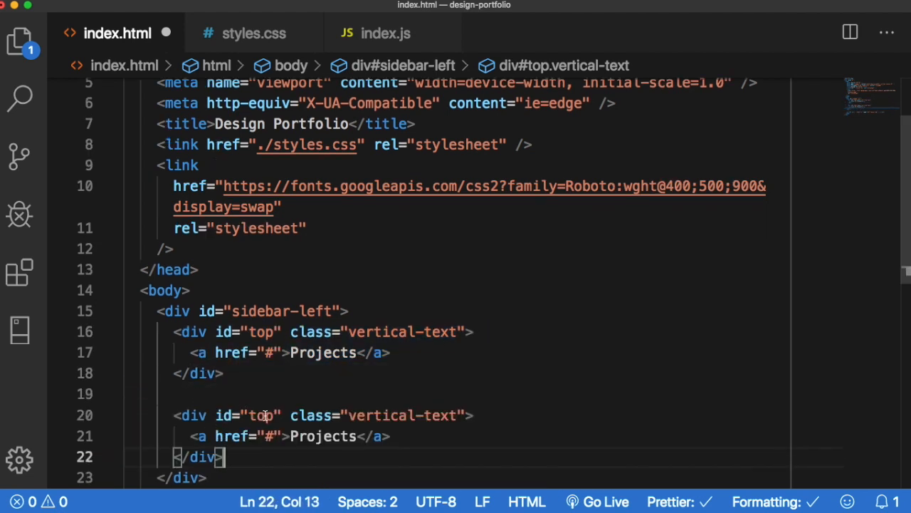
text(bottom)
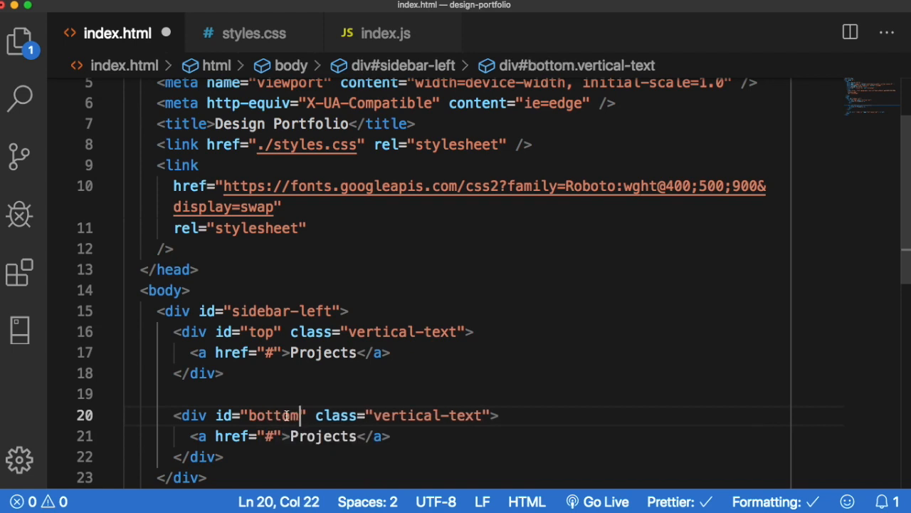
double_click(322, 436)
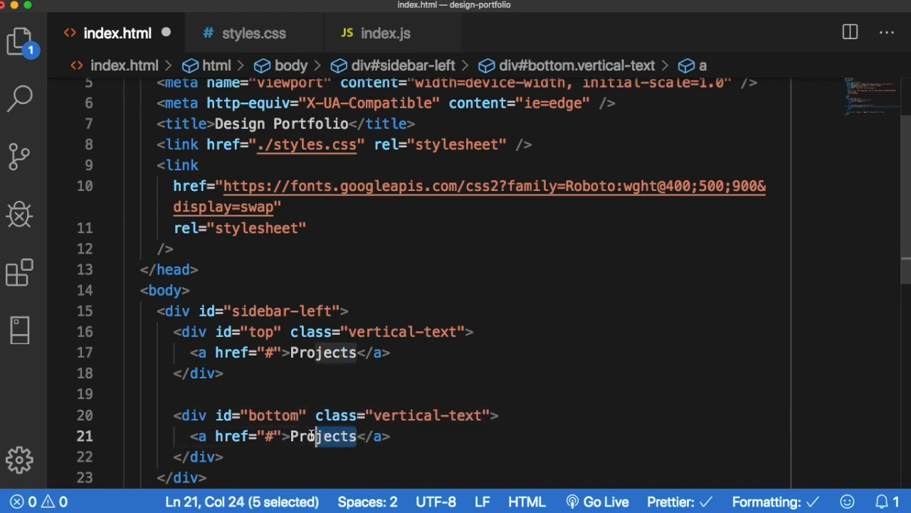
text(About)
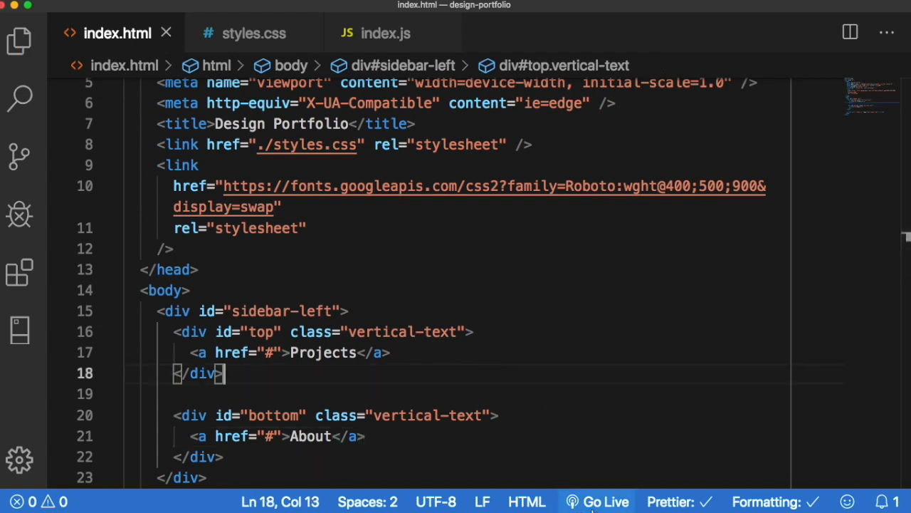
Step: Switch to Chrome to view the page
click(605, 502)
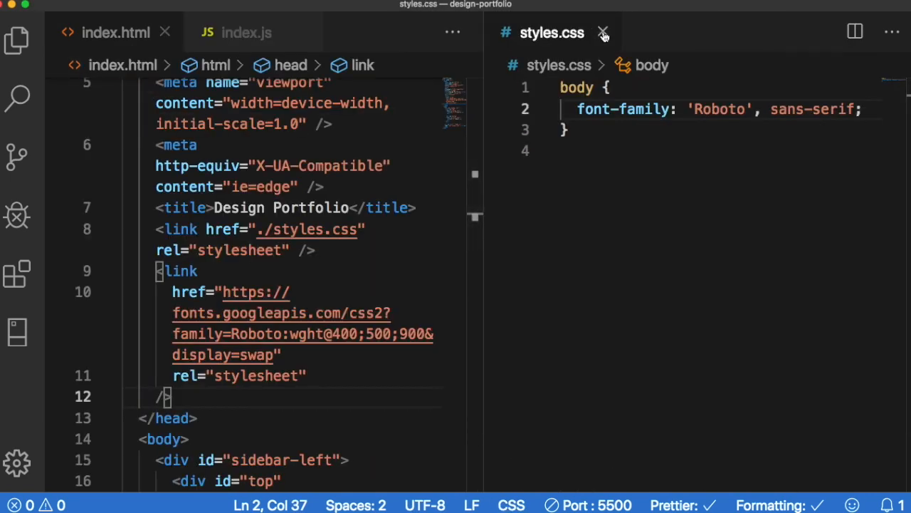
Step: Give the body rule background-color #e8eff1 and font-size 14px
scroll(down, 3)
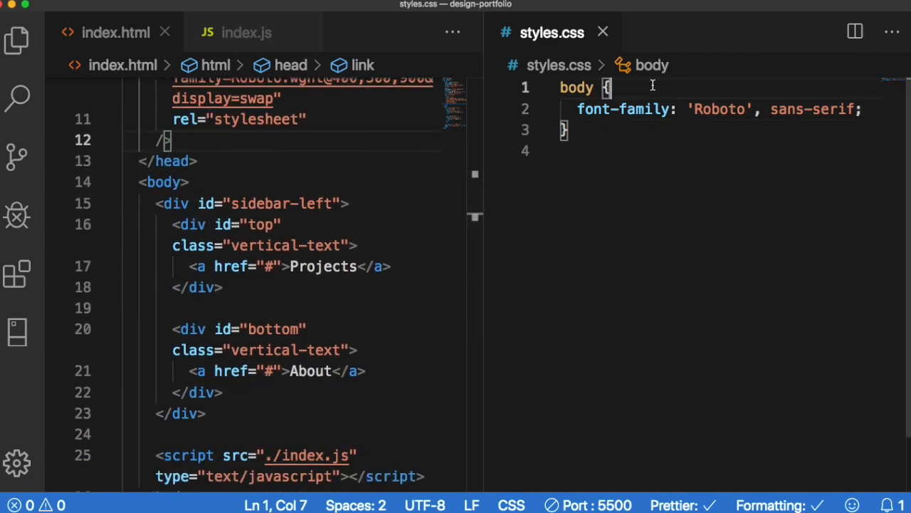
text(background-color: #;)
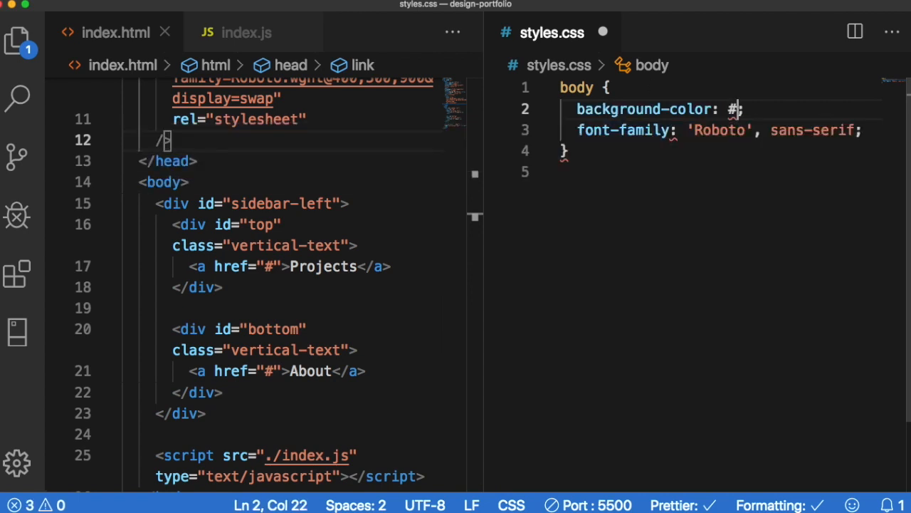
text(e8)
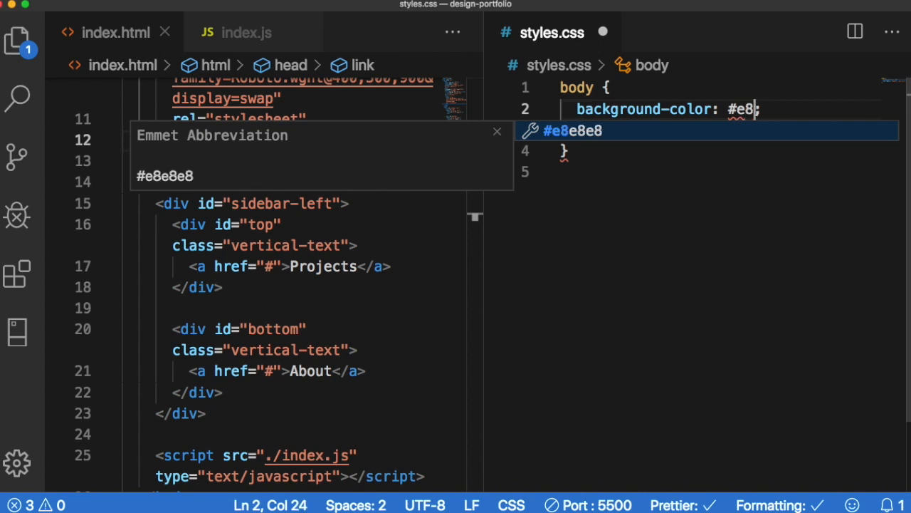
text(eff1)
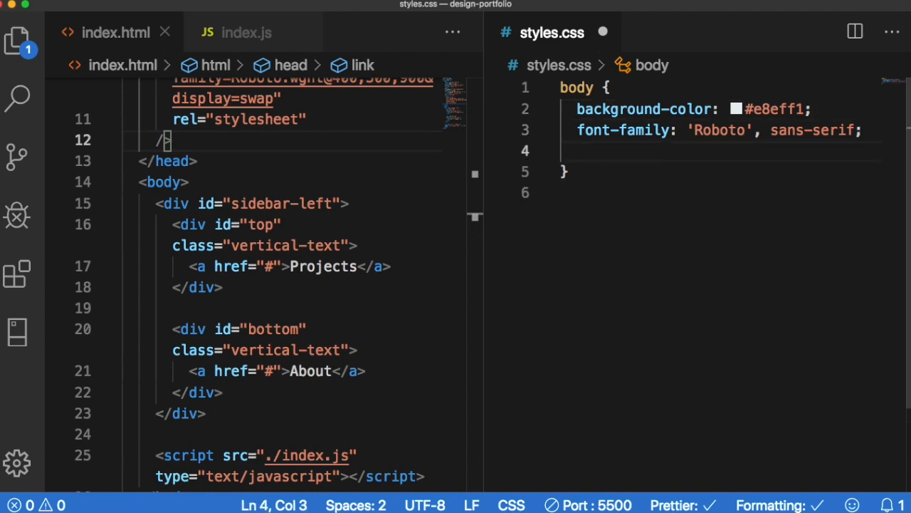
text(font-si)
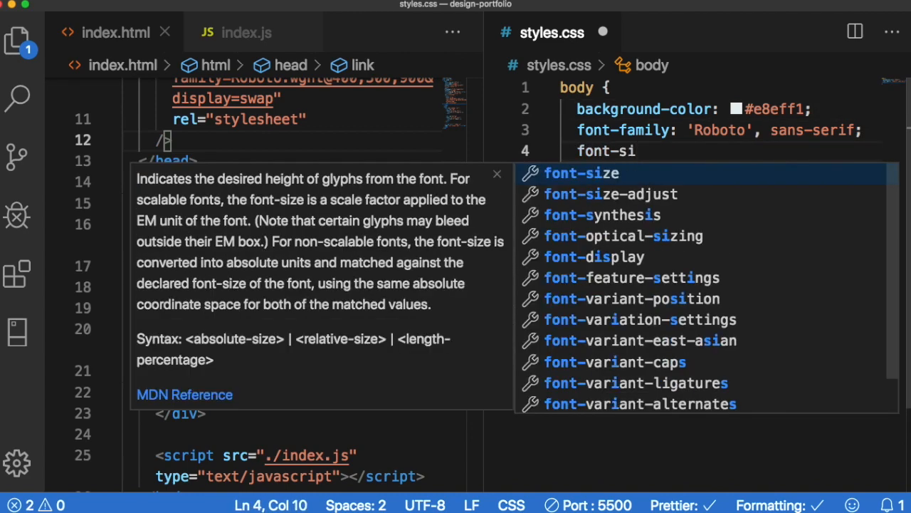
text(ze: 1;)
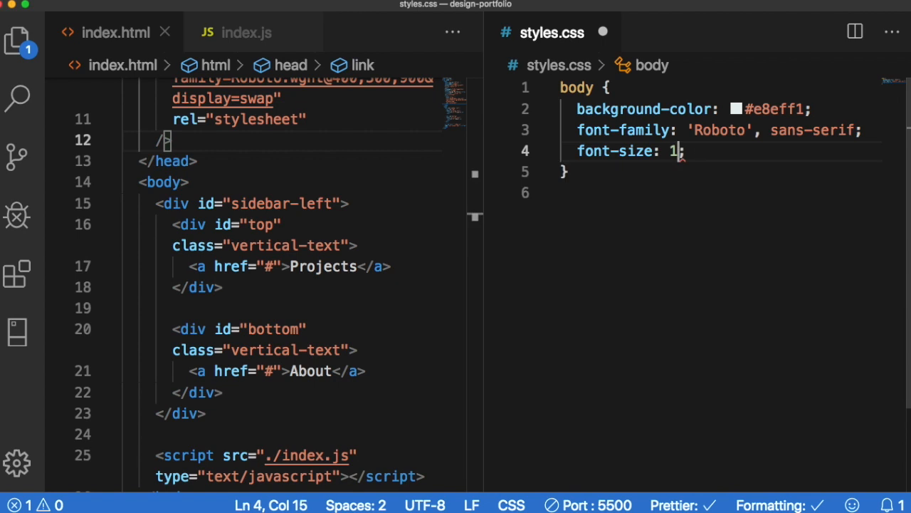
text(4px;)
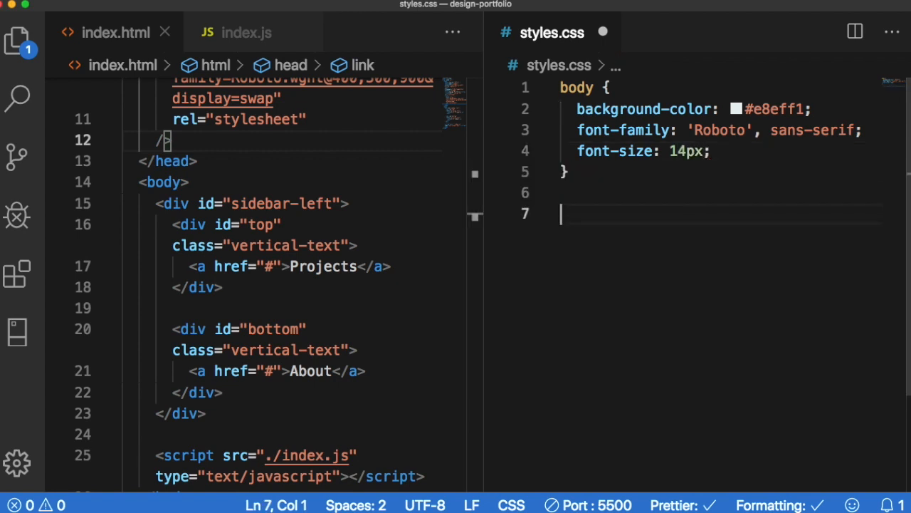
Step: Add an a rule with color rgb(40 40 40) !important and text-decoration none
text(a {)
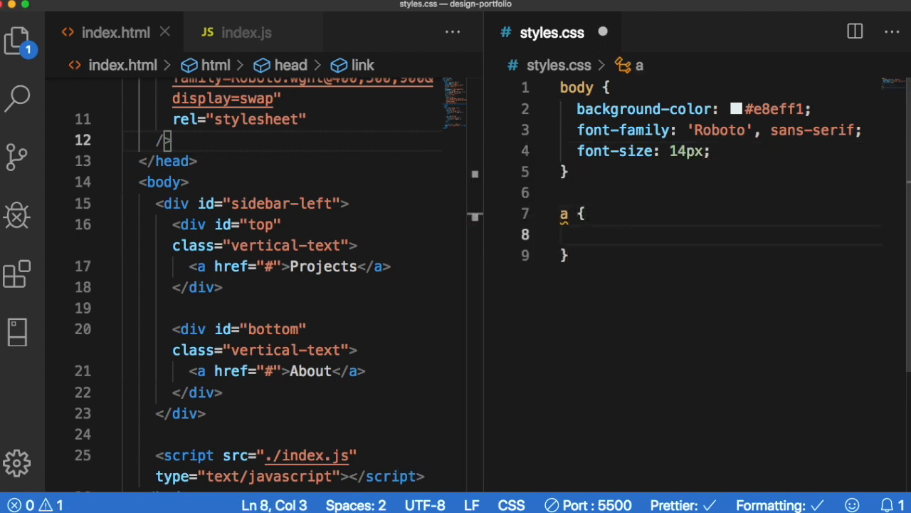
text(color: ;)
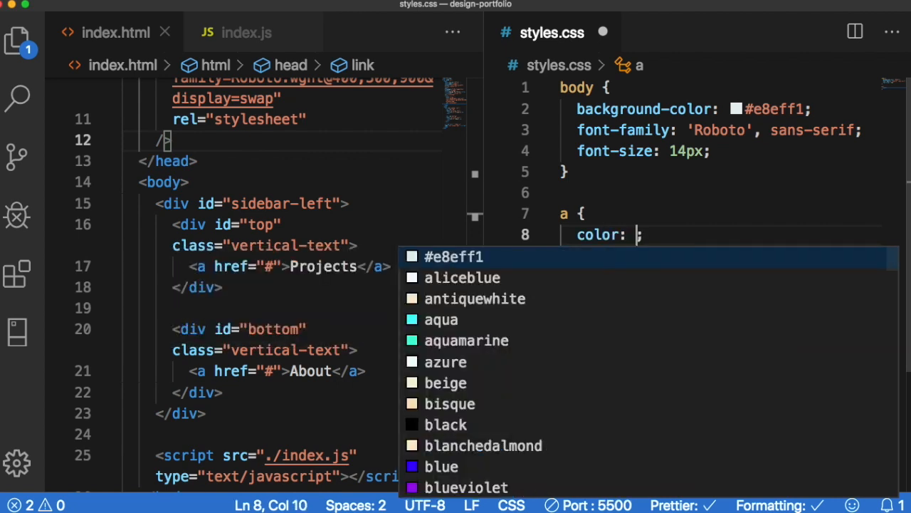
text(rgb()
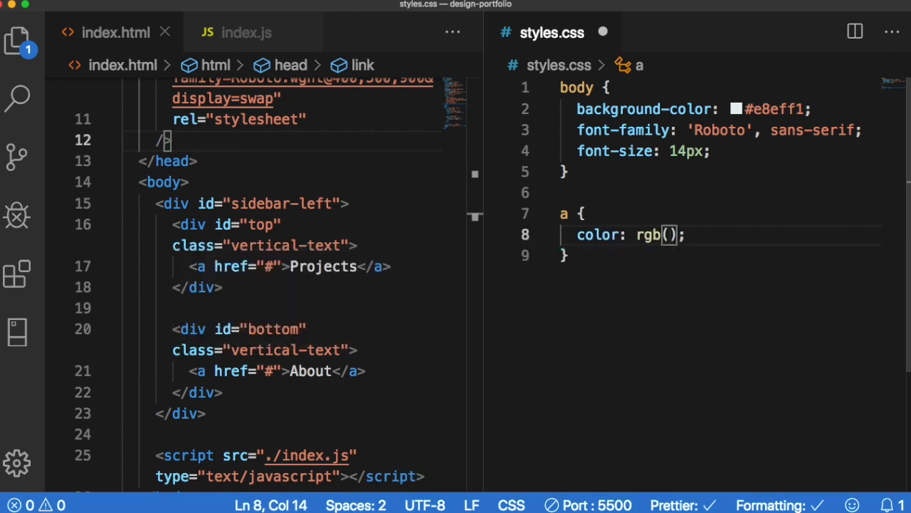
text(40 40 4)
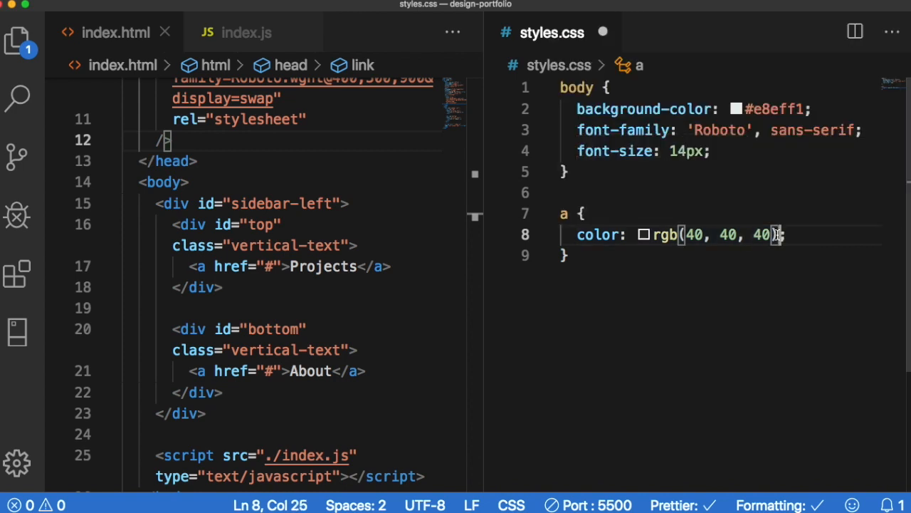
text(!im)
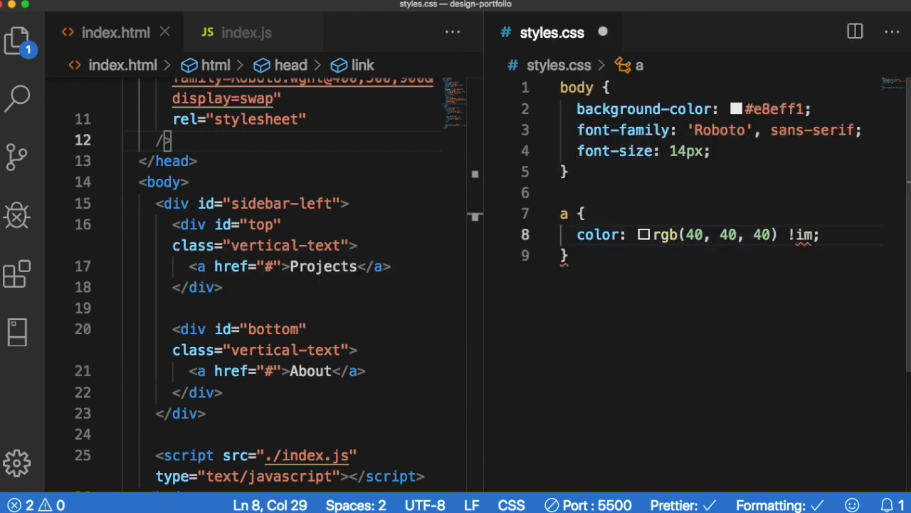
text(portant)
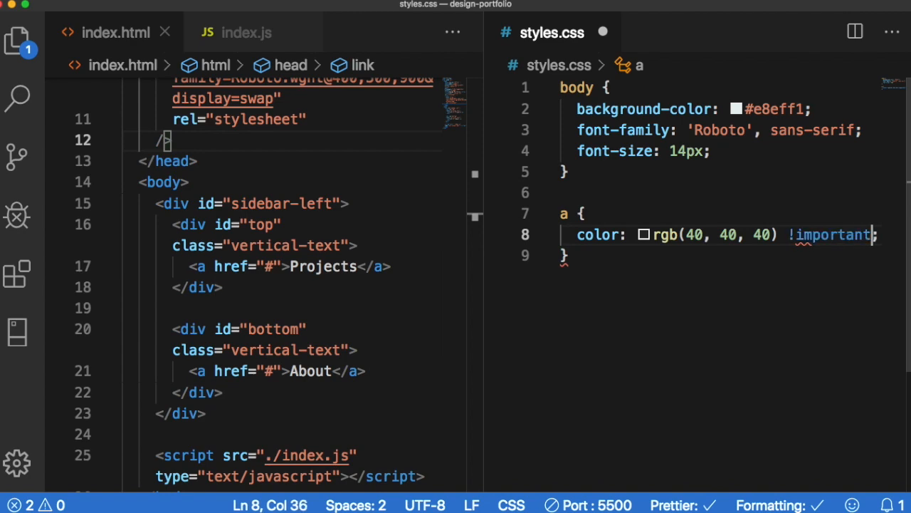
key(Return)
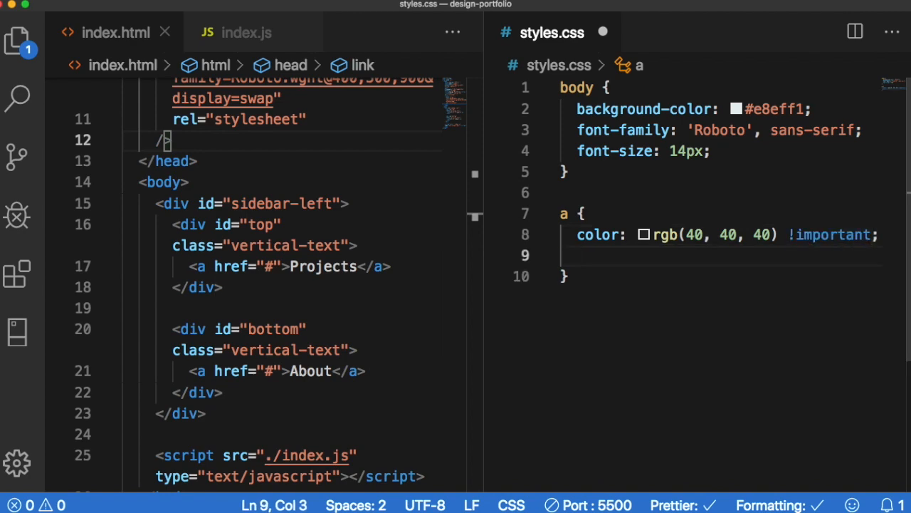
text(text-d)
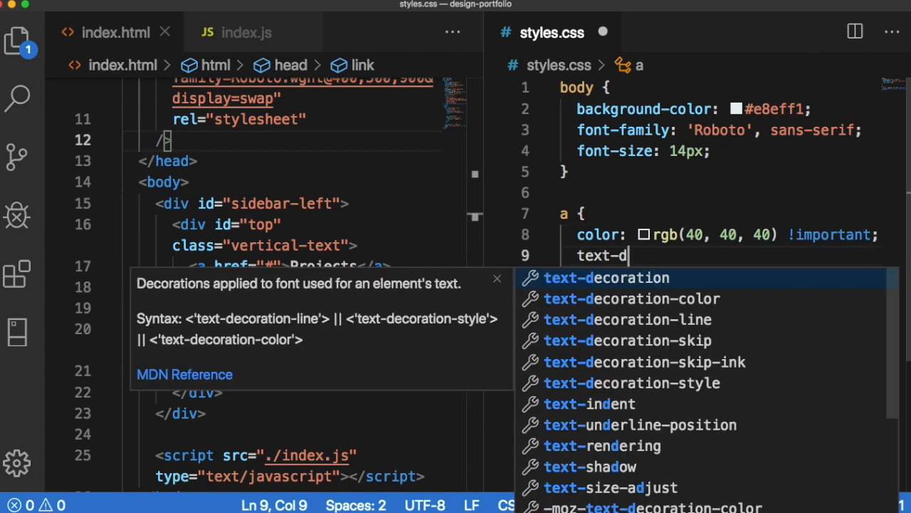
text(ecoration: none;)
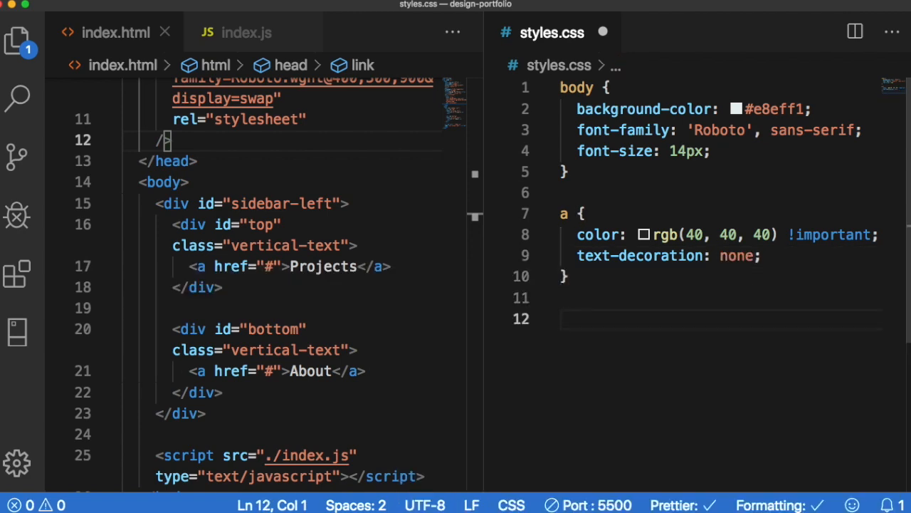
Step: Add an a:hover rule with text-decoration line-through
text(a:hover {)
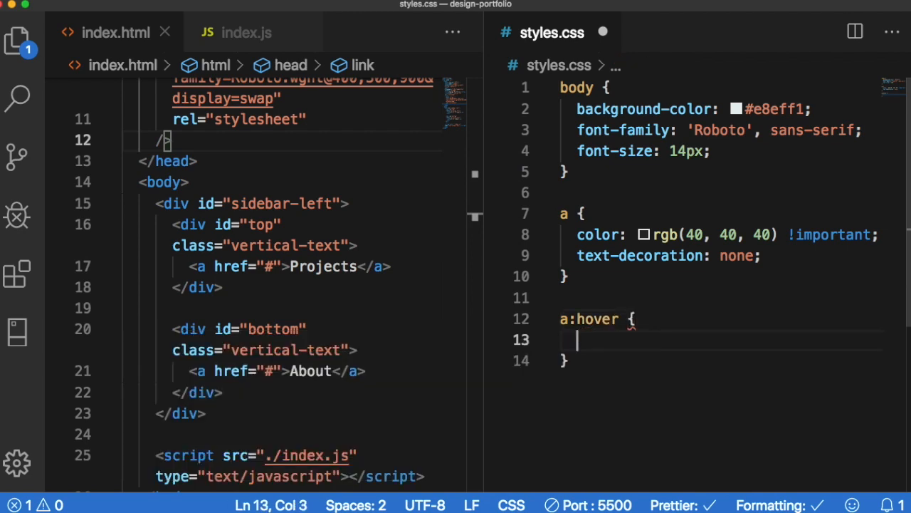
text(text-decoration: ;)
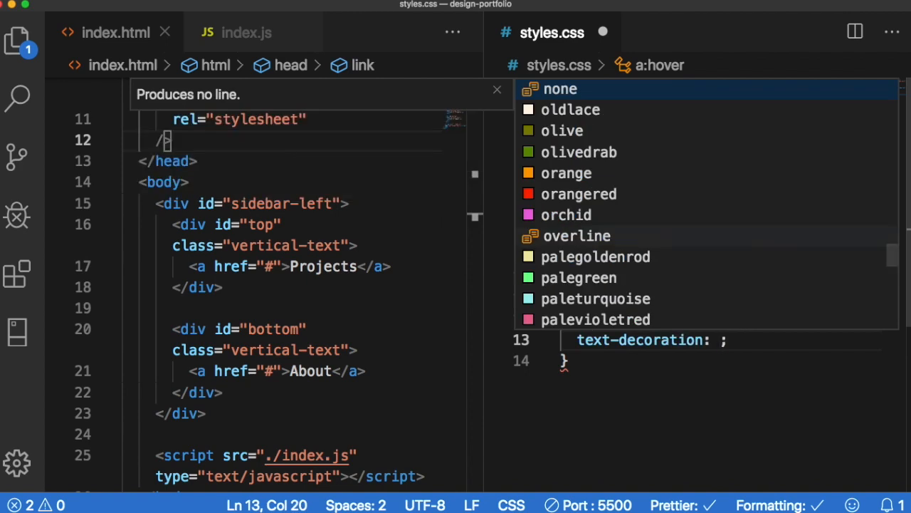
text(line-through)
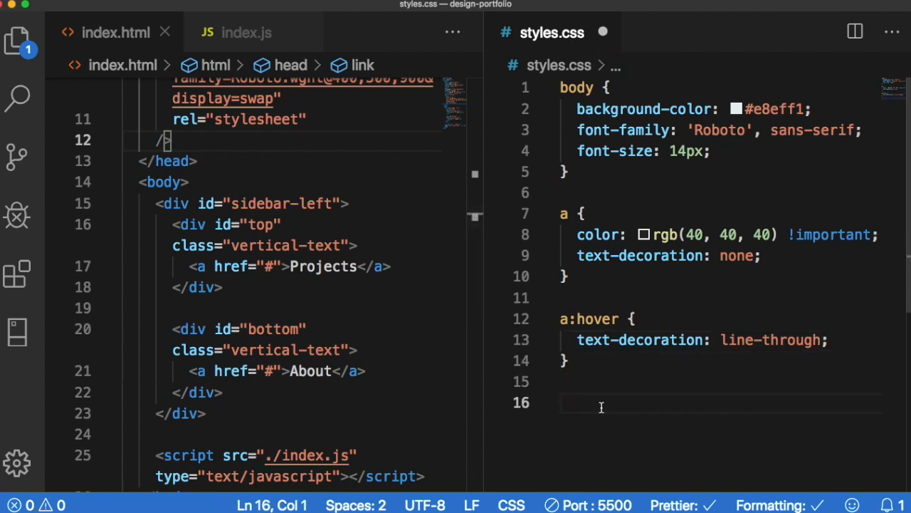
Step: Start a shared #top, #bottom rule with a pixel margin
text(#top,)
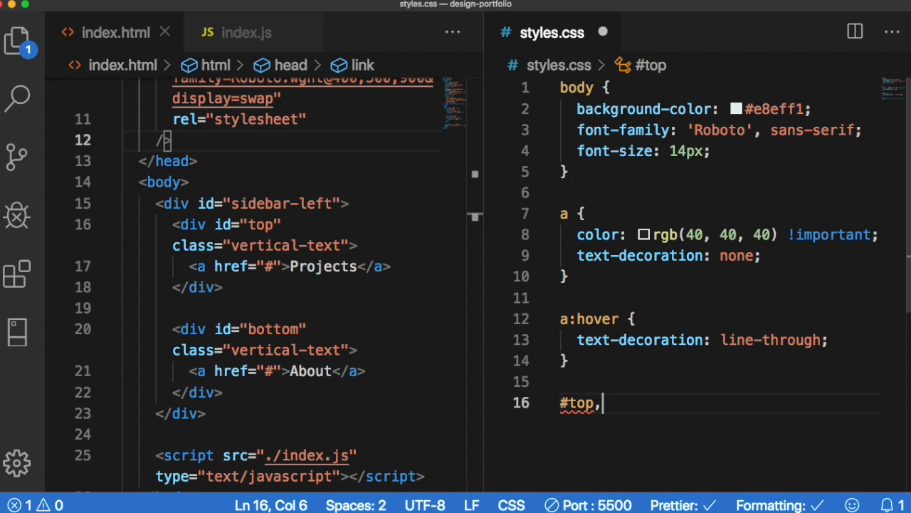
text(#botto)
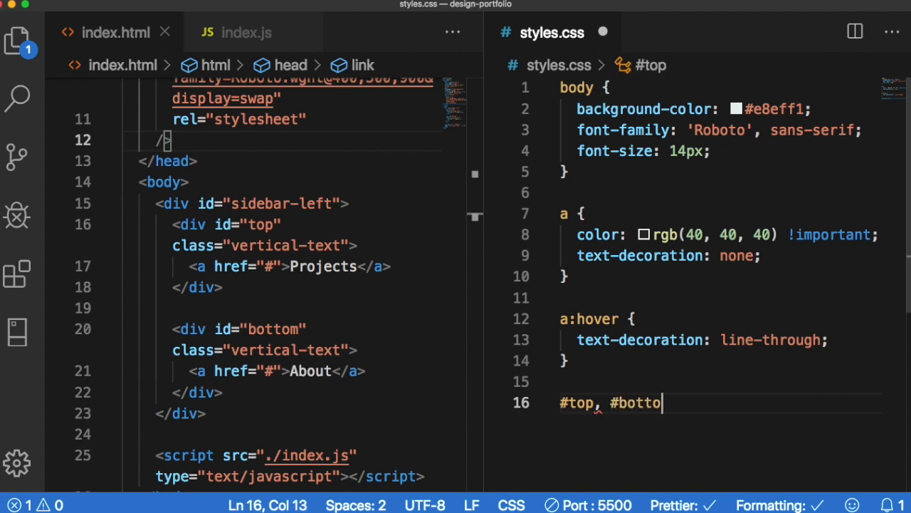
text(m {)
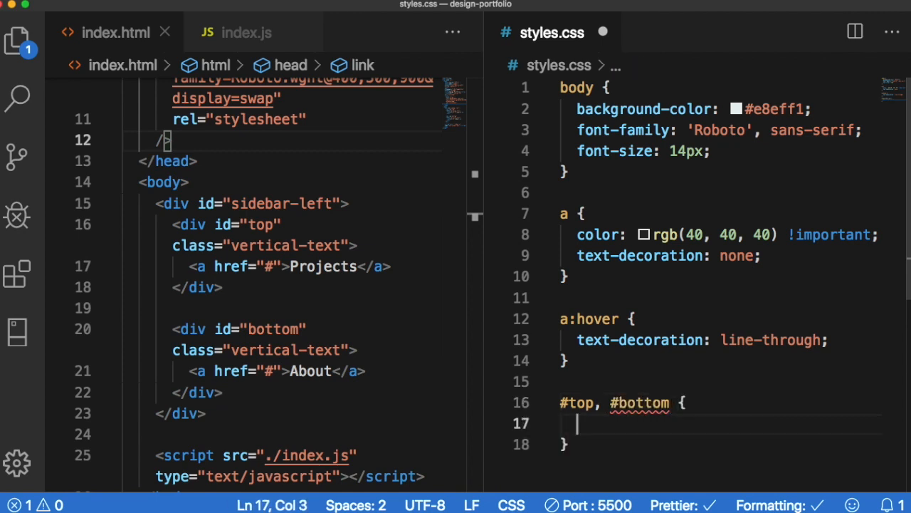
text(margin-right: 20;)
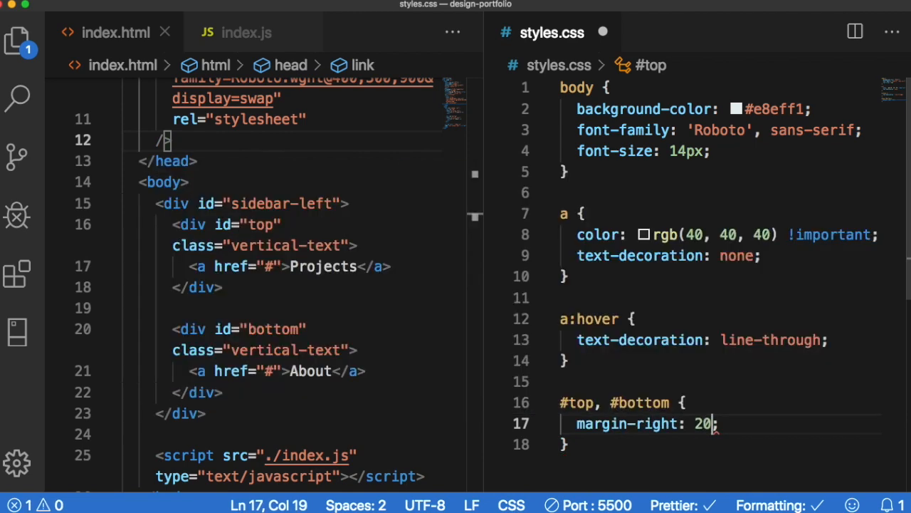
text(px)
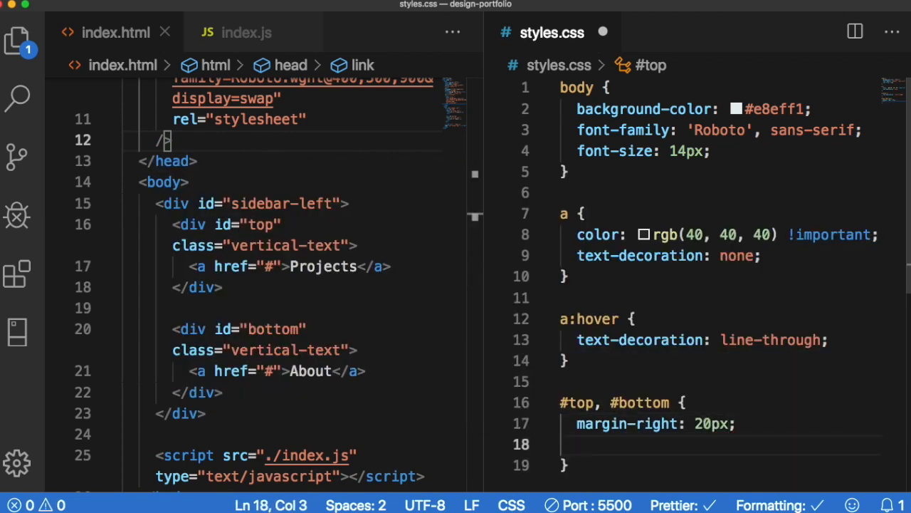
Step: Make #top and #bottom fixed at left: 0, 50px wide with centred text, then begin a #top rule
text(position: ;)
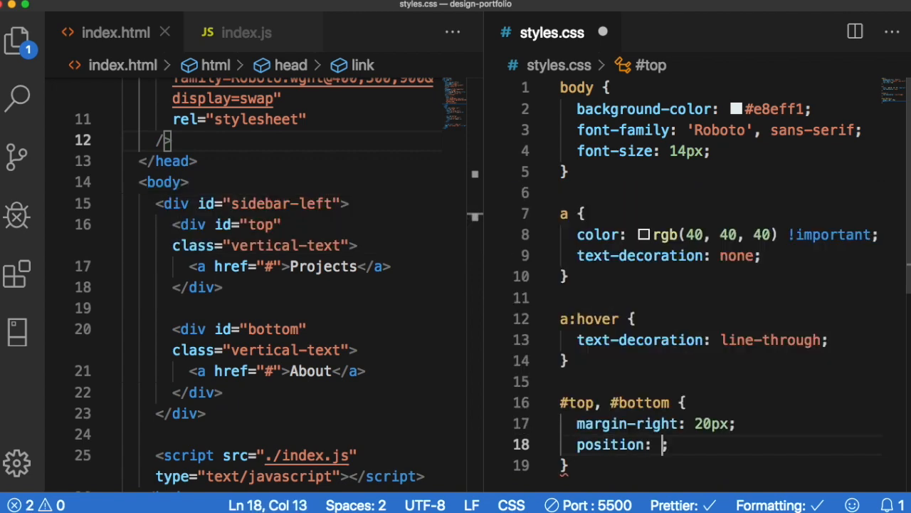
text(fixed)
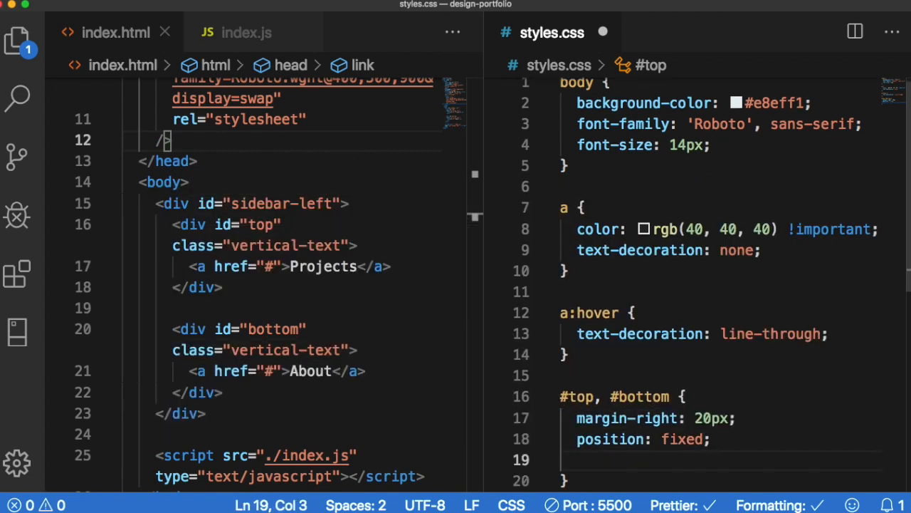
text(left: ;)
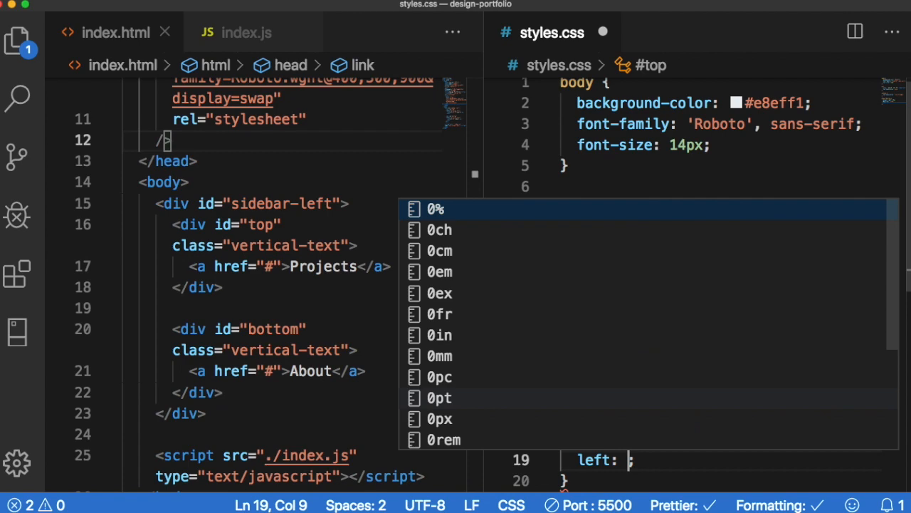
text(width: 50px;)
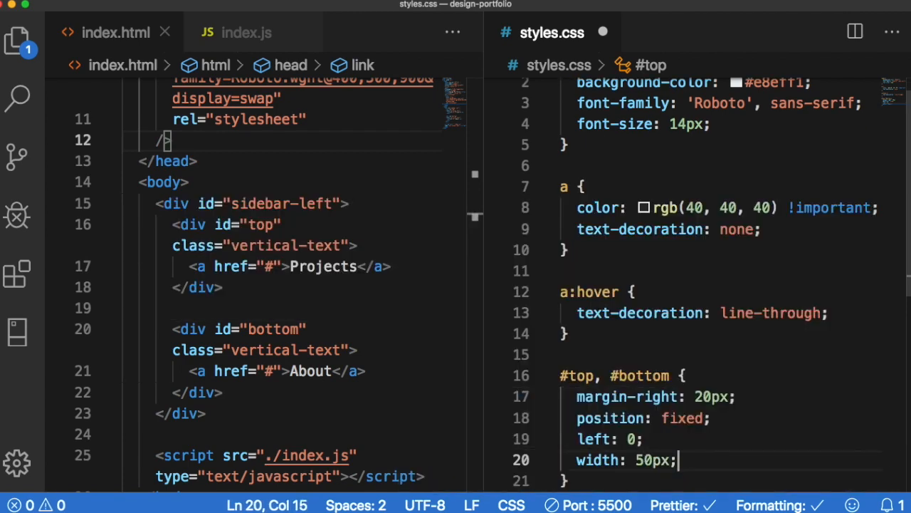
text(text-align: center;)
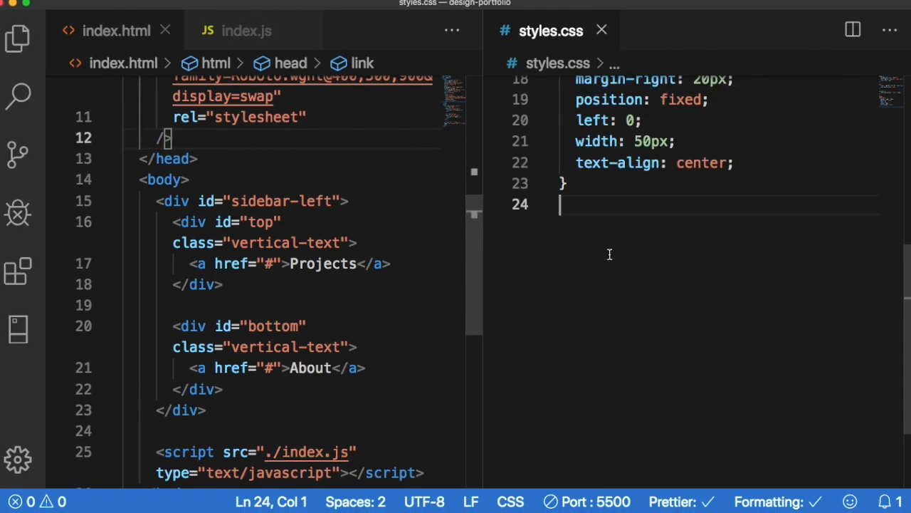
text(#top {)
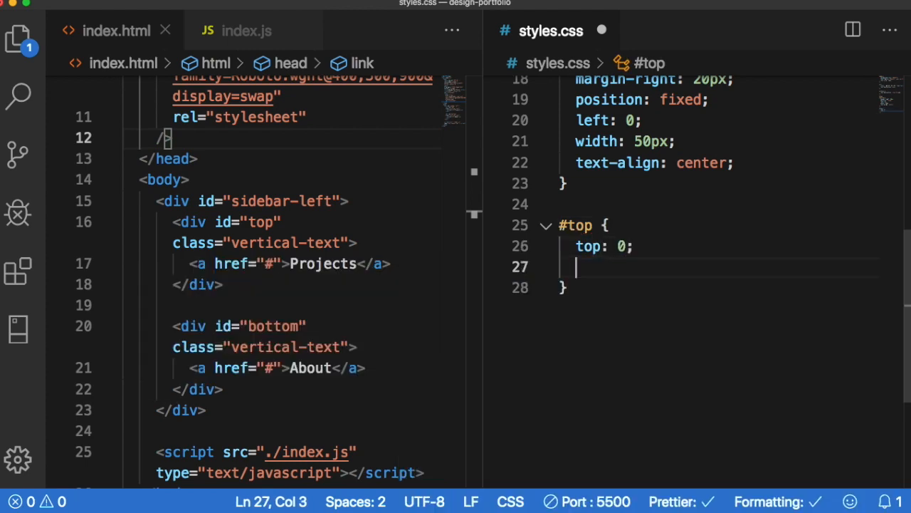
Step: Rotate #top 270 degrees and translate it by (-74px, 30px)
text(transform: ;)
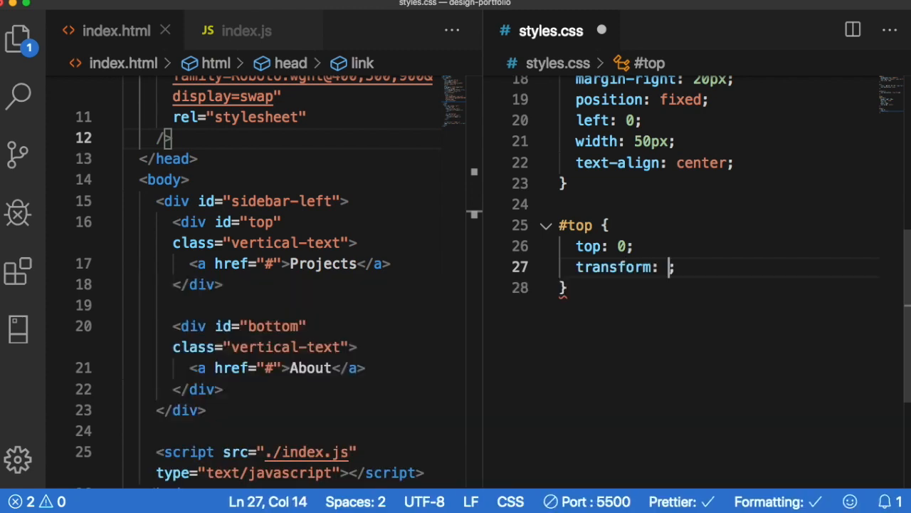
text(rotate(270deg) translate(-)
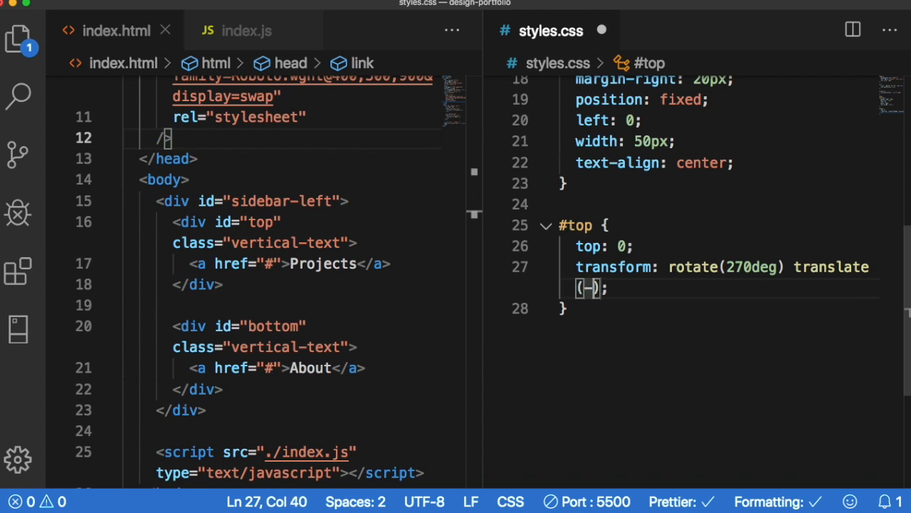
text(74px)
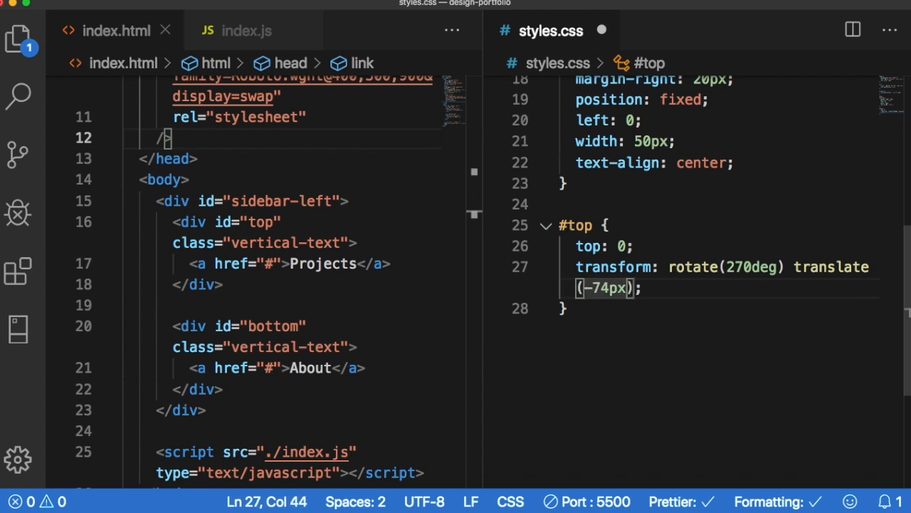
text(, 30px)
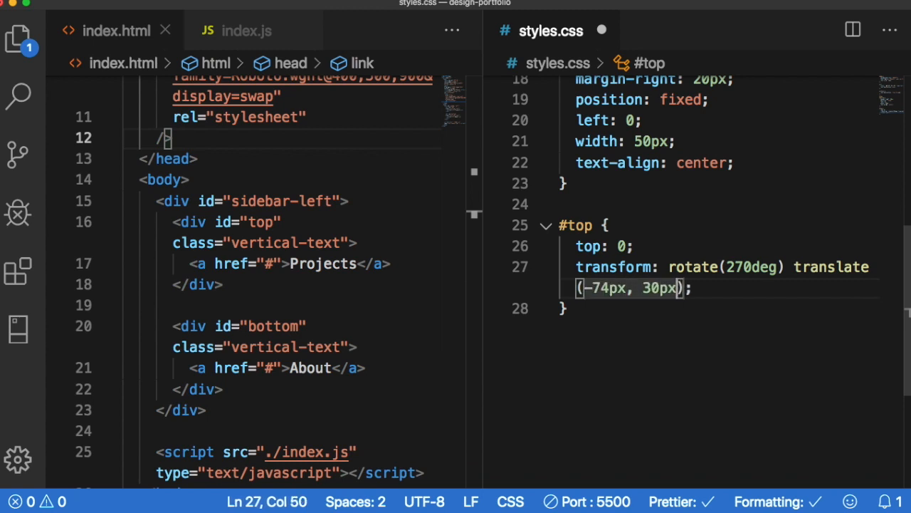
Step: Add a #bottom rule pinned to the bottom, rotated 270deg and translated (135%, 30px)
click(562, 307)
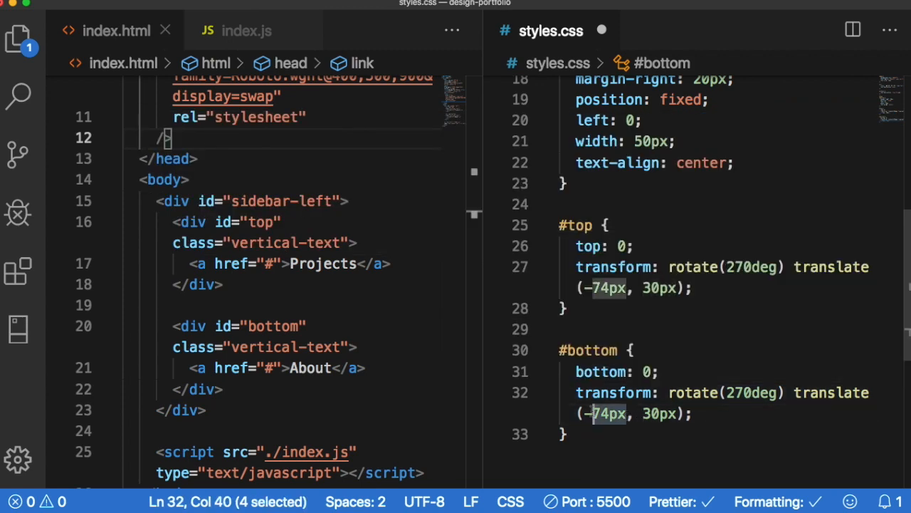
text(1)
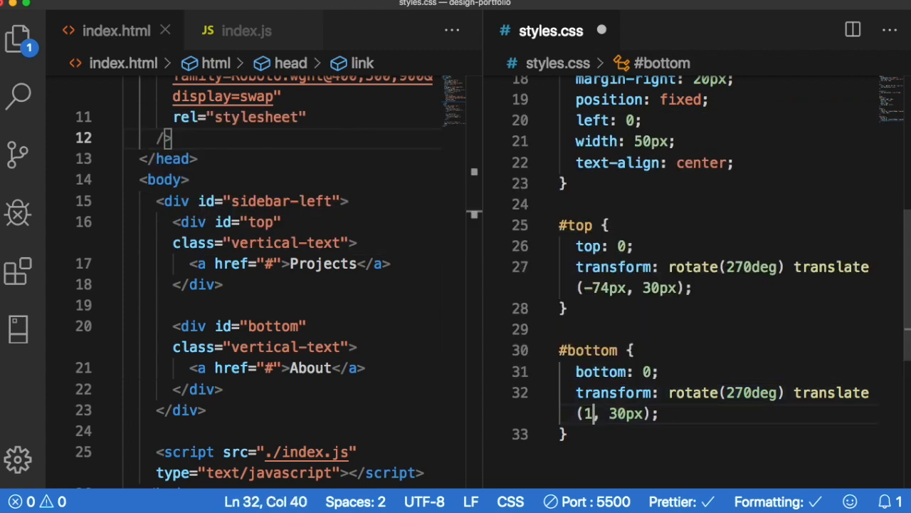
text(35%)
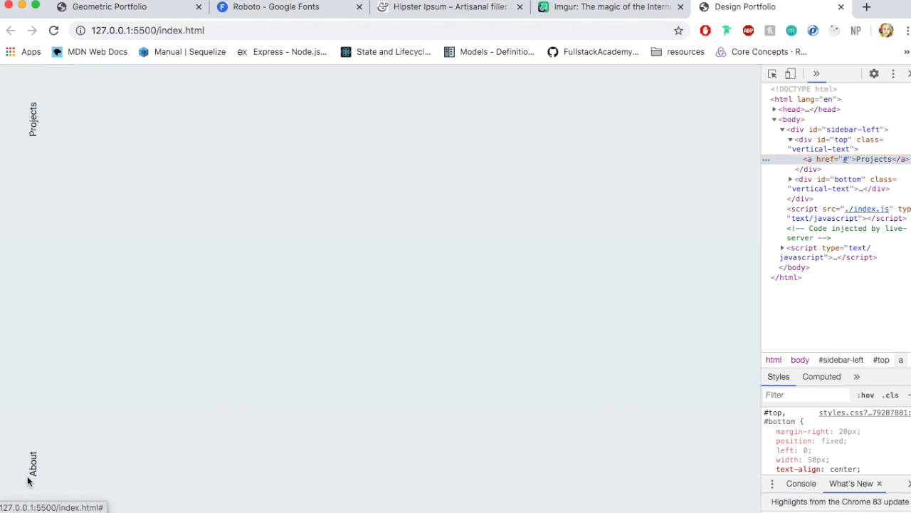
mouse_move(164, 210)
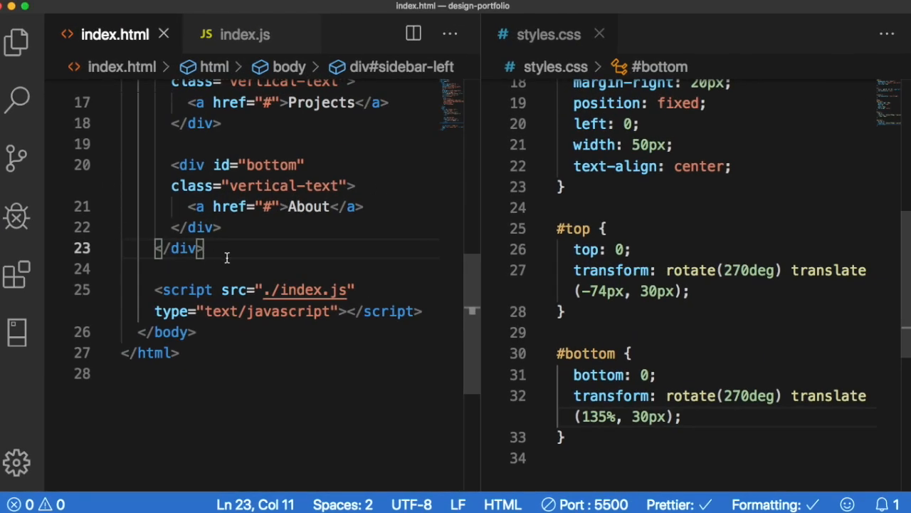
Step: Add a 'hamburger menu code' comment in index.html
text(ha)
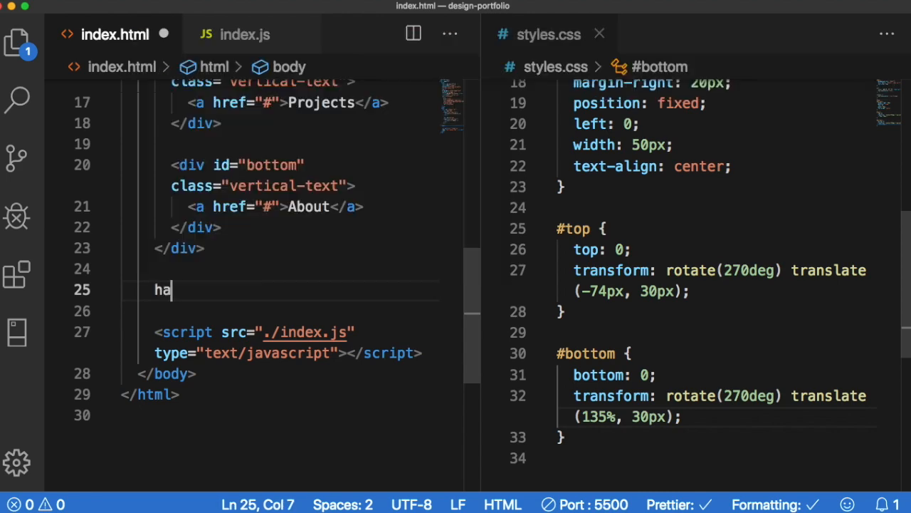
text(mburger)
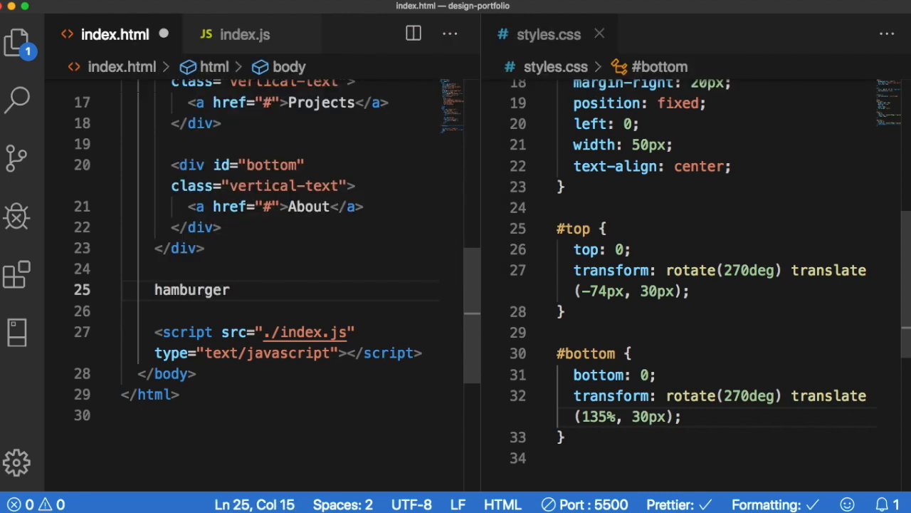
text(code)
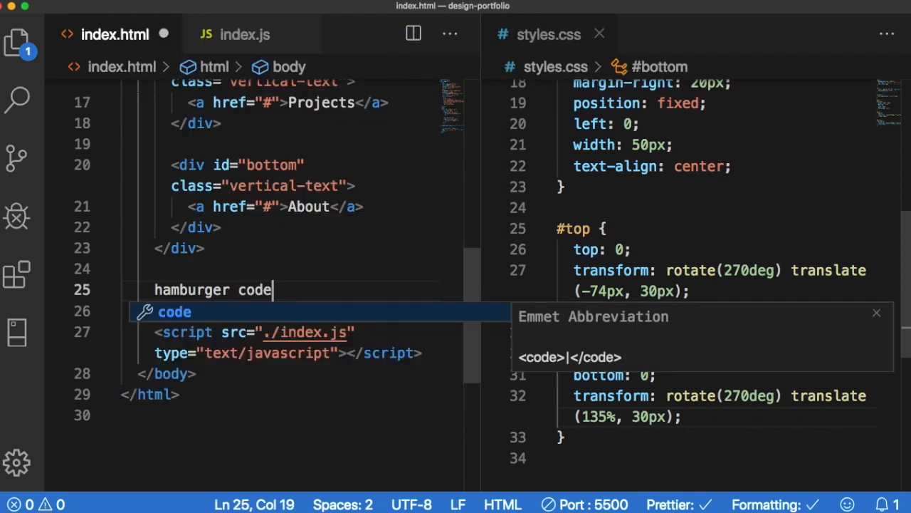
text(menu)
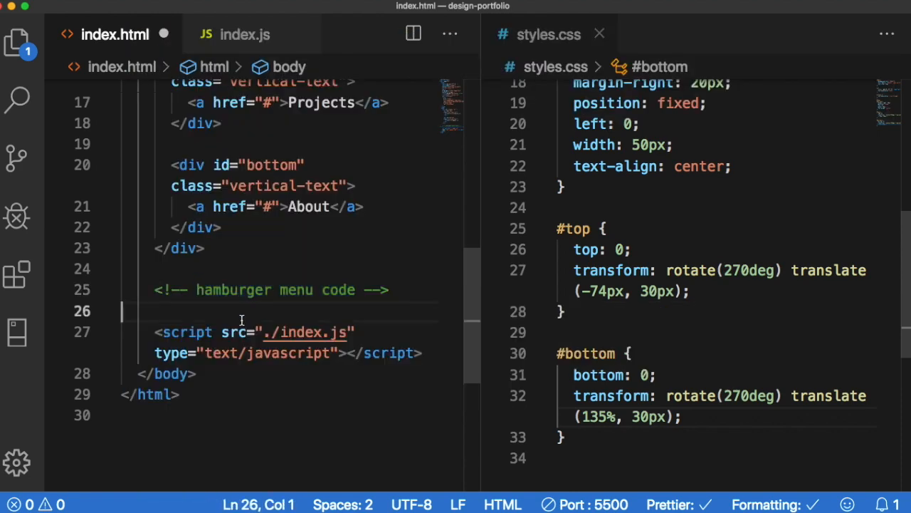
key(Enter)
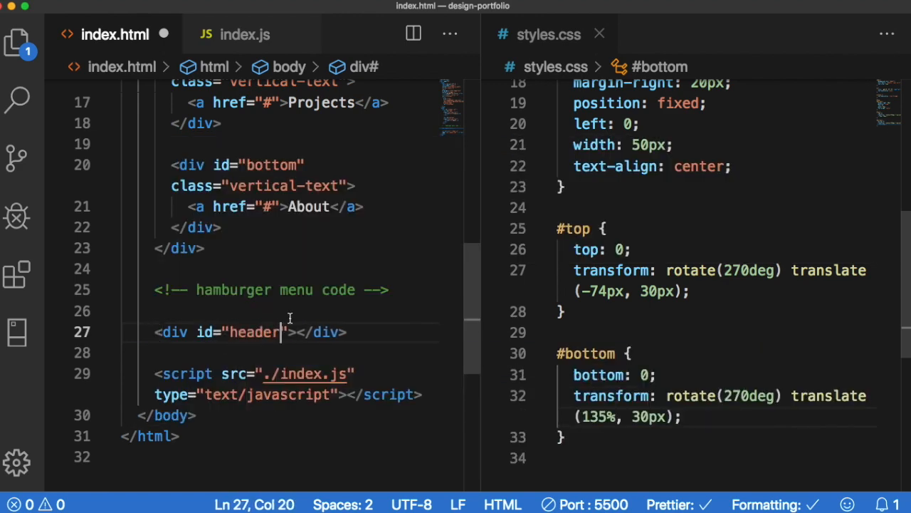
Step: Add a header div with a title-container div holding a Jane Doe h1
key(Enter)
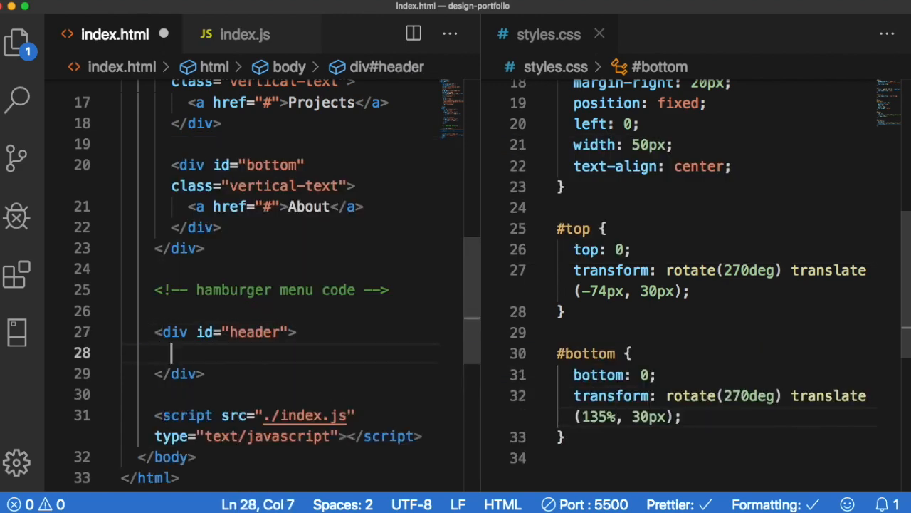
text(<div id=""></div>)
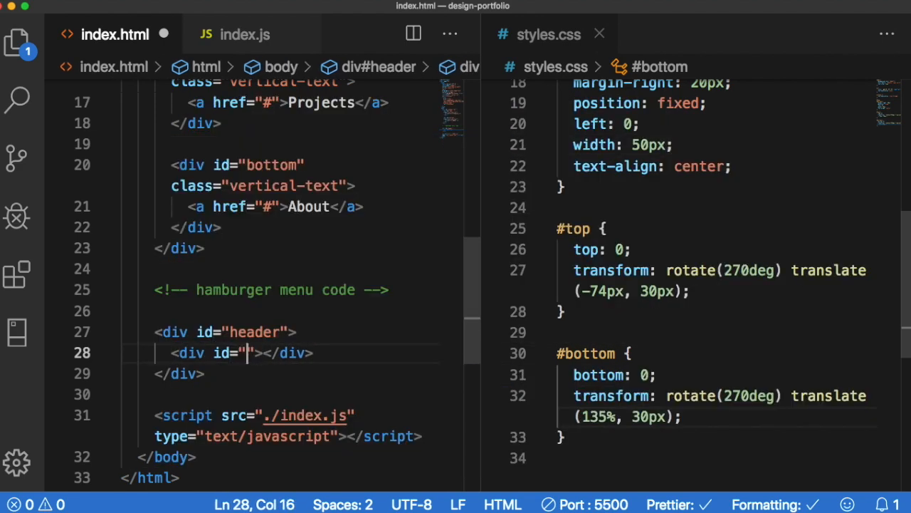
text(title-container)
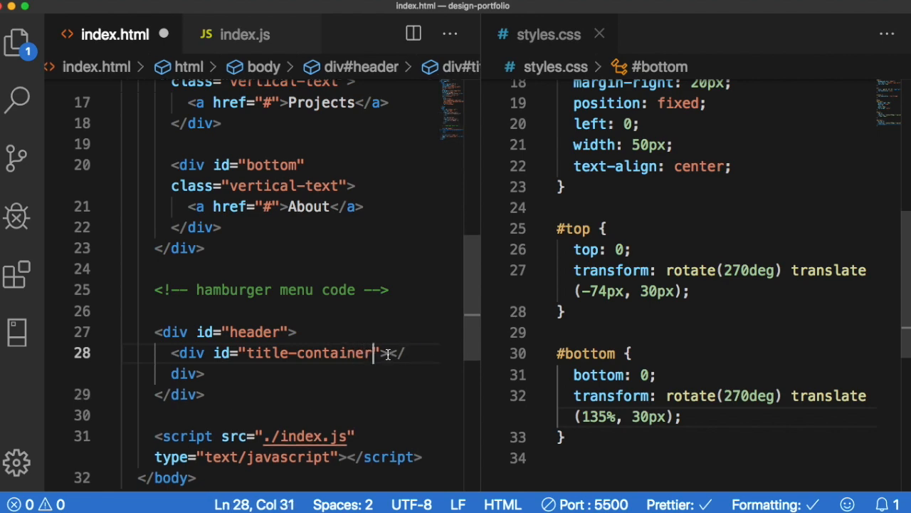
text(<h1)
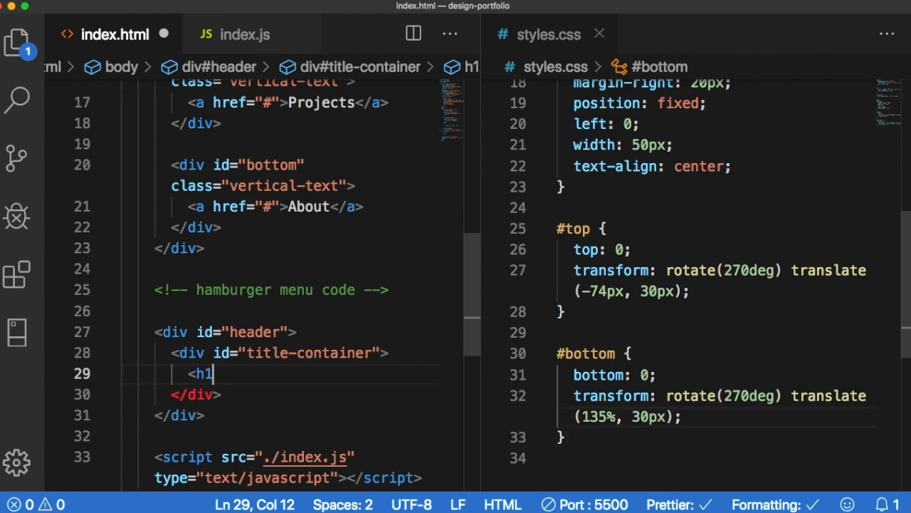
text(Jane Doe</h1>)
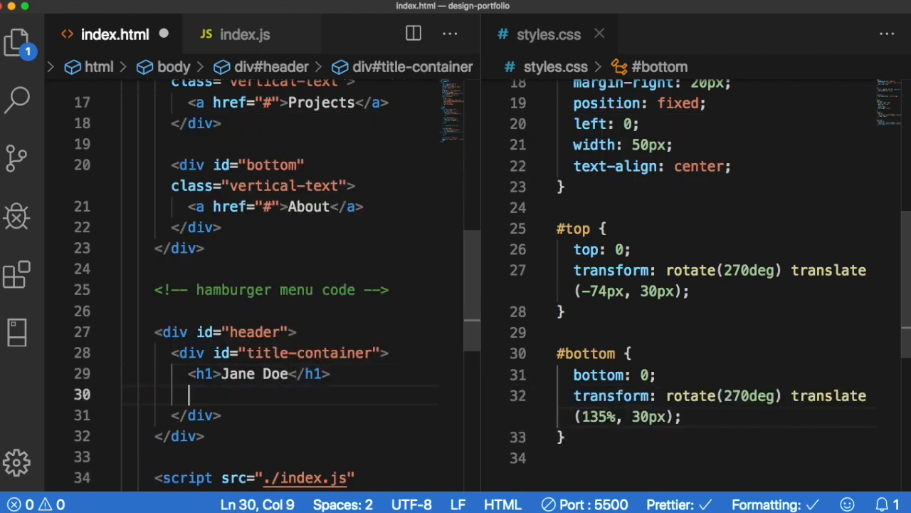
text(<)
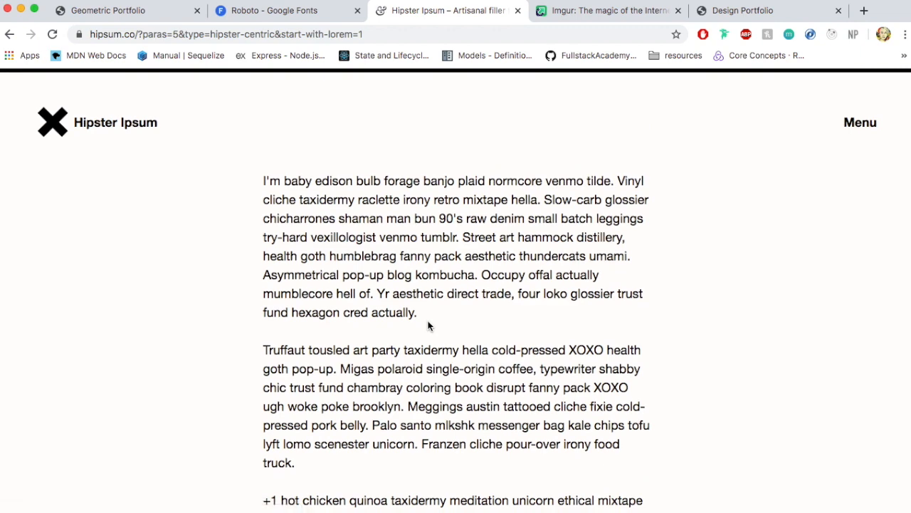
Step: Select the Hipster Ipsum filler text from Truffaut to disrupt
scroll(down, 3)
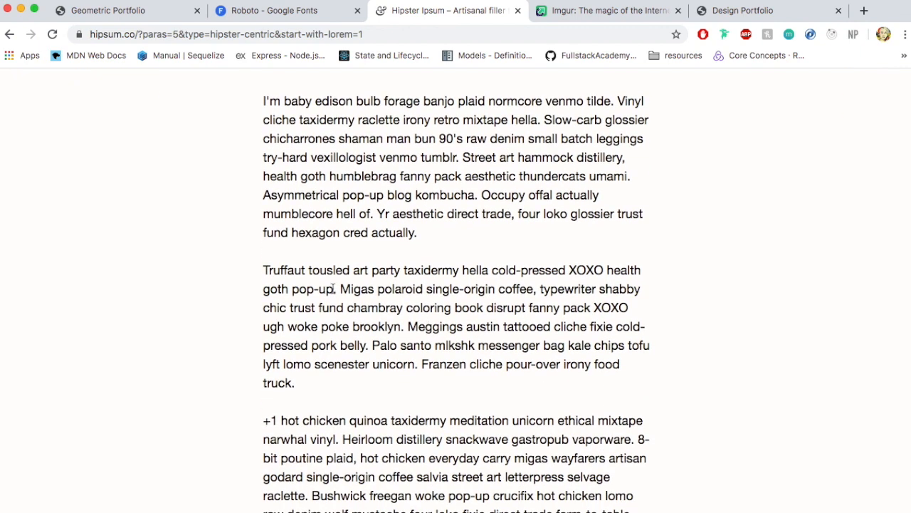
drag(262, 269, 401, 330)
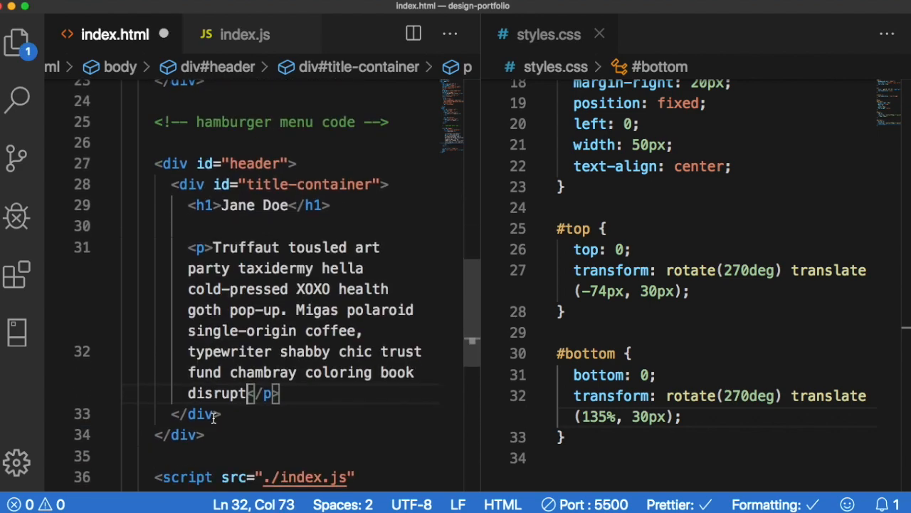
Step: Save index.html so the pasted Truffaut paragraph auto-formats
key(cmd+s)
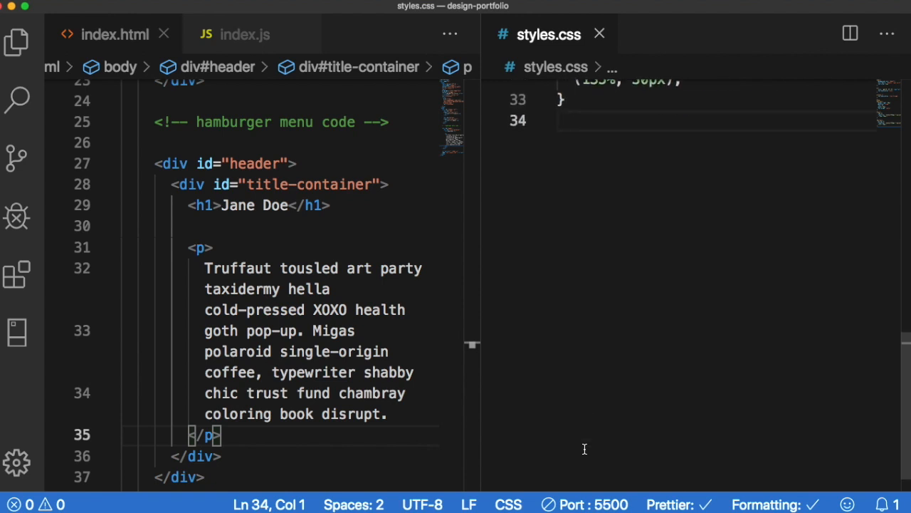
Step: Give #title-container absolute position and a max-width of 1280px
text(#)
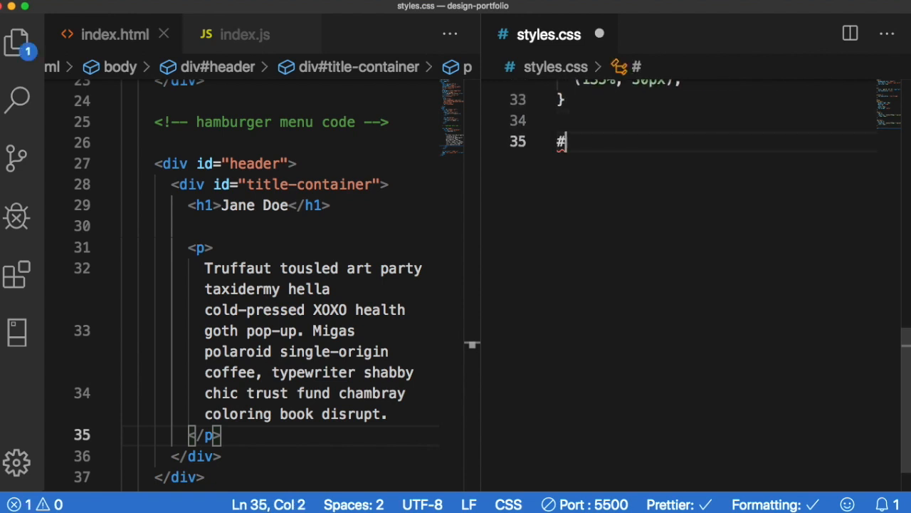
text(title-c)
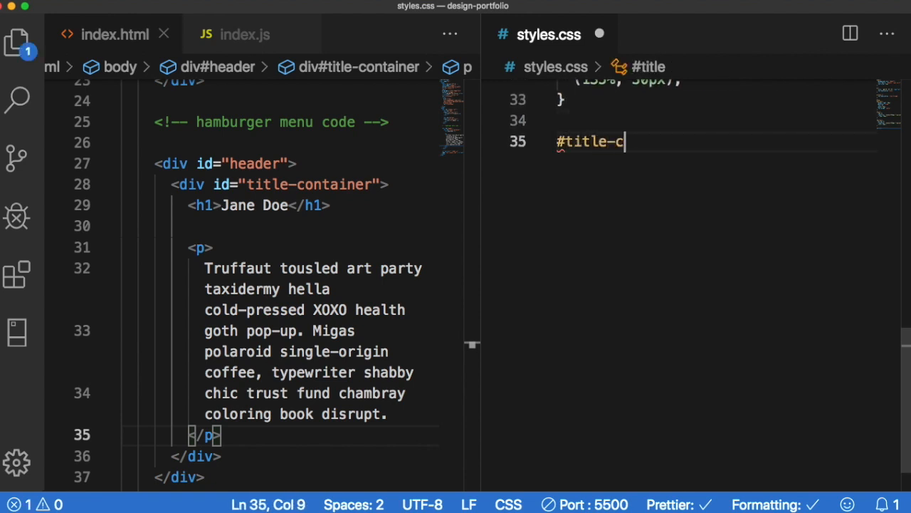
text(ontainer {)
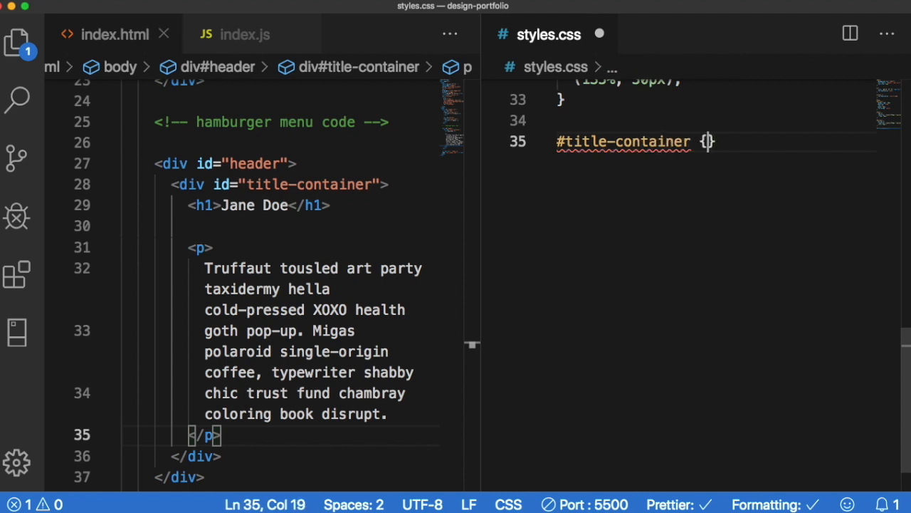
text(posit)
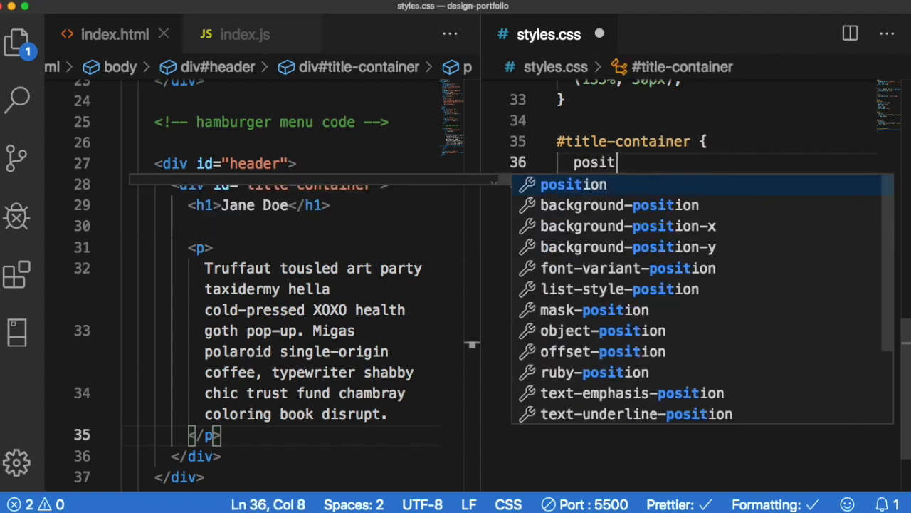
text(: absolute;)
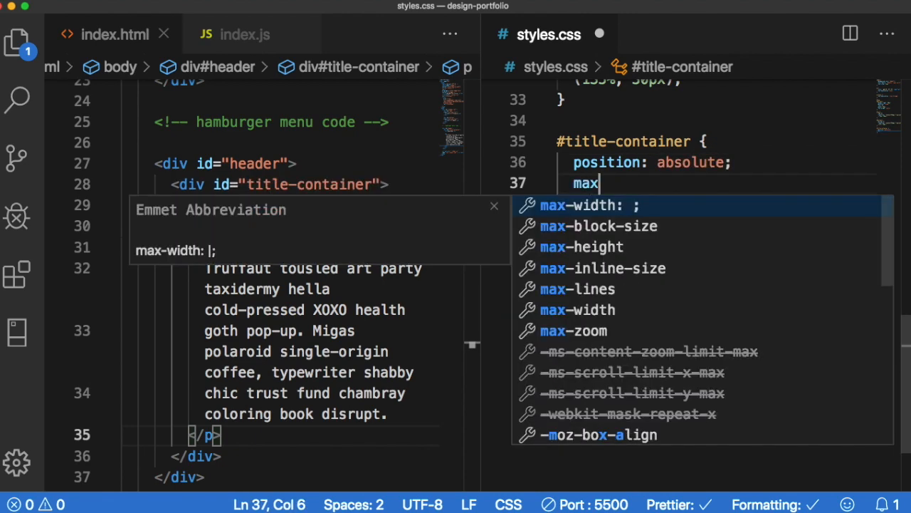
text(-width: 1;)
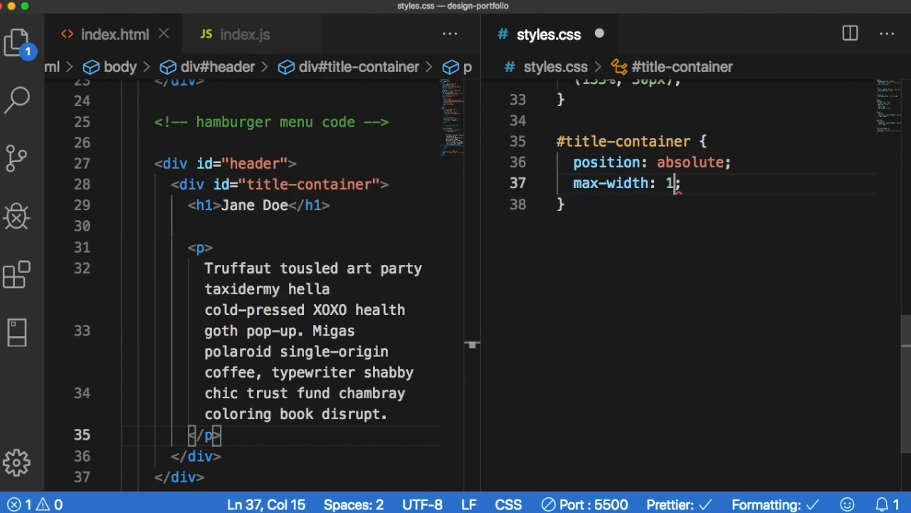
text(280p)
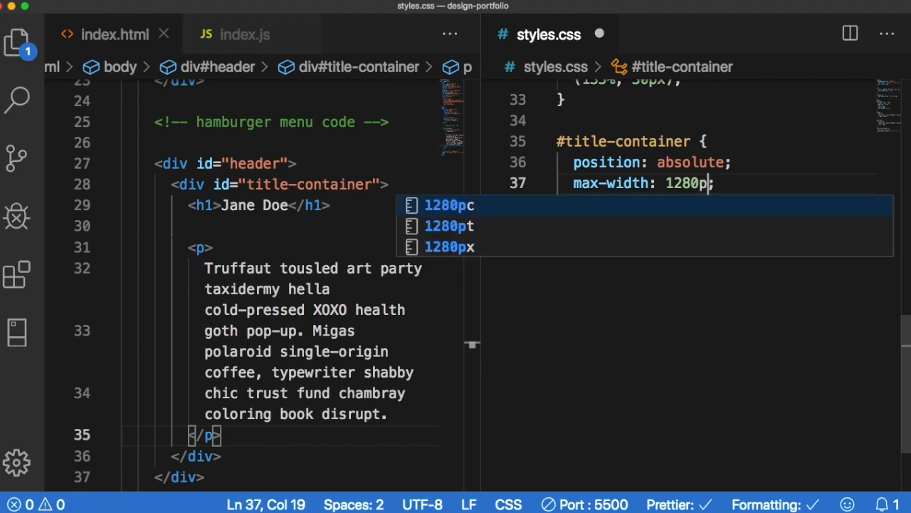
key(enter)
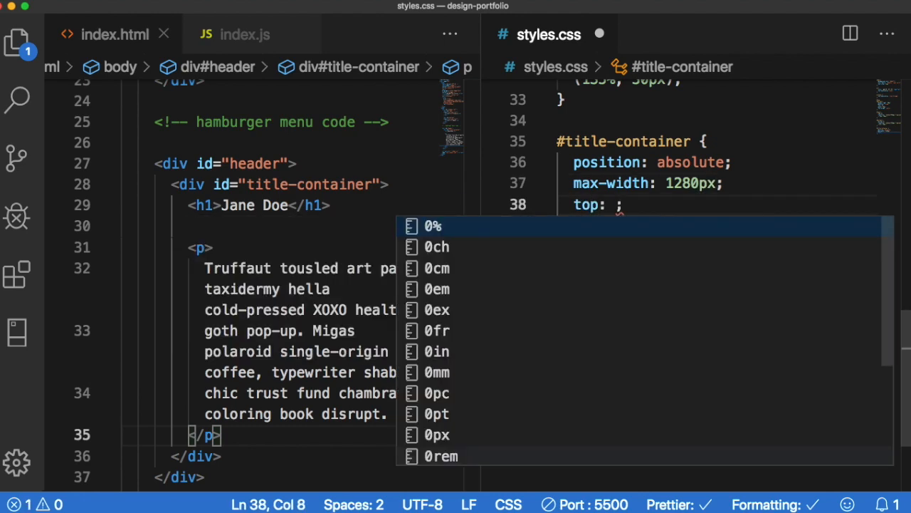
Step: Set #title-container top and left to 20% with right padding, then begin an h1 rule
text(20%)
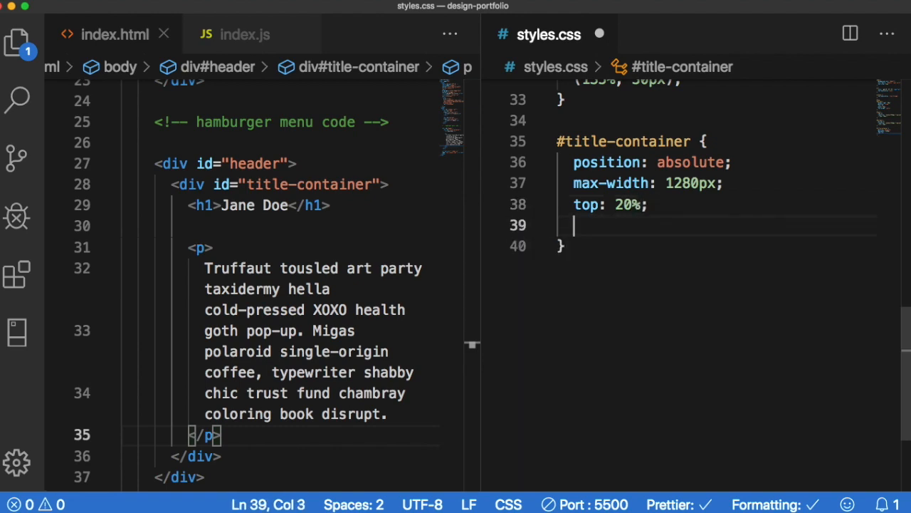
text(left: ;)
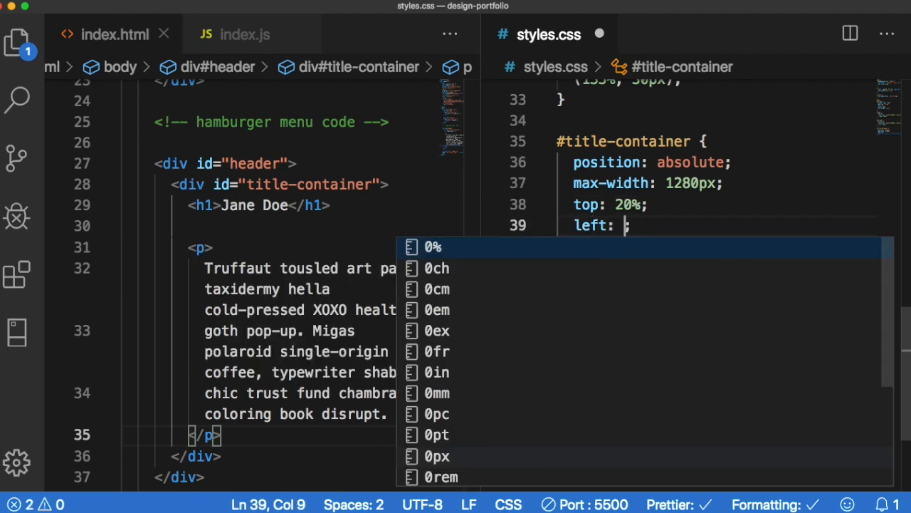
text(20%)
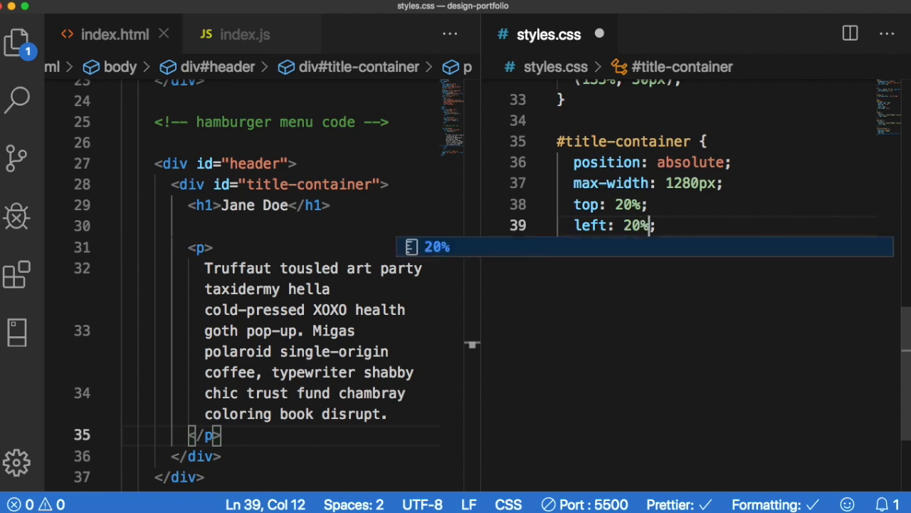
text(padding-r: ;)
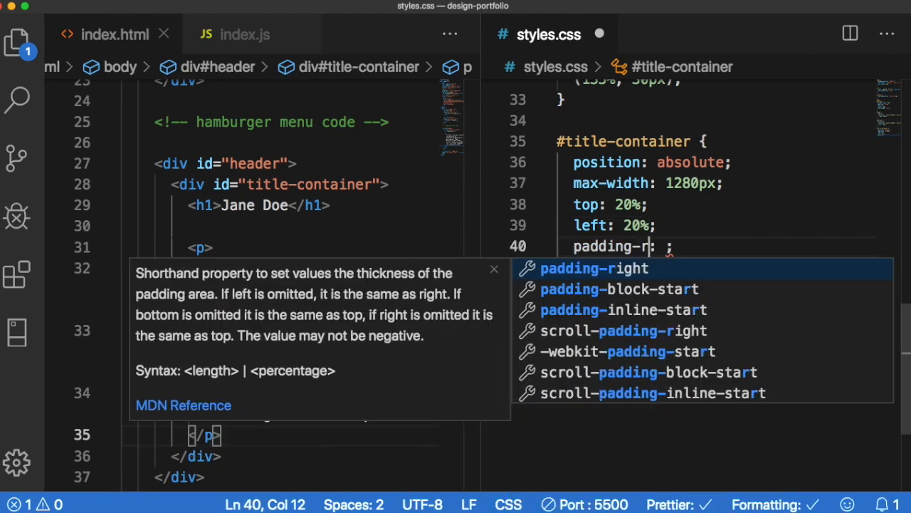
key(Tab)
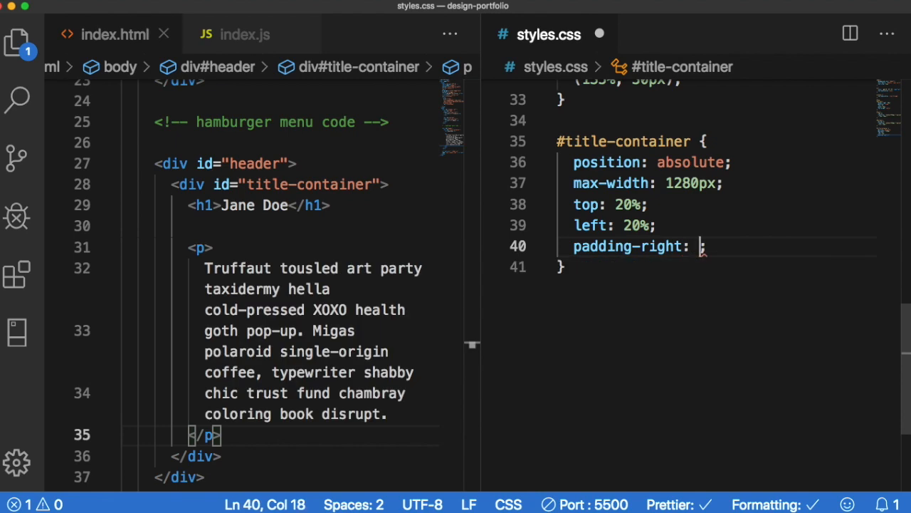
text(h1 {)
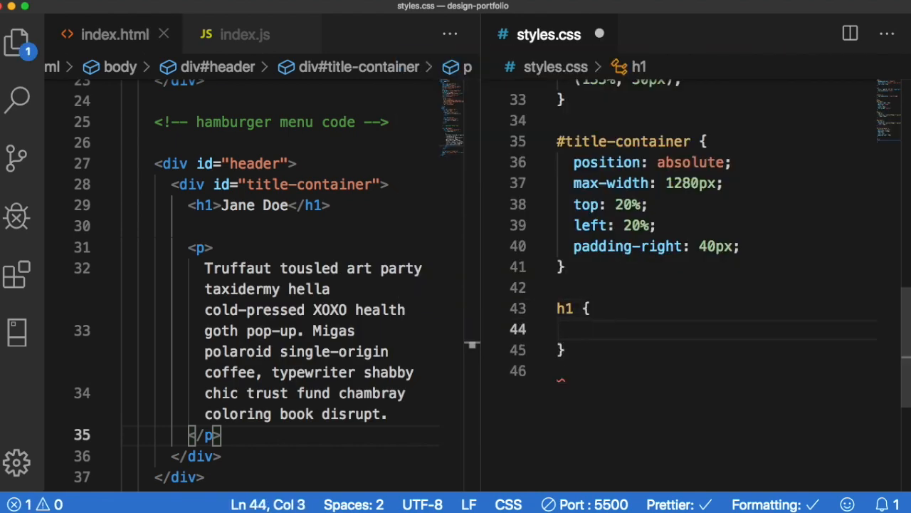
Step: Style h1 with 74px font-size, uppercase text-transform and font-weight 900
text(font-size: 74px;)
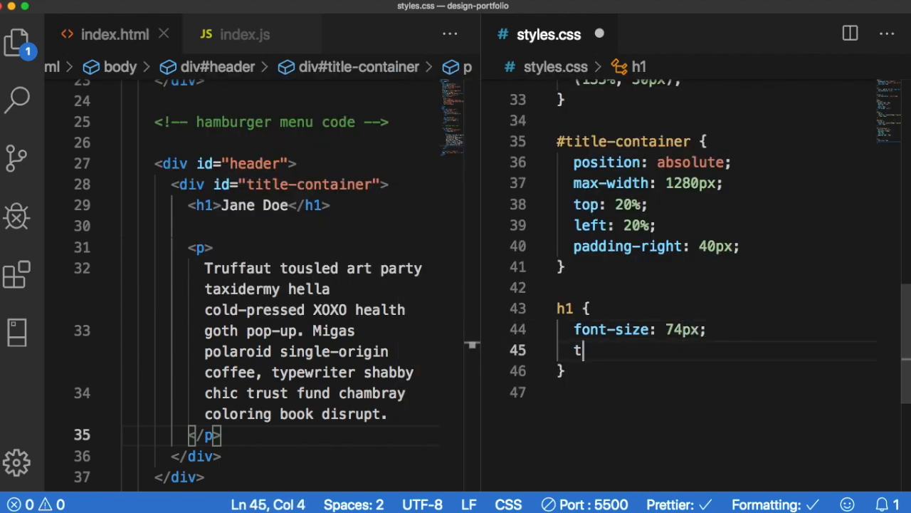
text(ext-transform: ;)
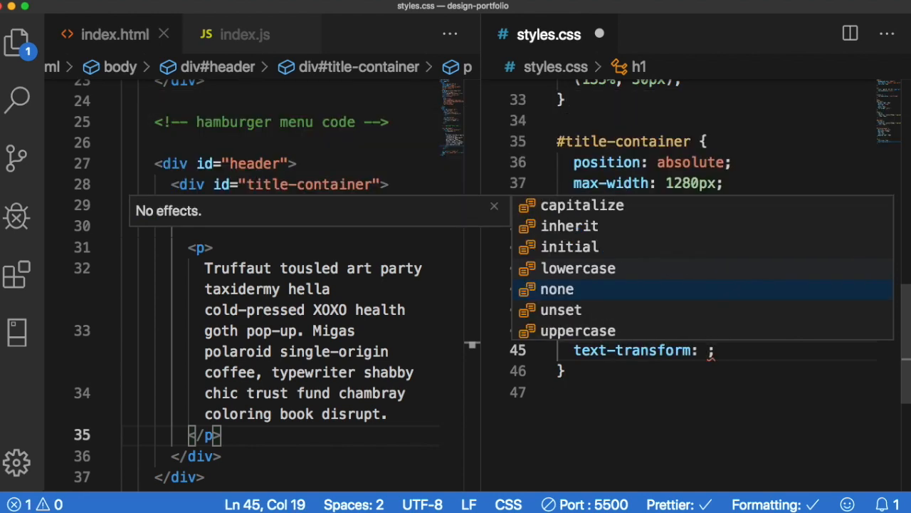
click(579, 331)
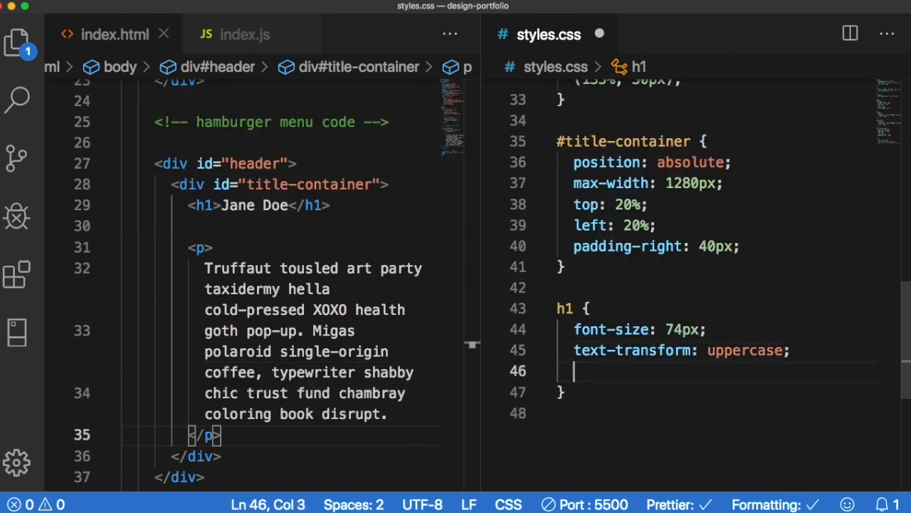
text(font-)
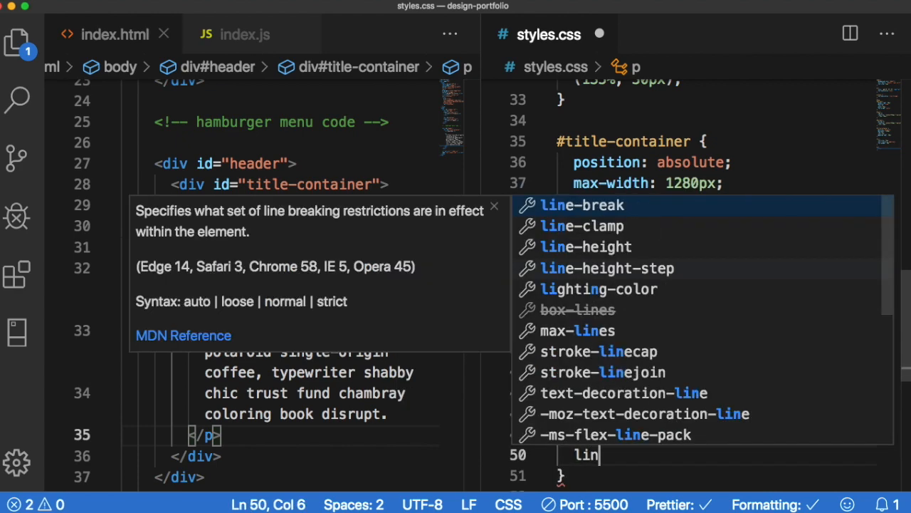
Step: Give paragraphs a line-height of 1.618 and a max-width
click(587, 245)
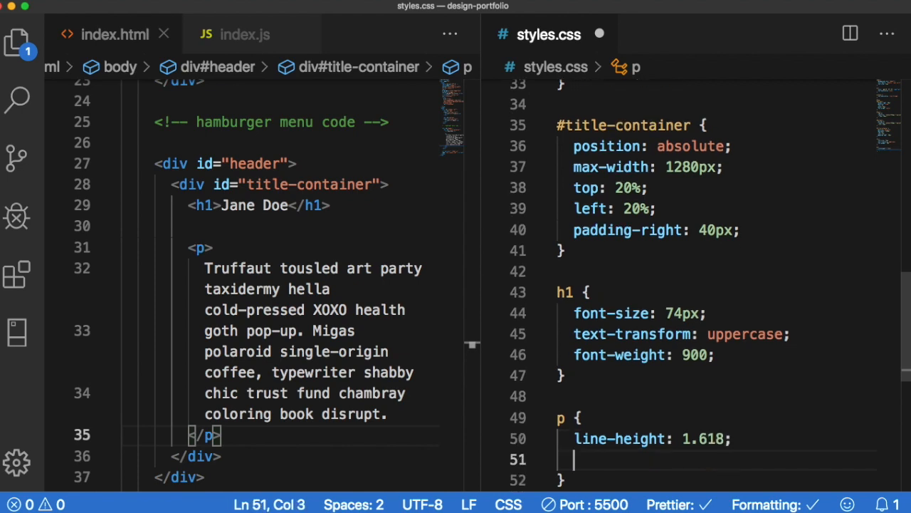
text(max-wi)
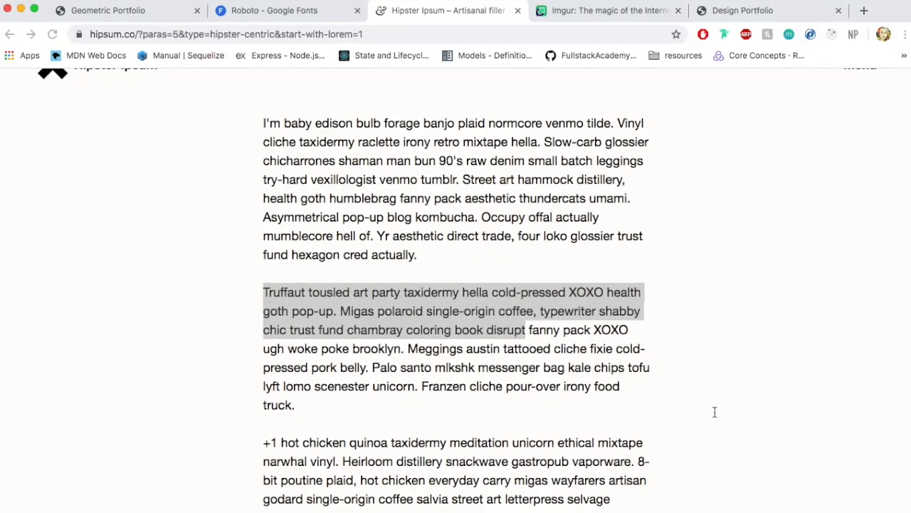
Step: Switch to the Design Portfolio tab to preview the JANE DOE page
click(744, 10)
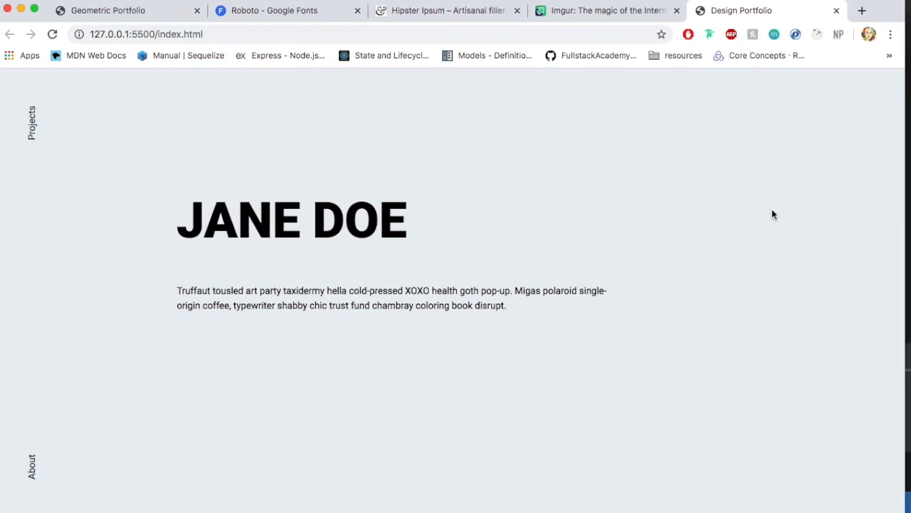
right_click(775, 213)
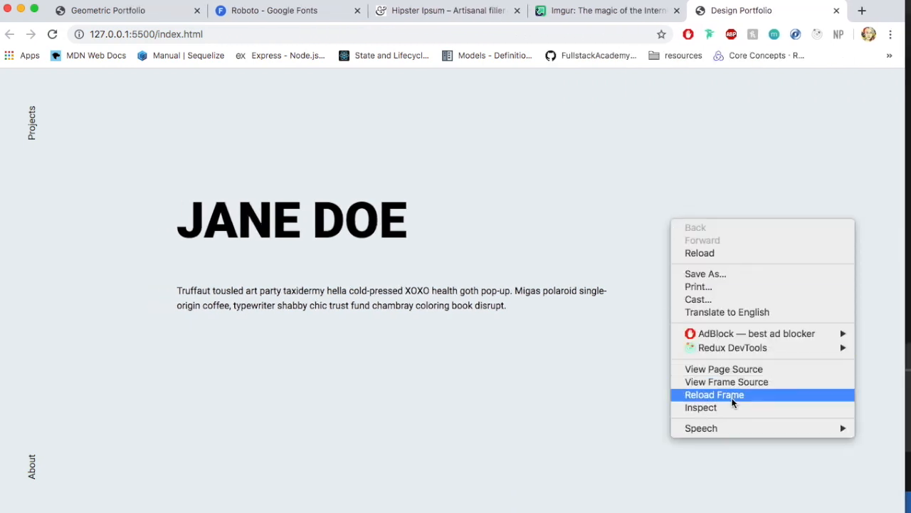
click(701, 407)
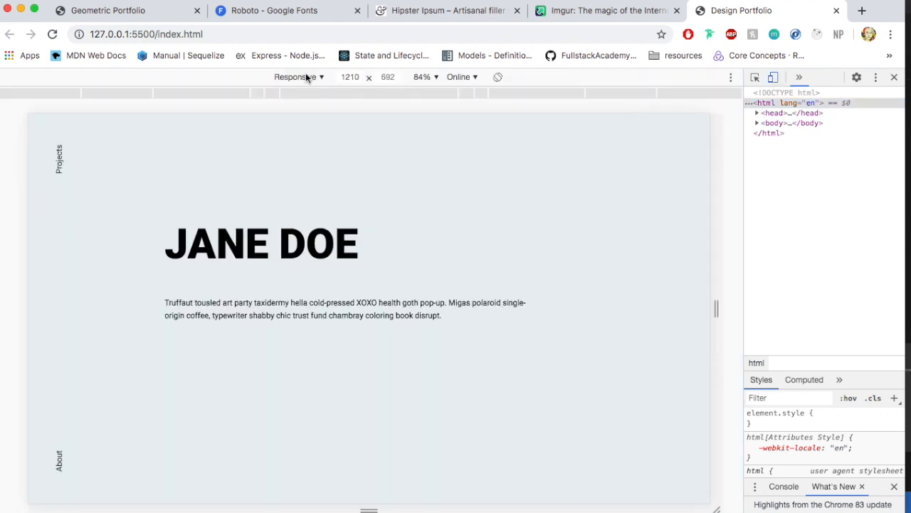
click(297, 77)
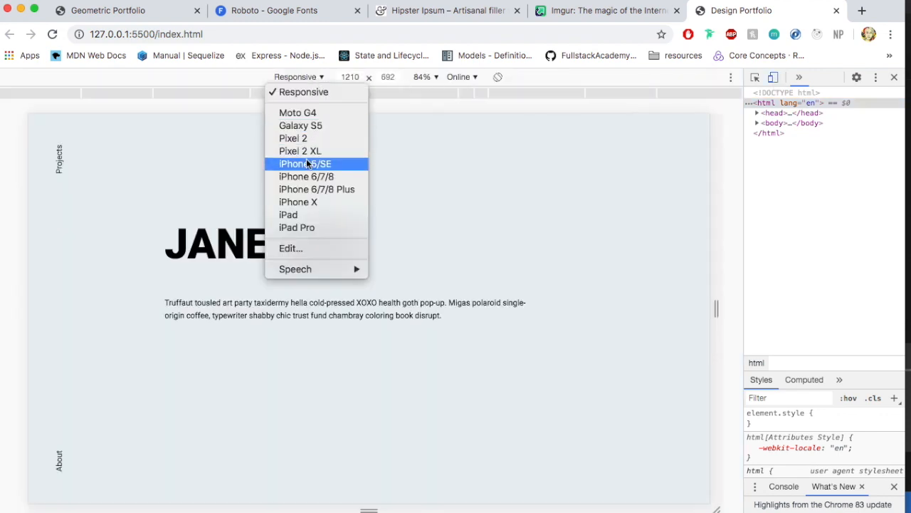
click(296, 228)
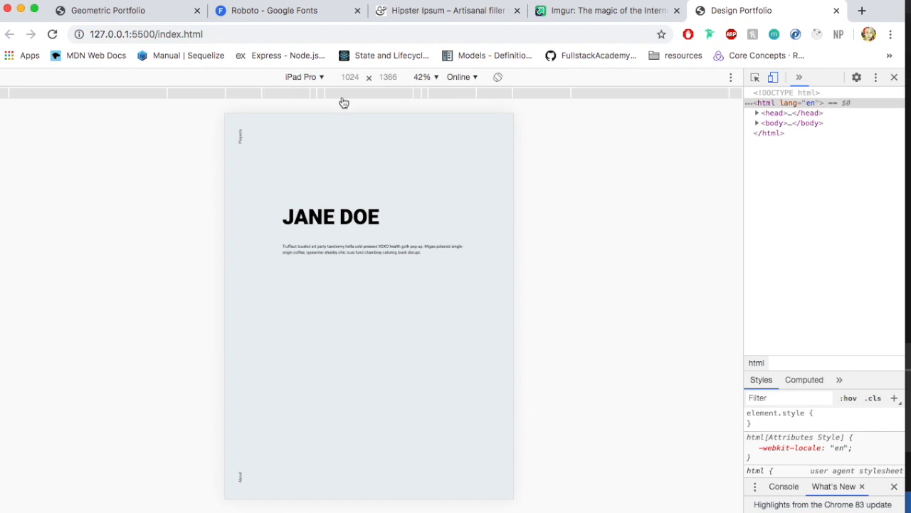
click(302, 77)
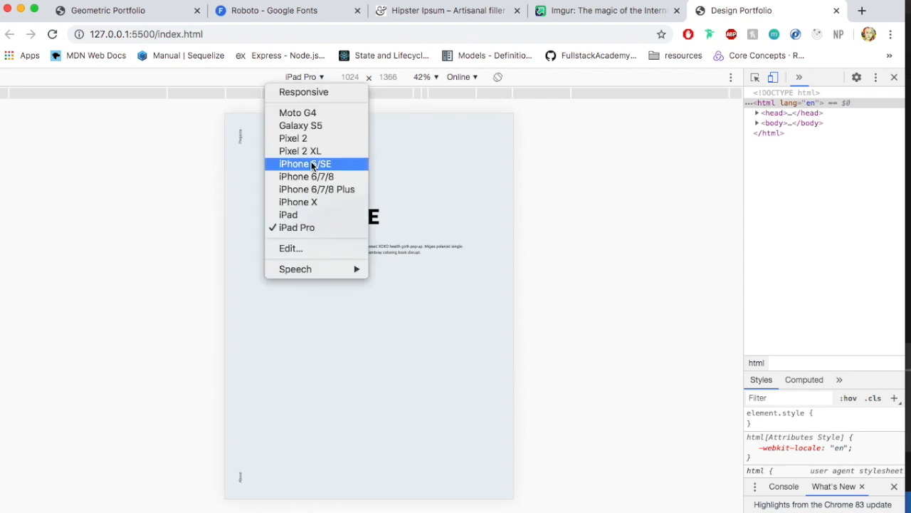
click(305, 162)
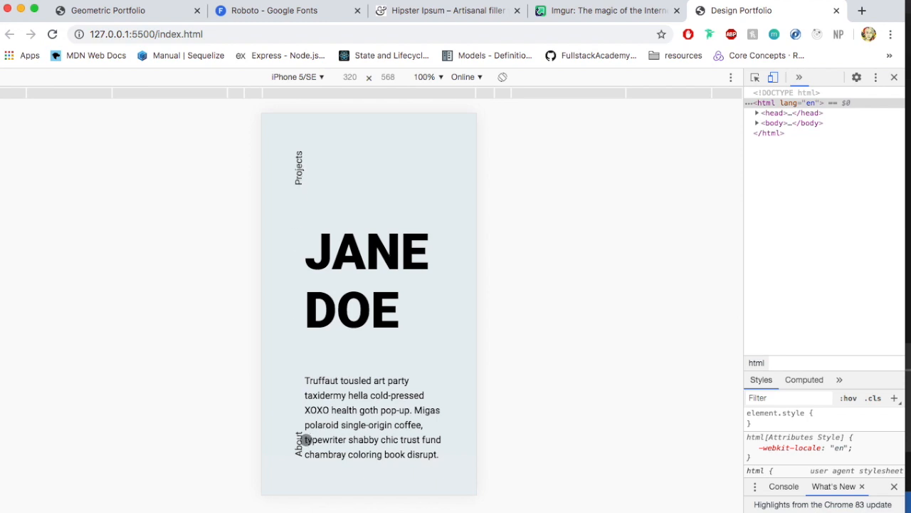
mouse_move(314, 208)
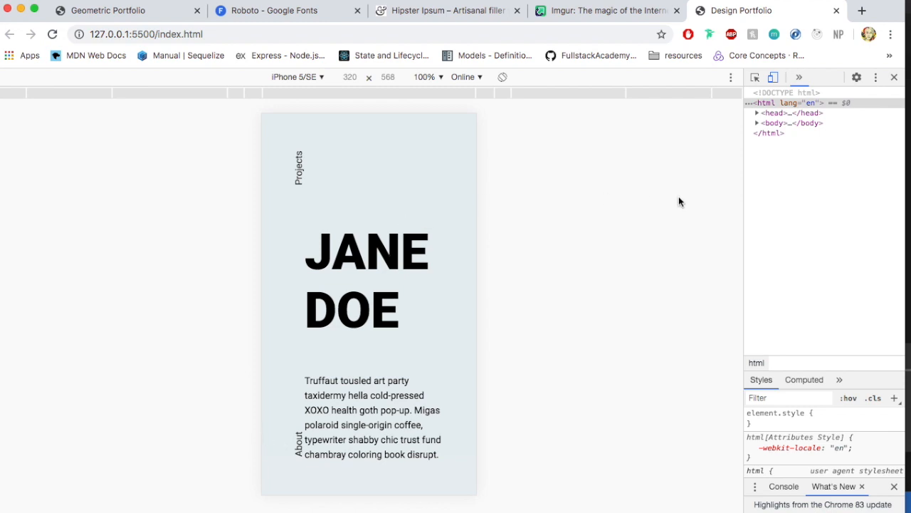
mouse_move(897, 77)
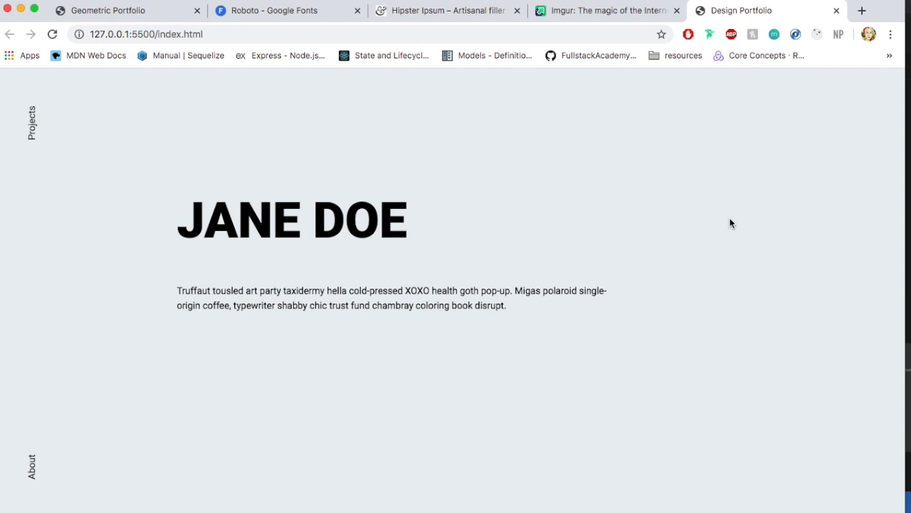
mouse_move(153, 4)
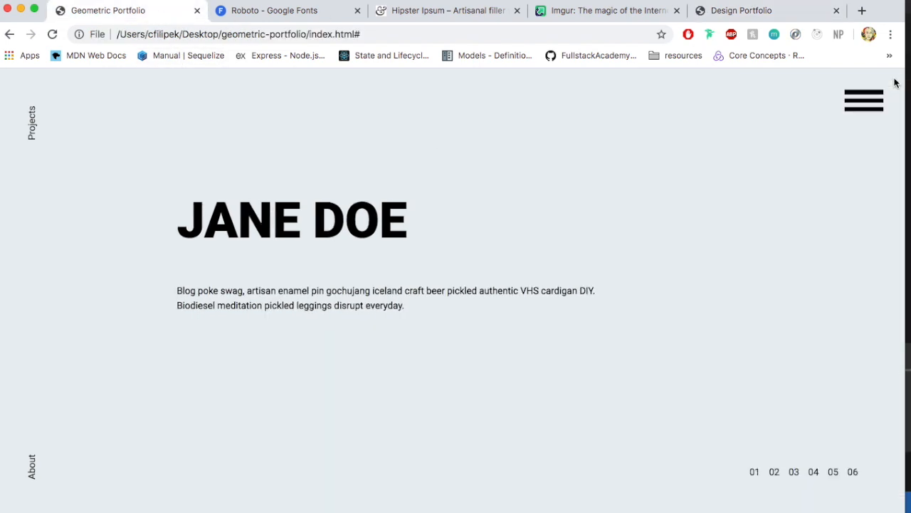
Step: Open and close the Geometric Portfolio page's slide-out navigation menu
click(863, 100)
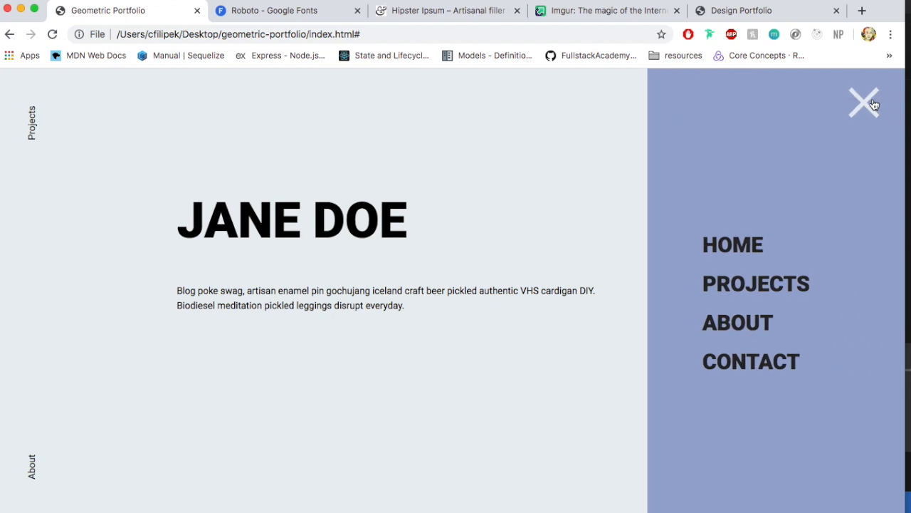
click(863, 100)
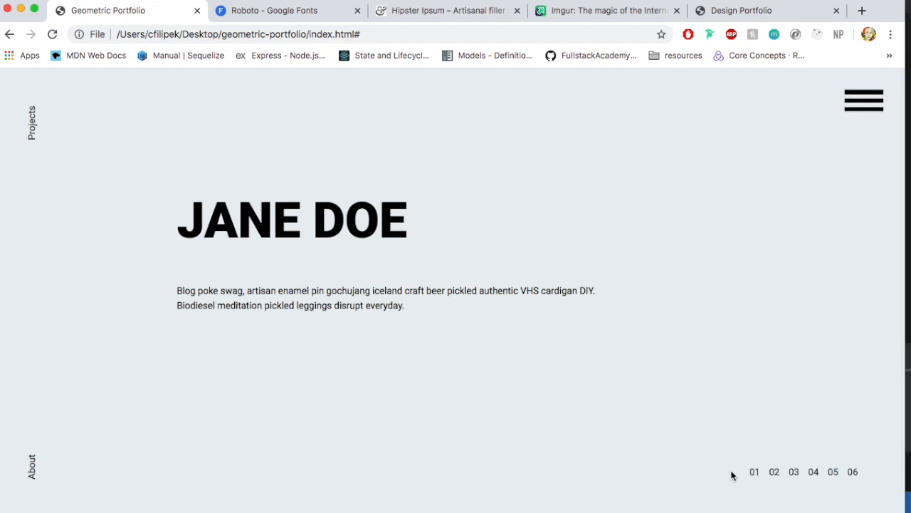